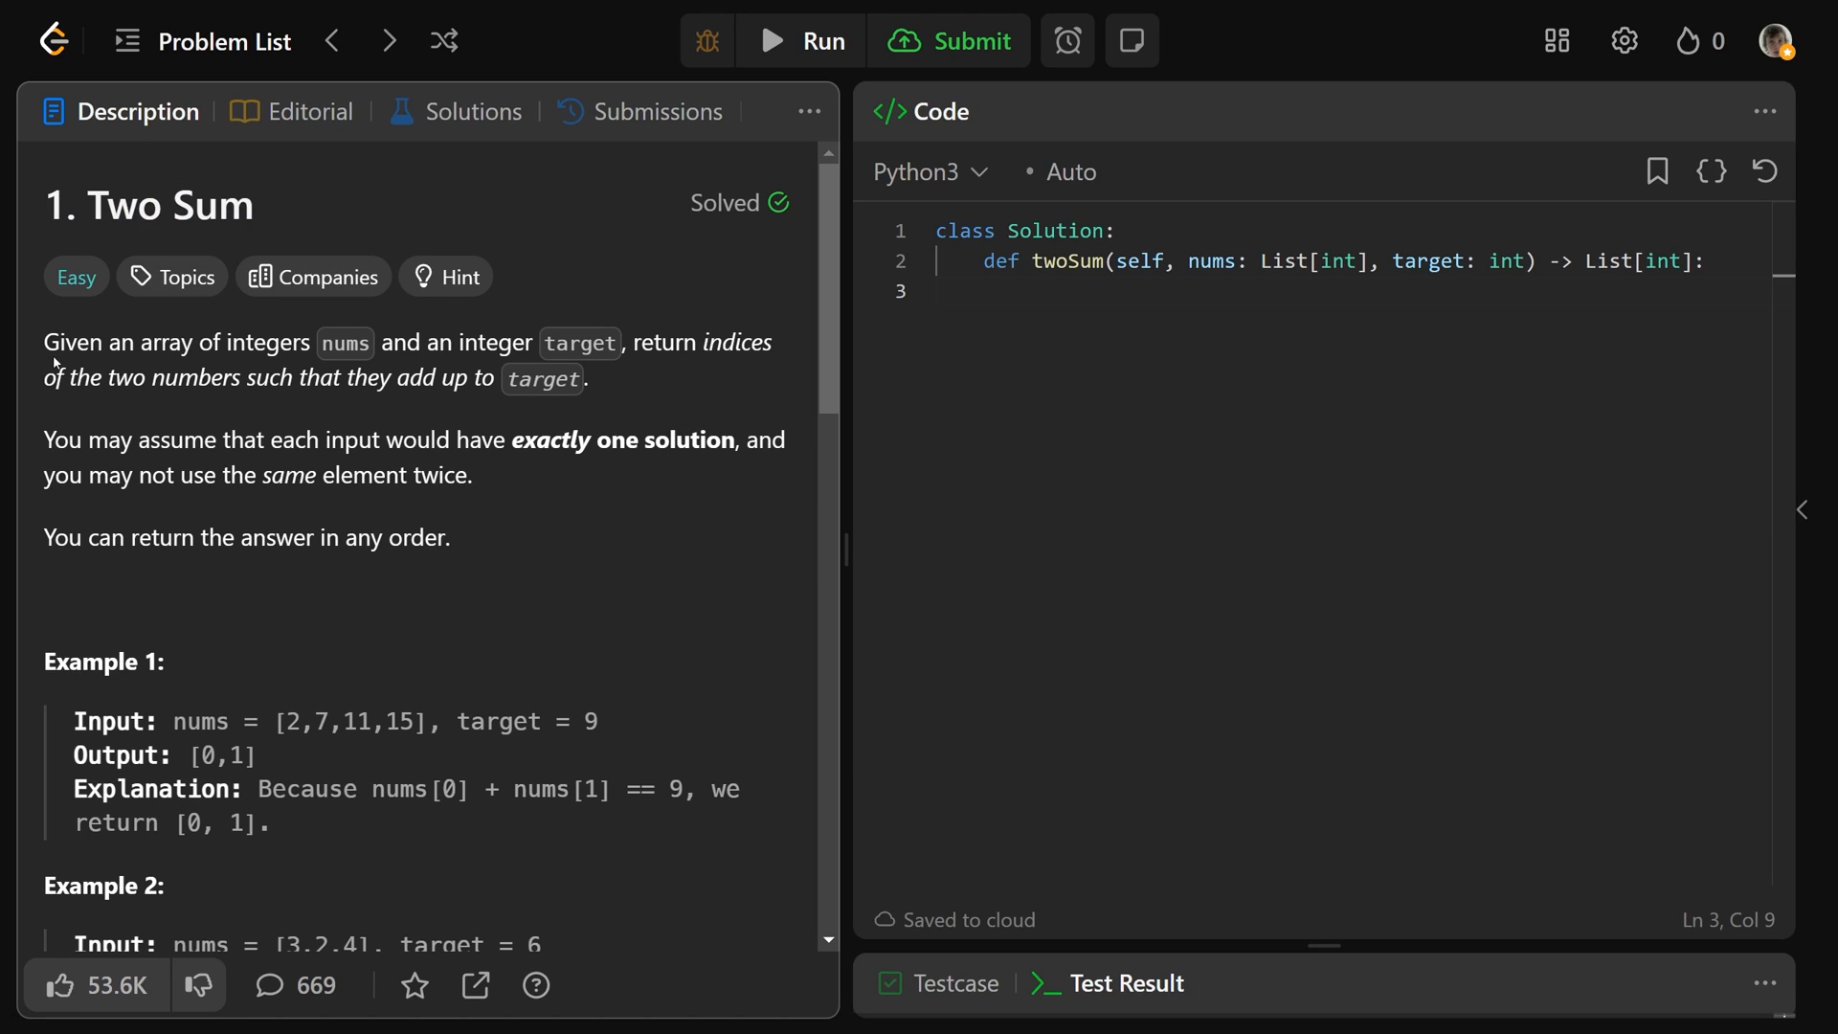
Step: Review the Two Sum statement and the inputs and expected outputs of Examples 1 to 3
left_click_drag(54, 341, 373, 340)
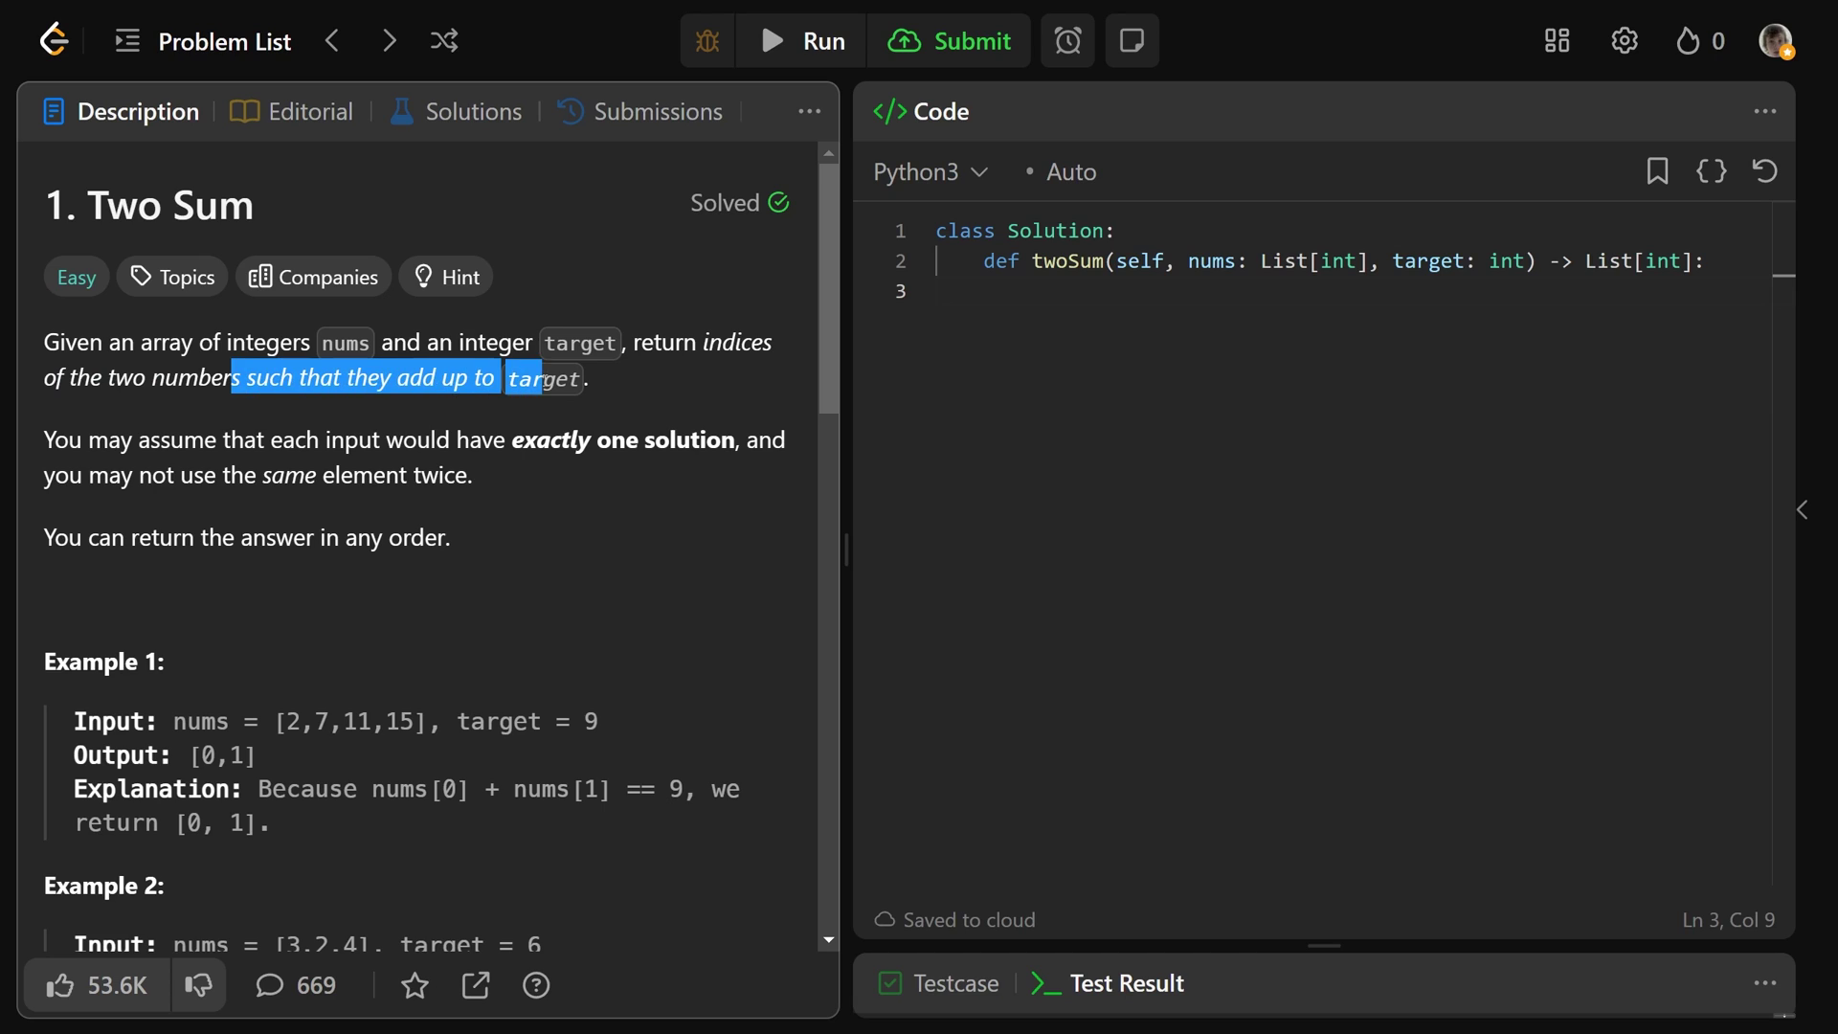
scroll("down", 3)
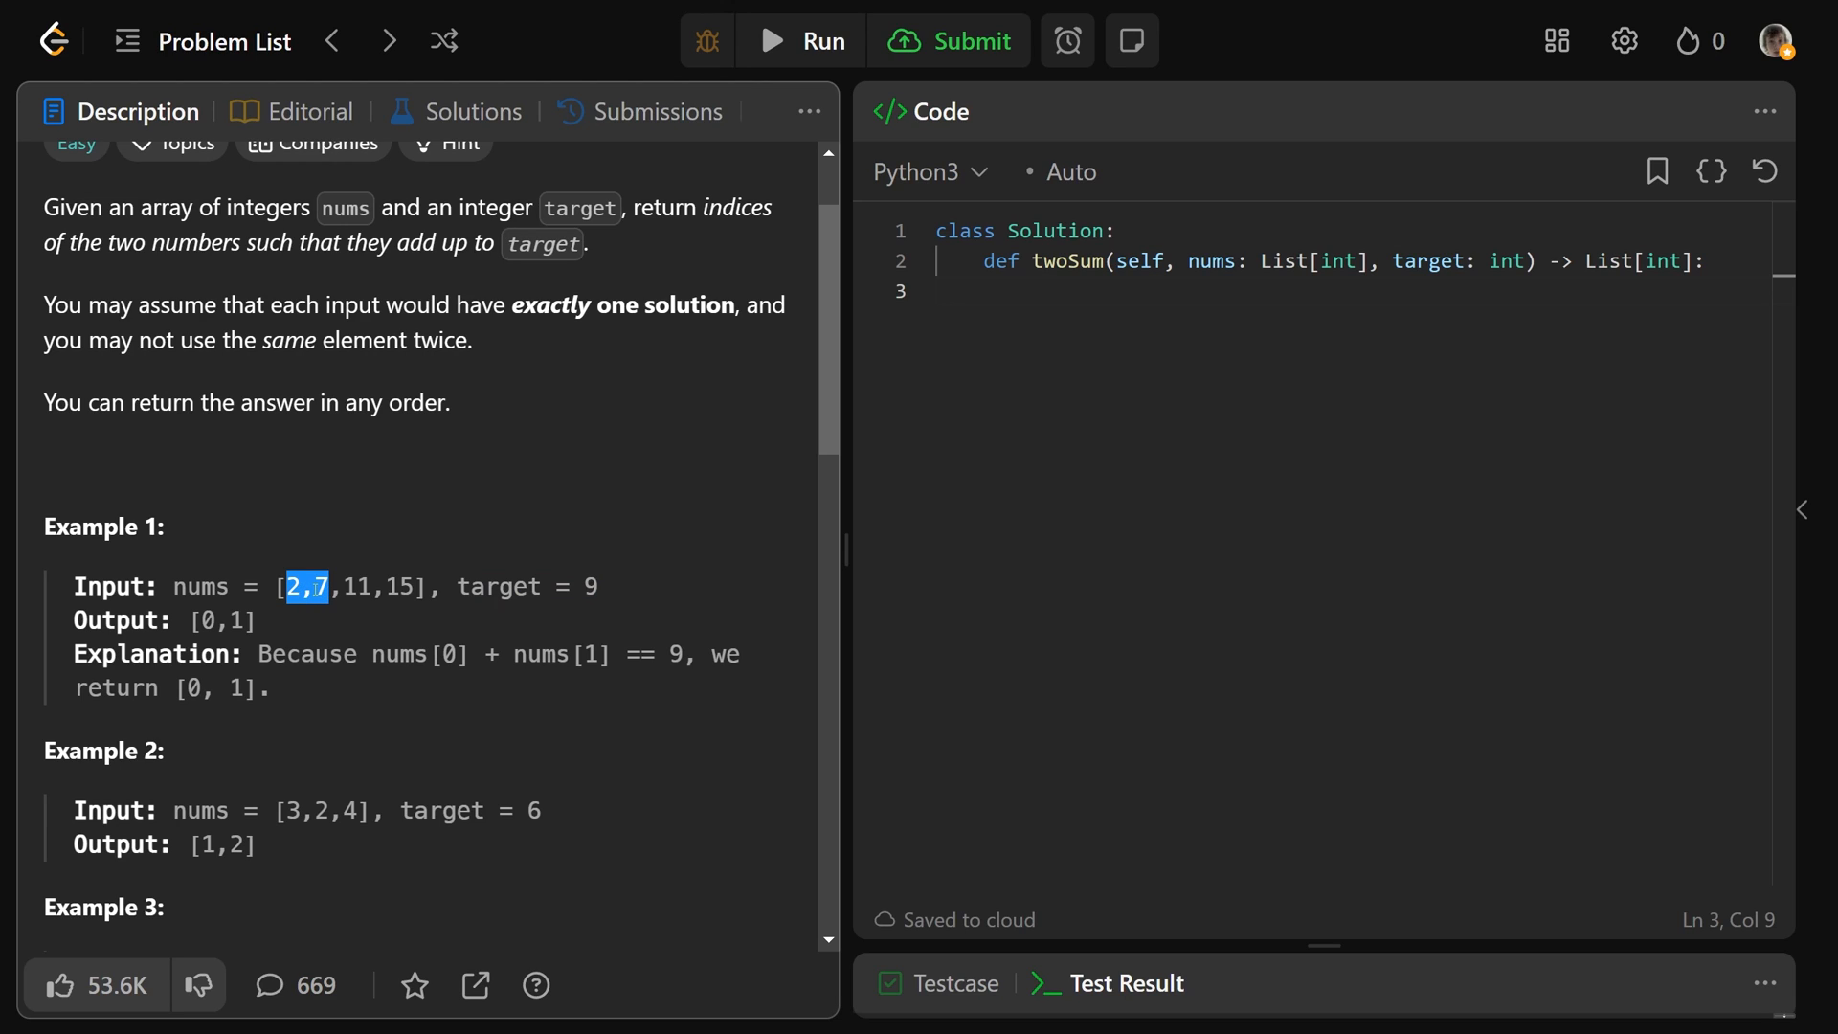
double_click(220, 621)
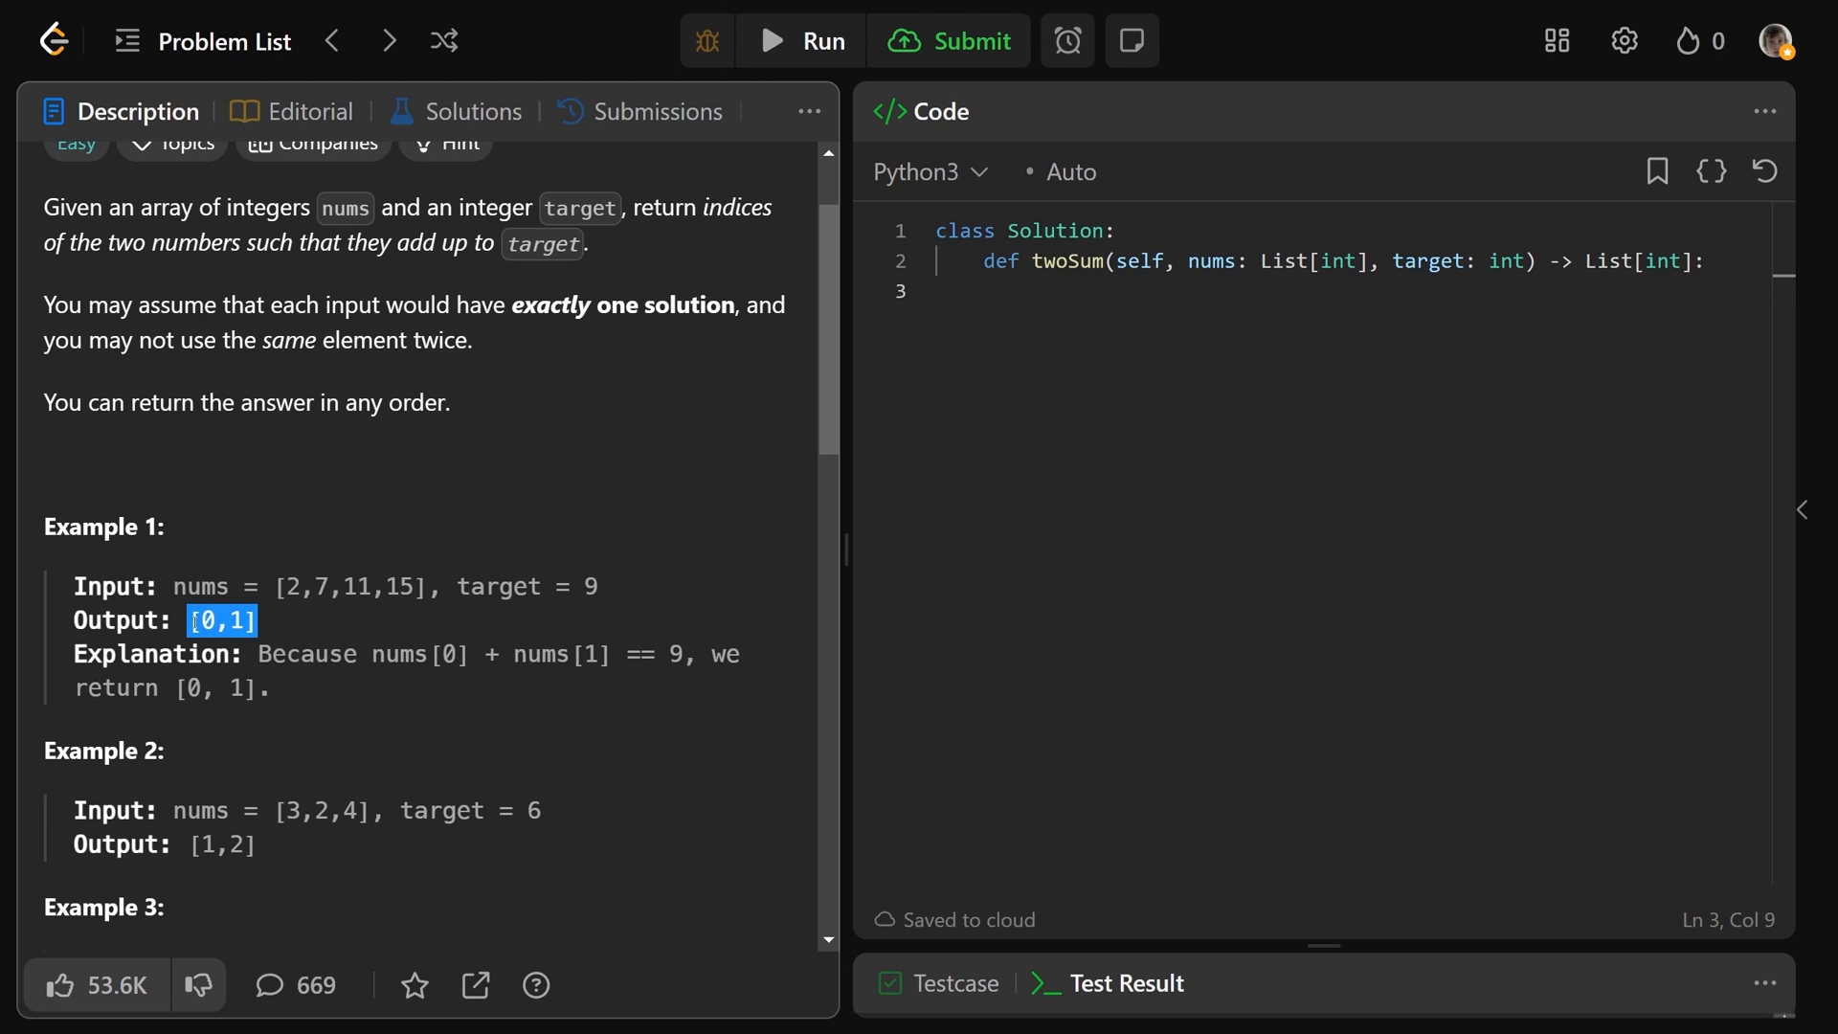
scroll("up", 3)
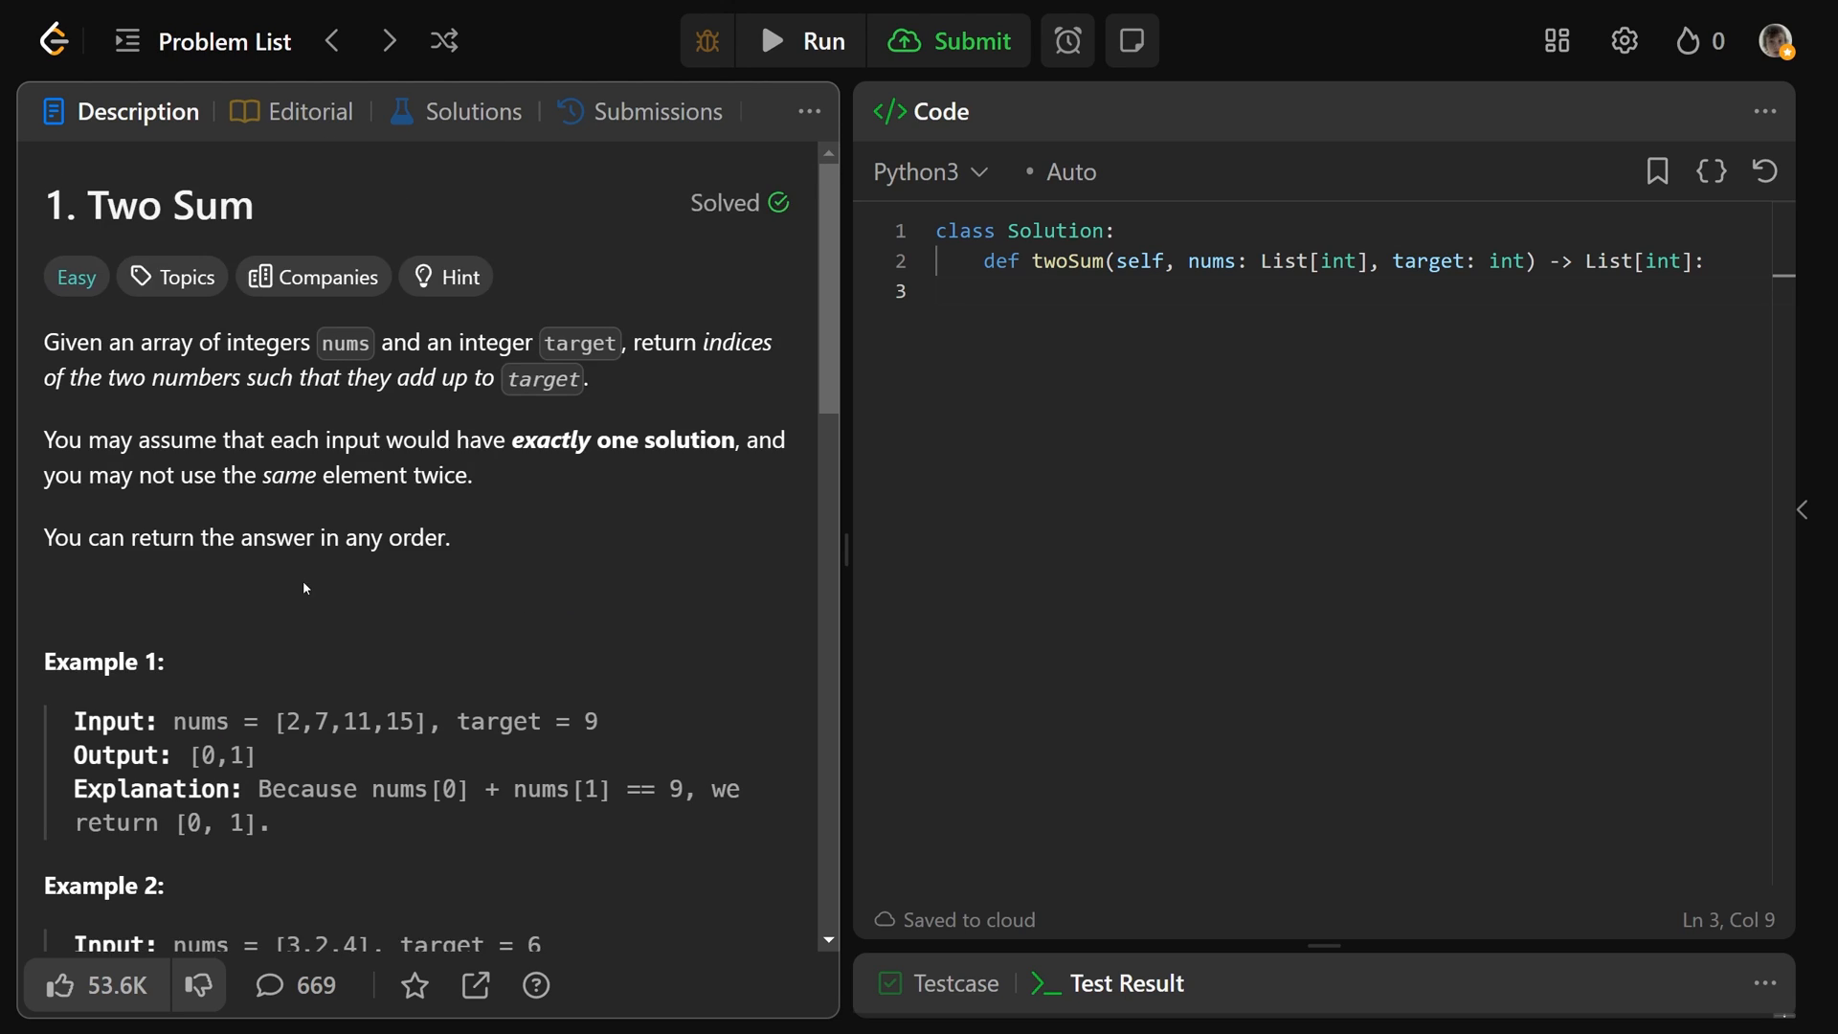
left_click_drag(88, 439, 452, 438)
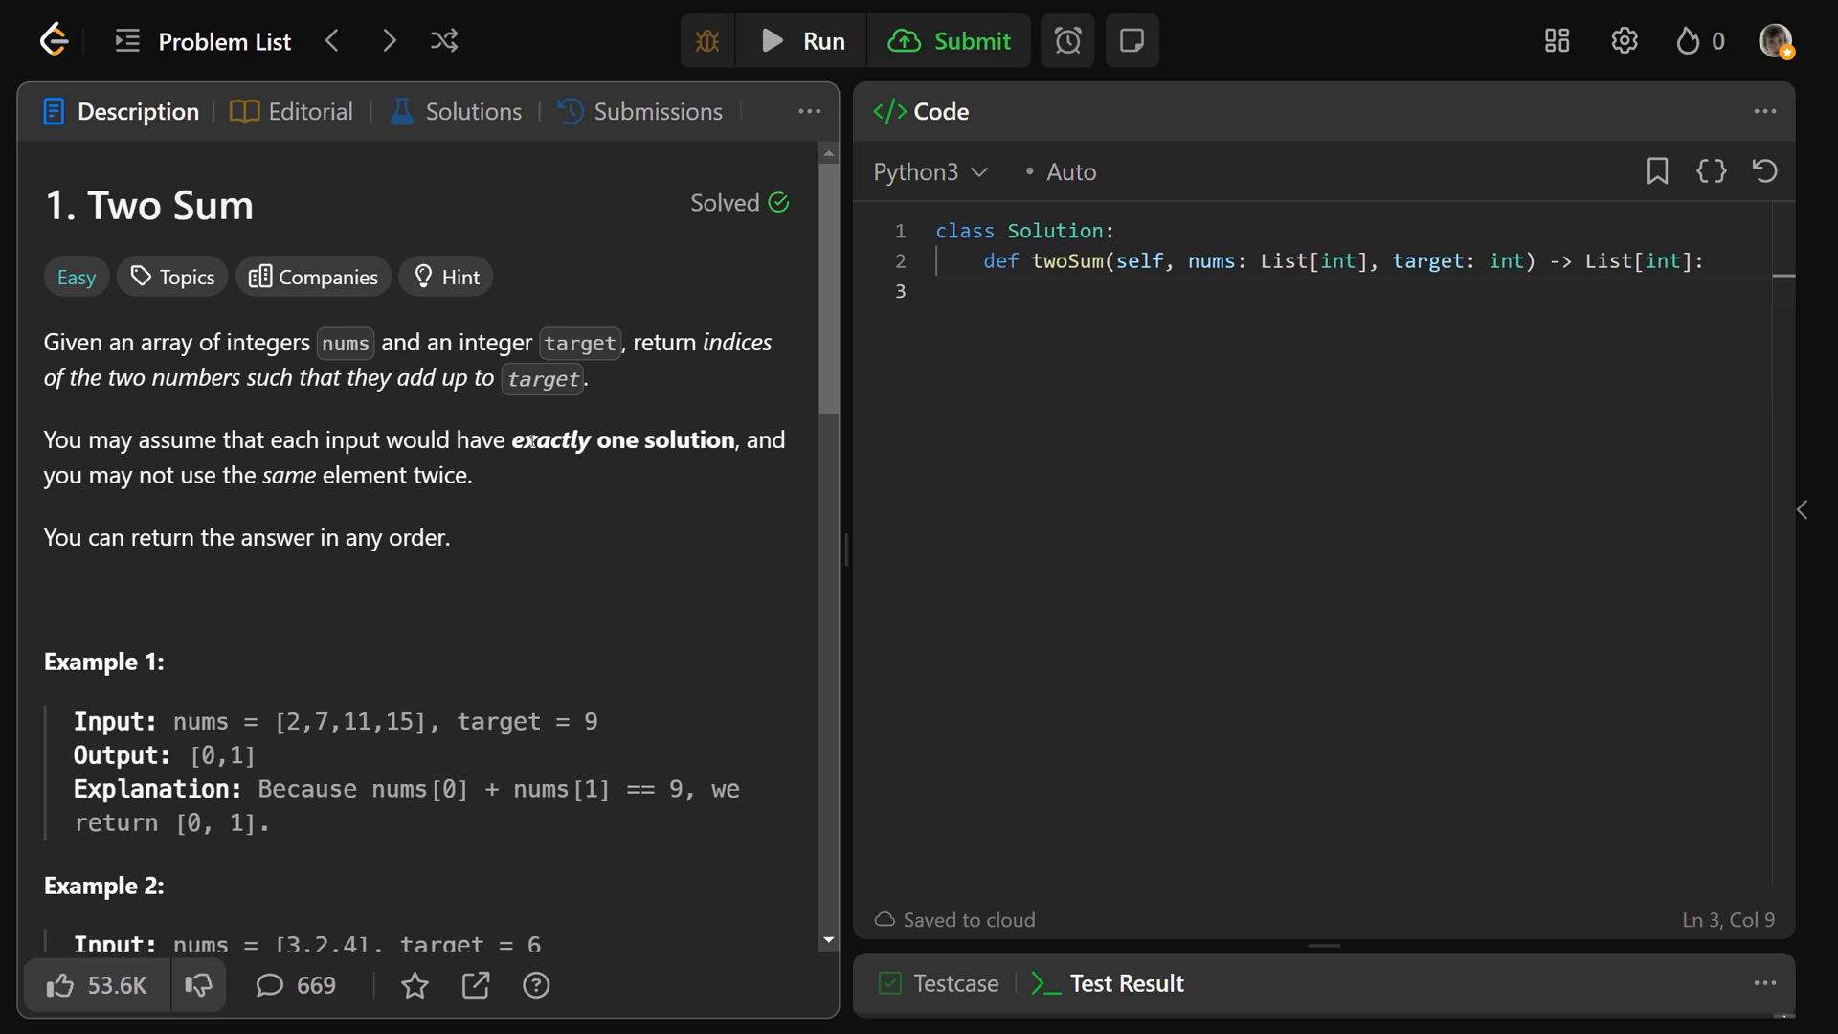
double_click(69, 475)
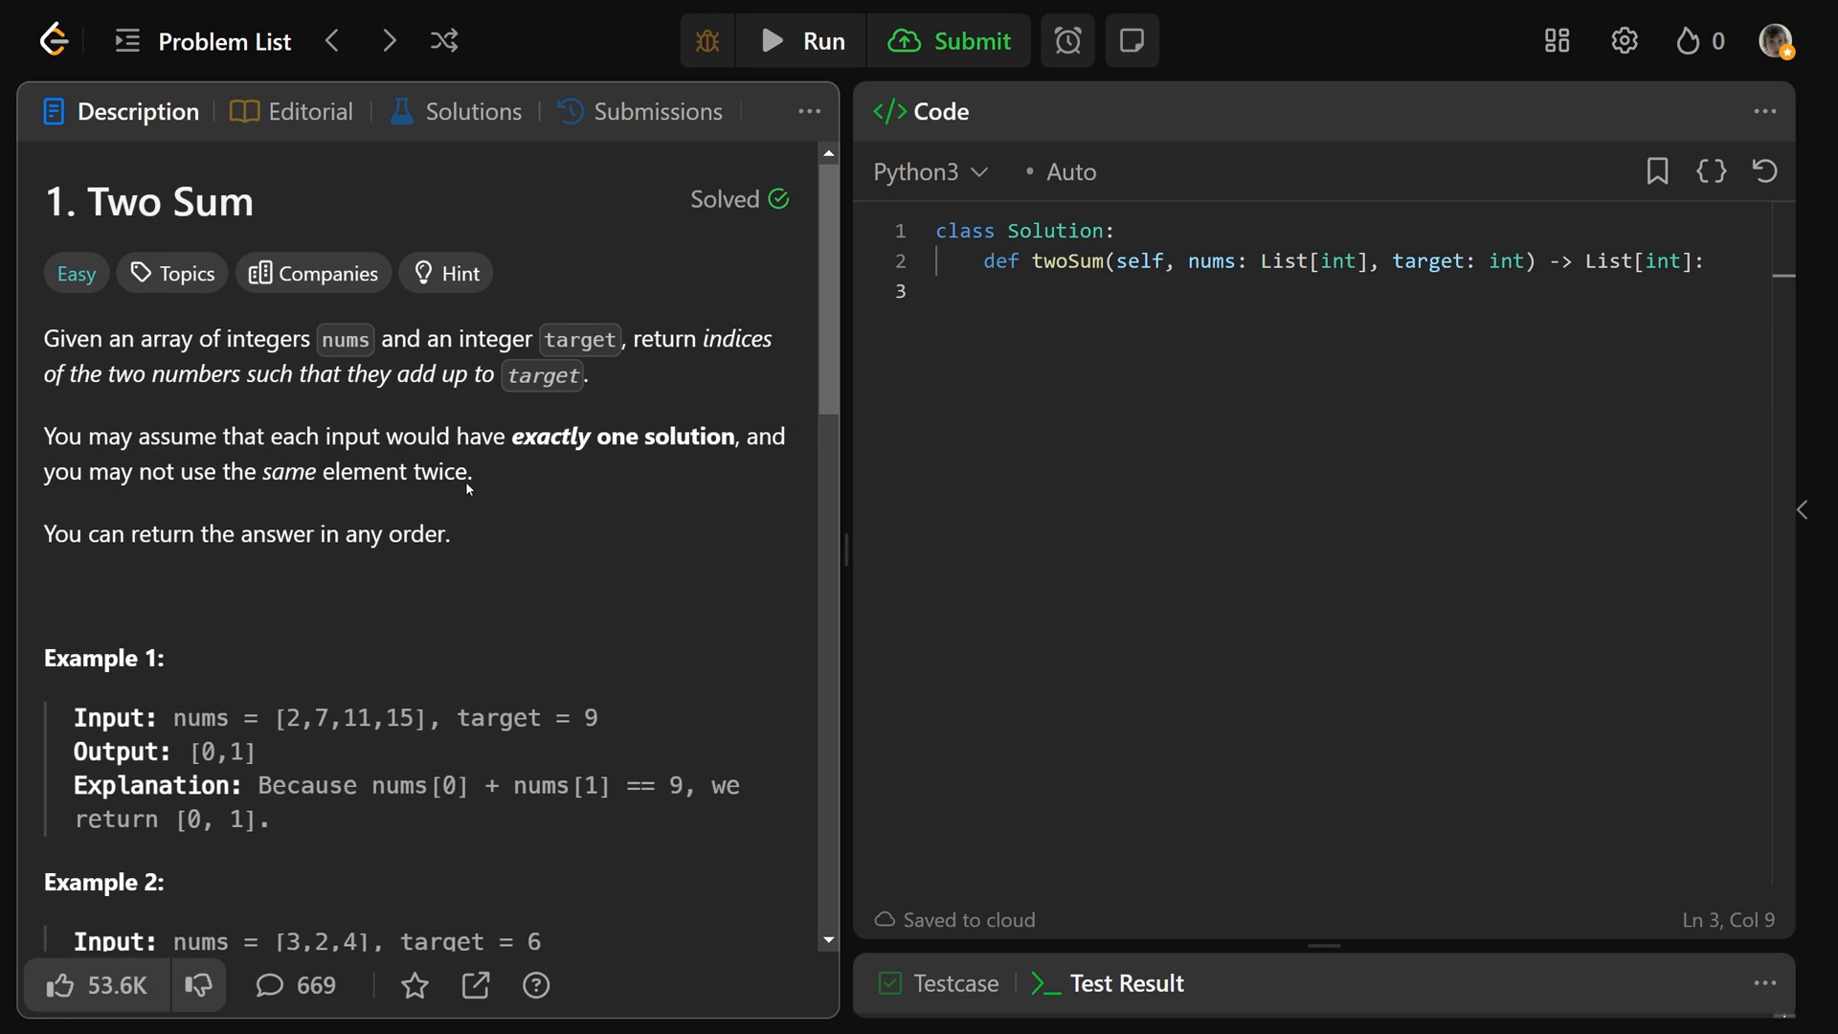
scroll("down", 3)
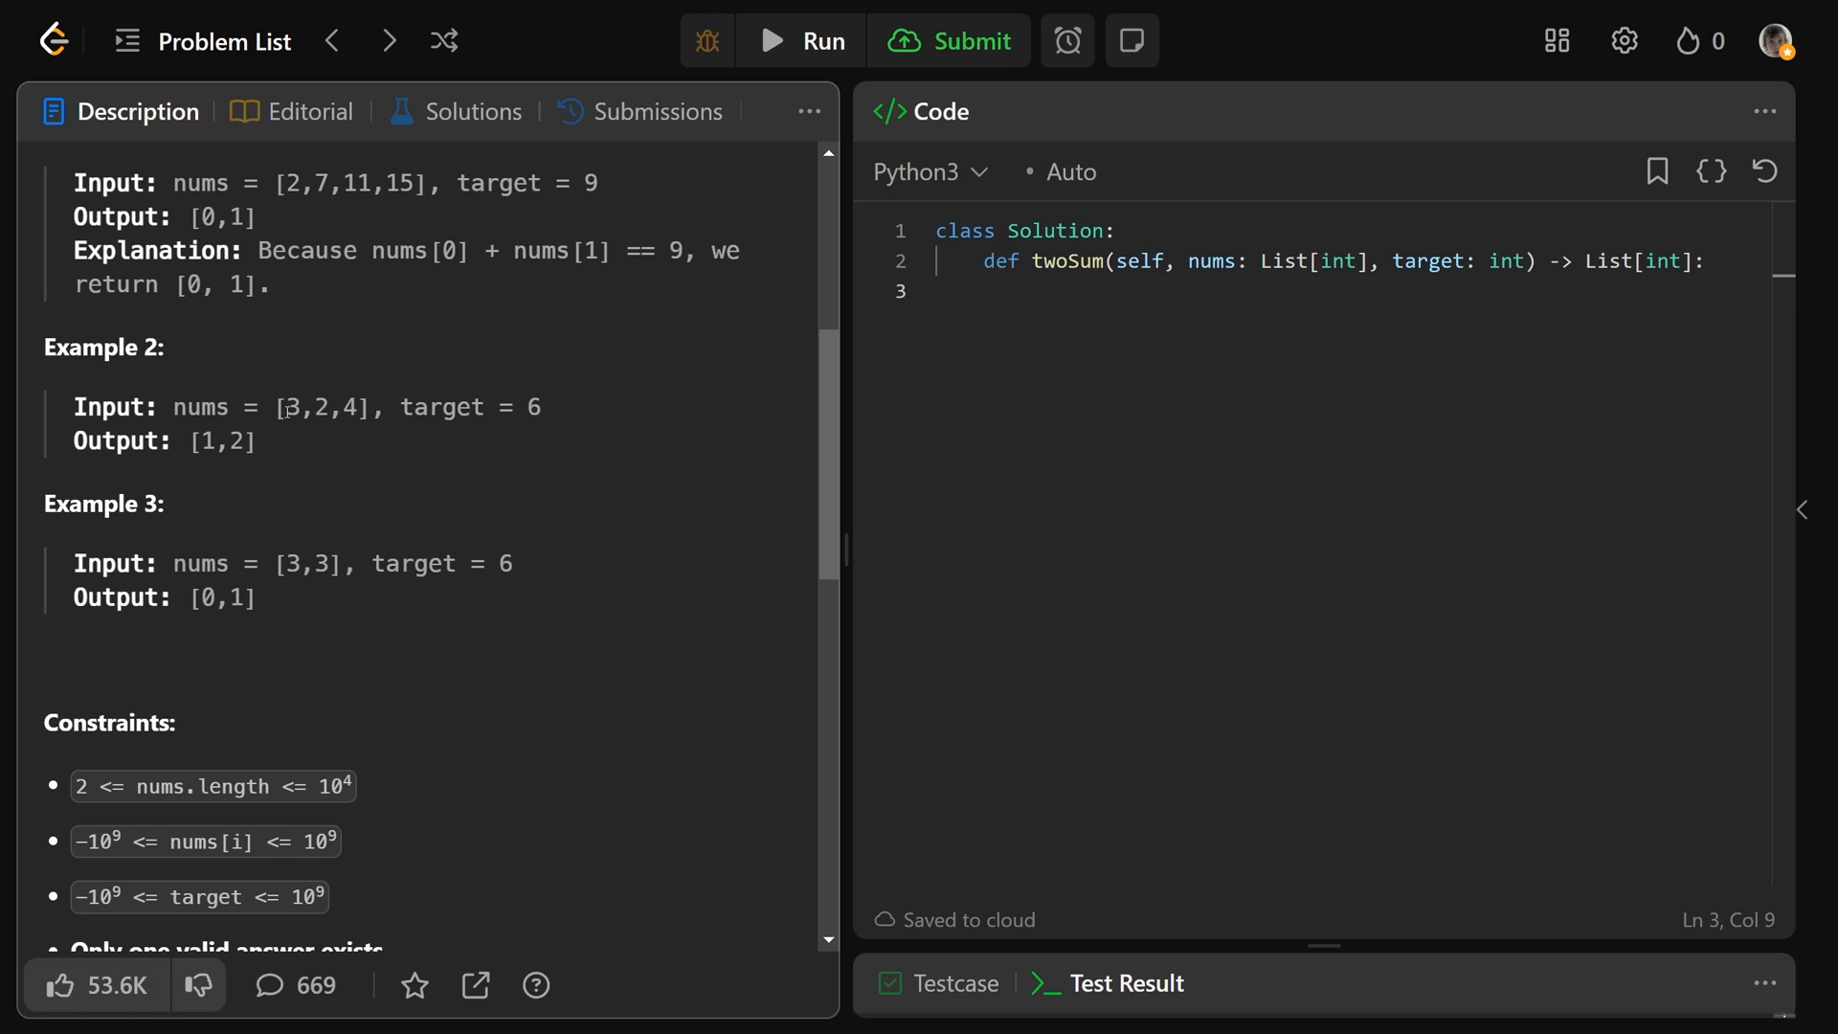
double_click(291, 406)
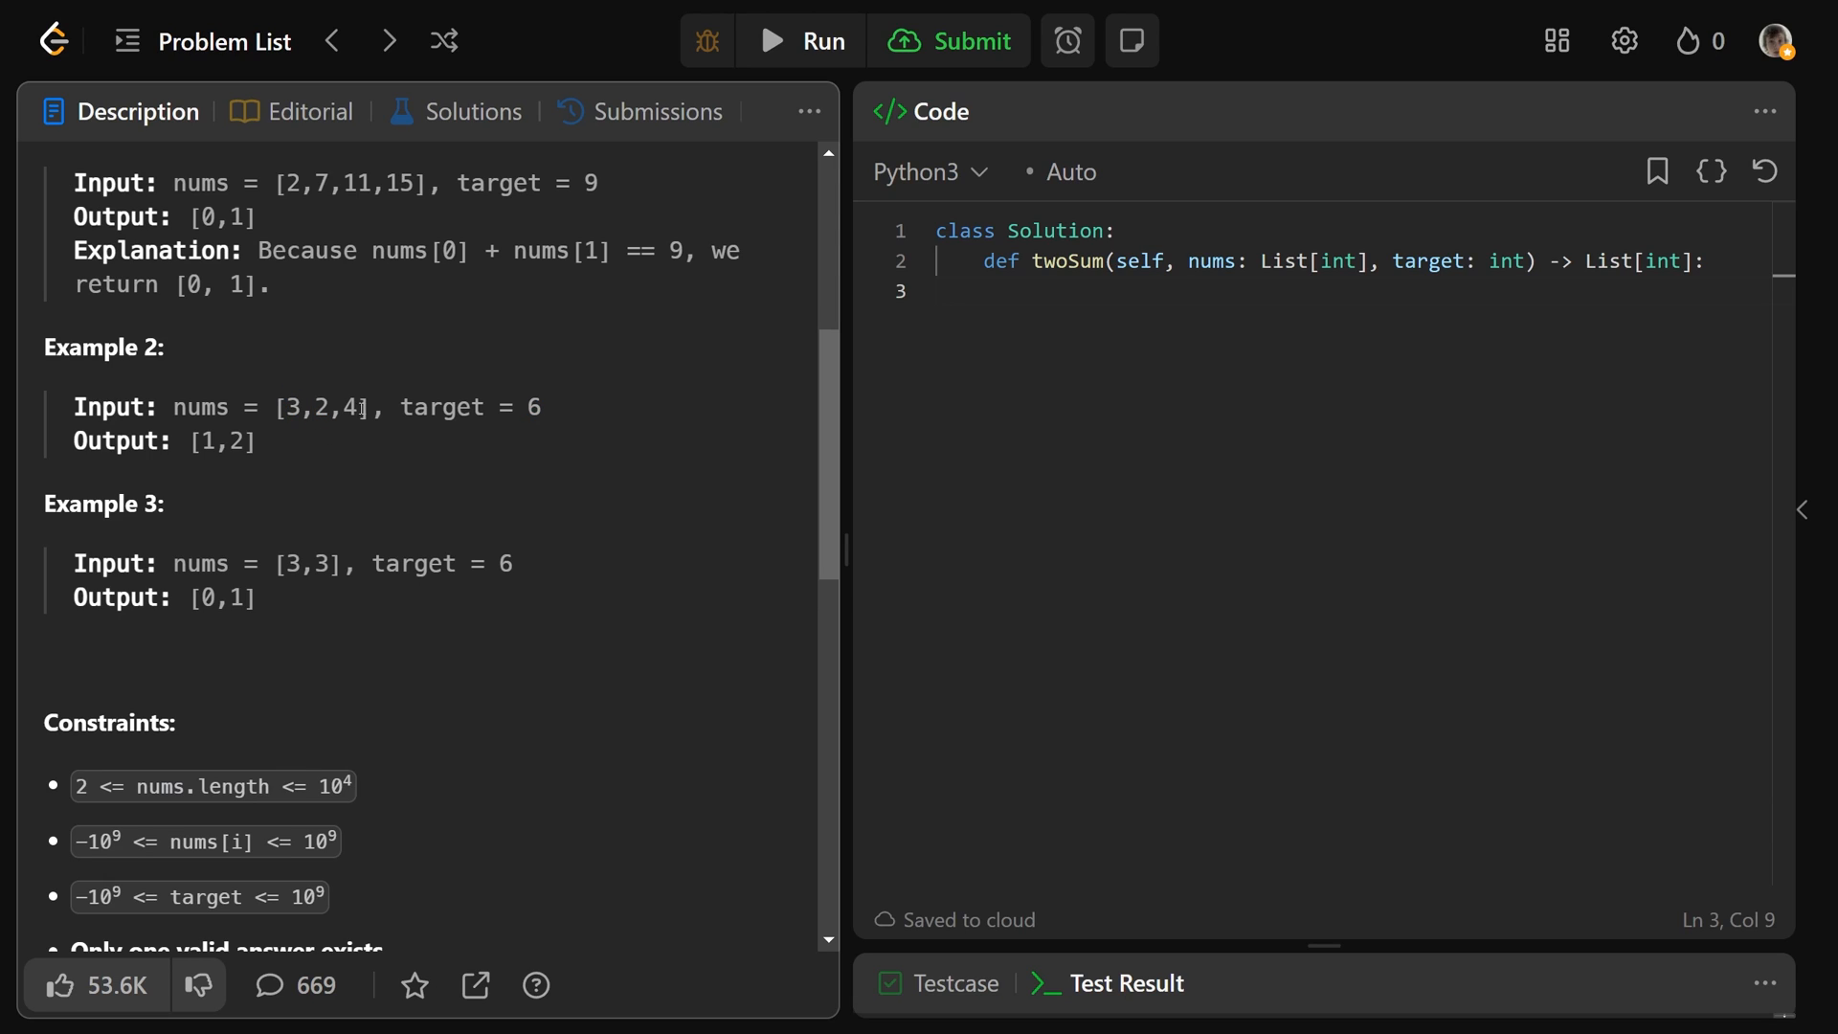
double_click(291, 563)
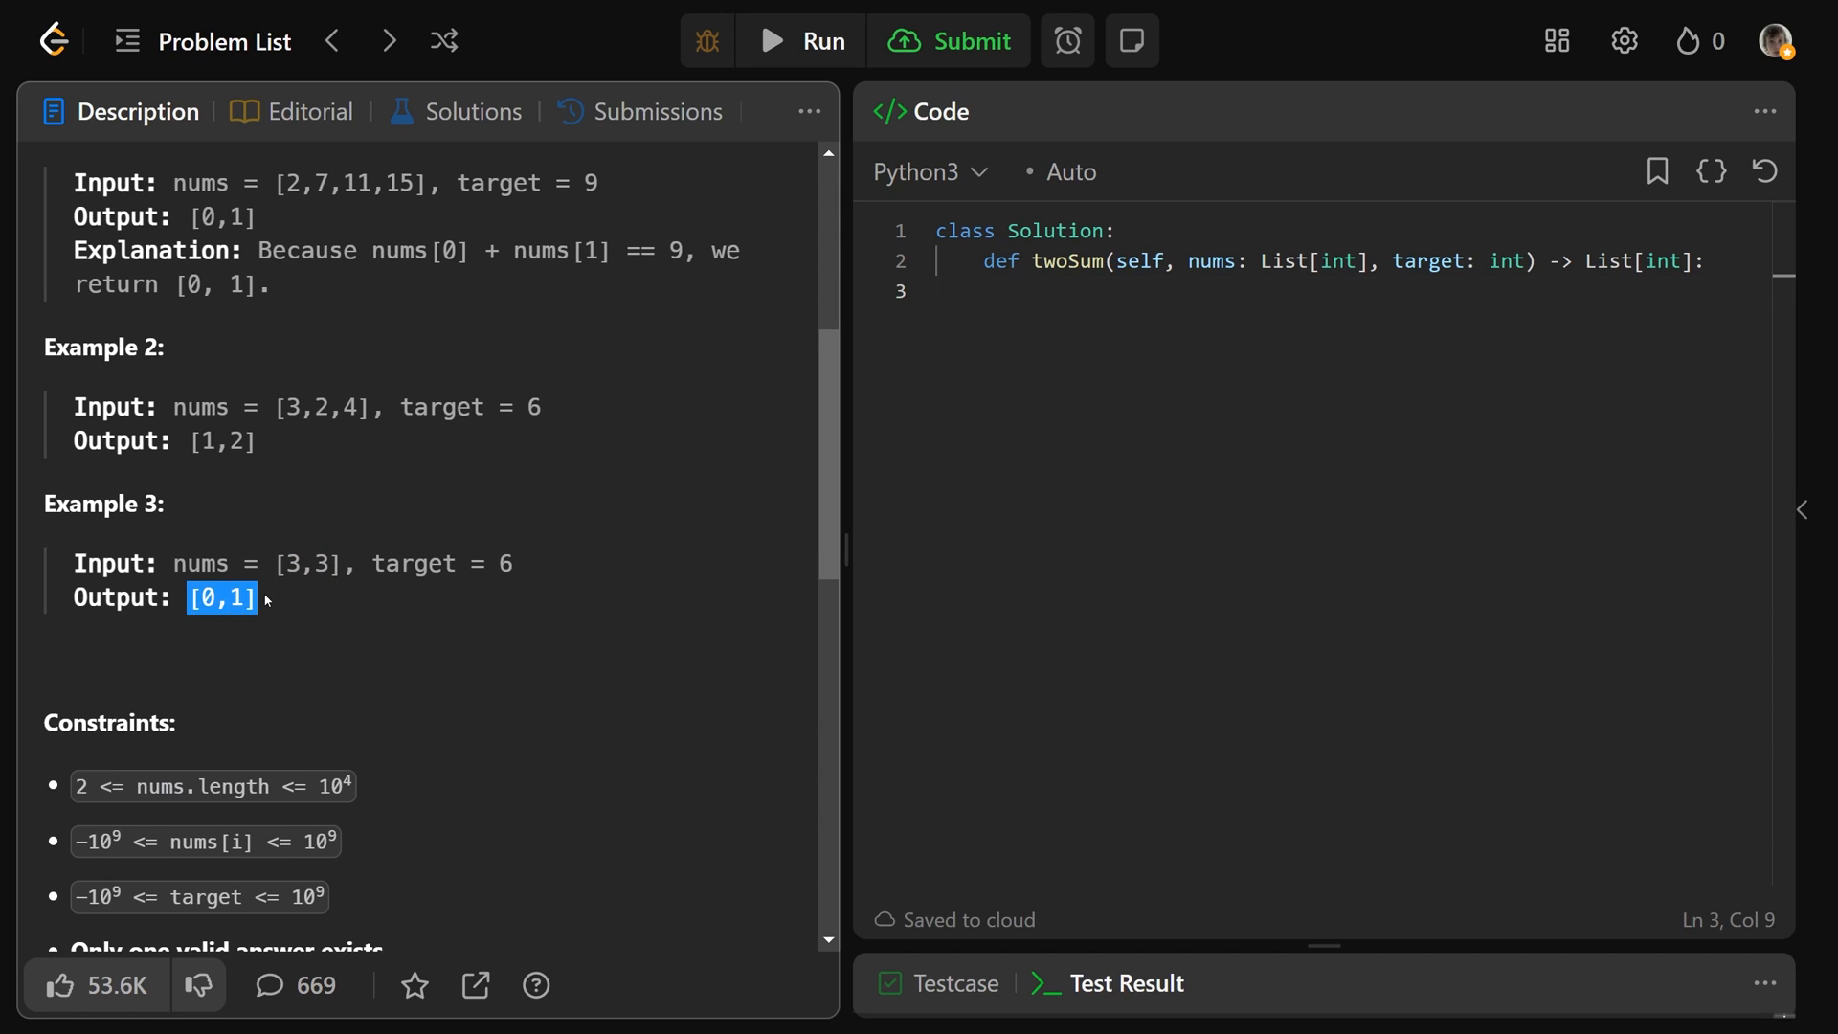
left_click(289, 563)
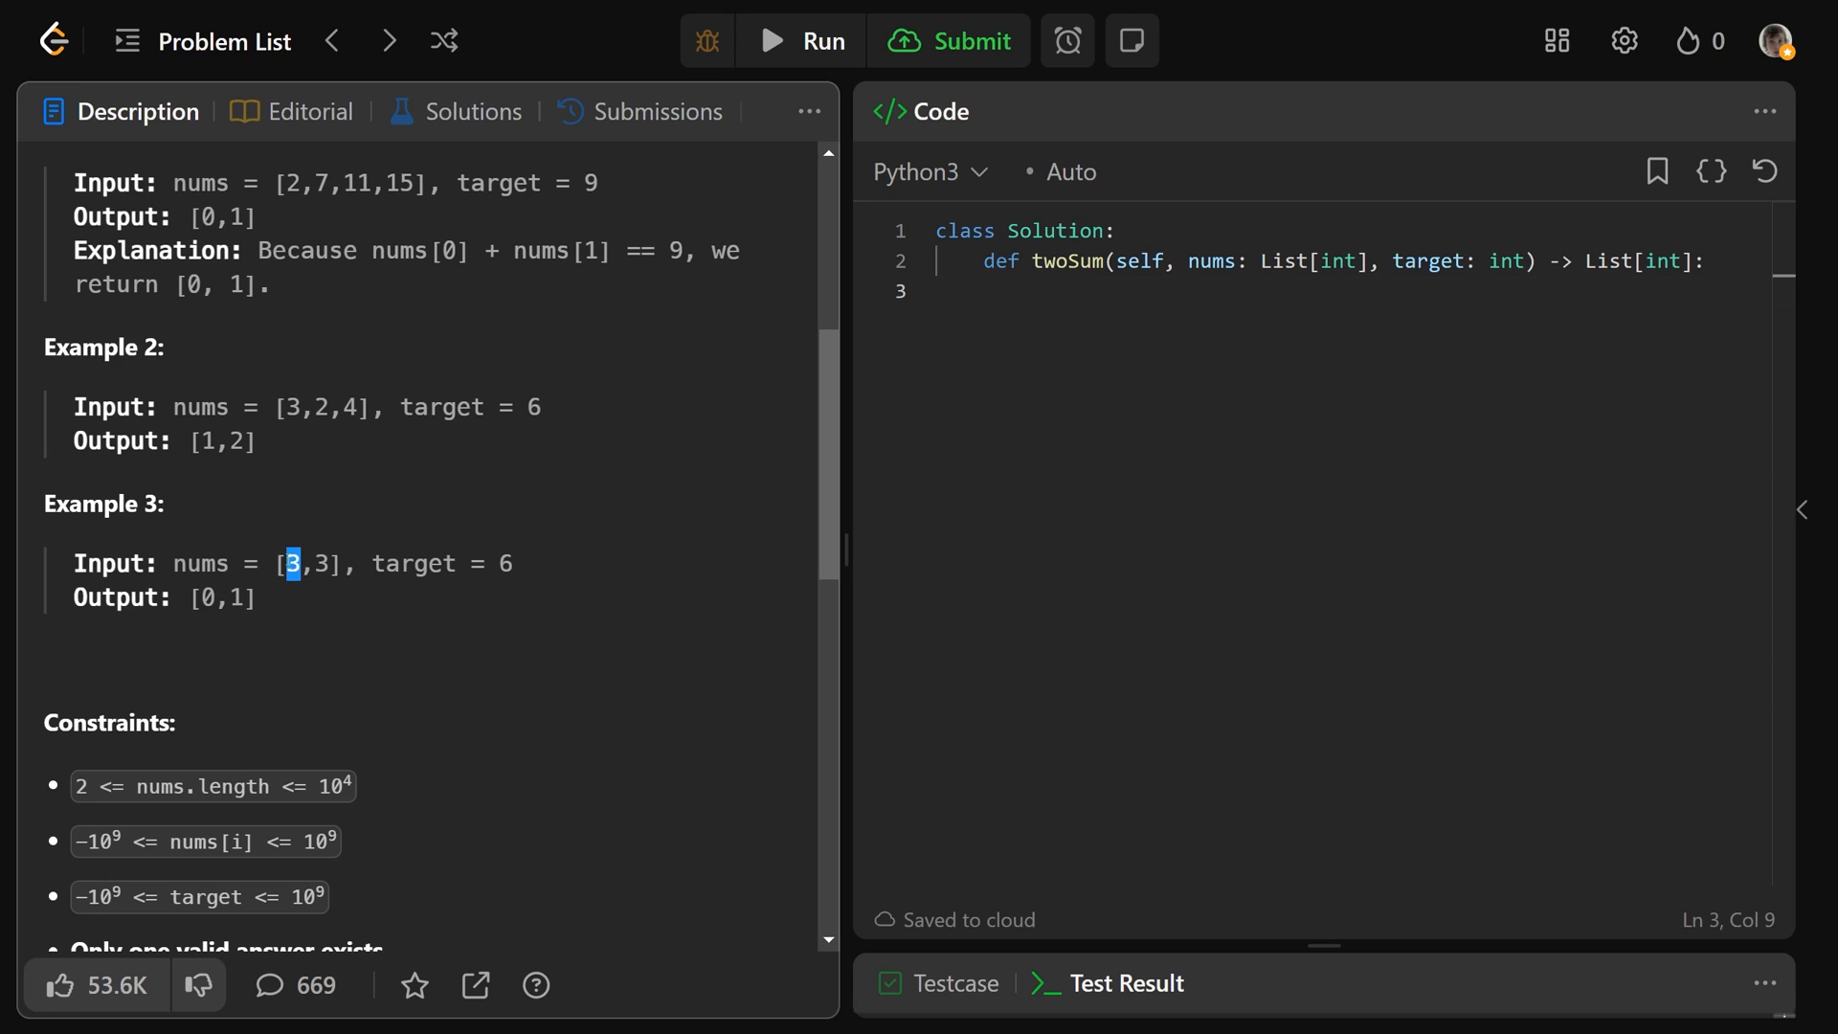
mouse_move(295, 536)
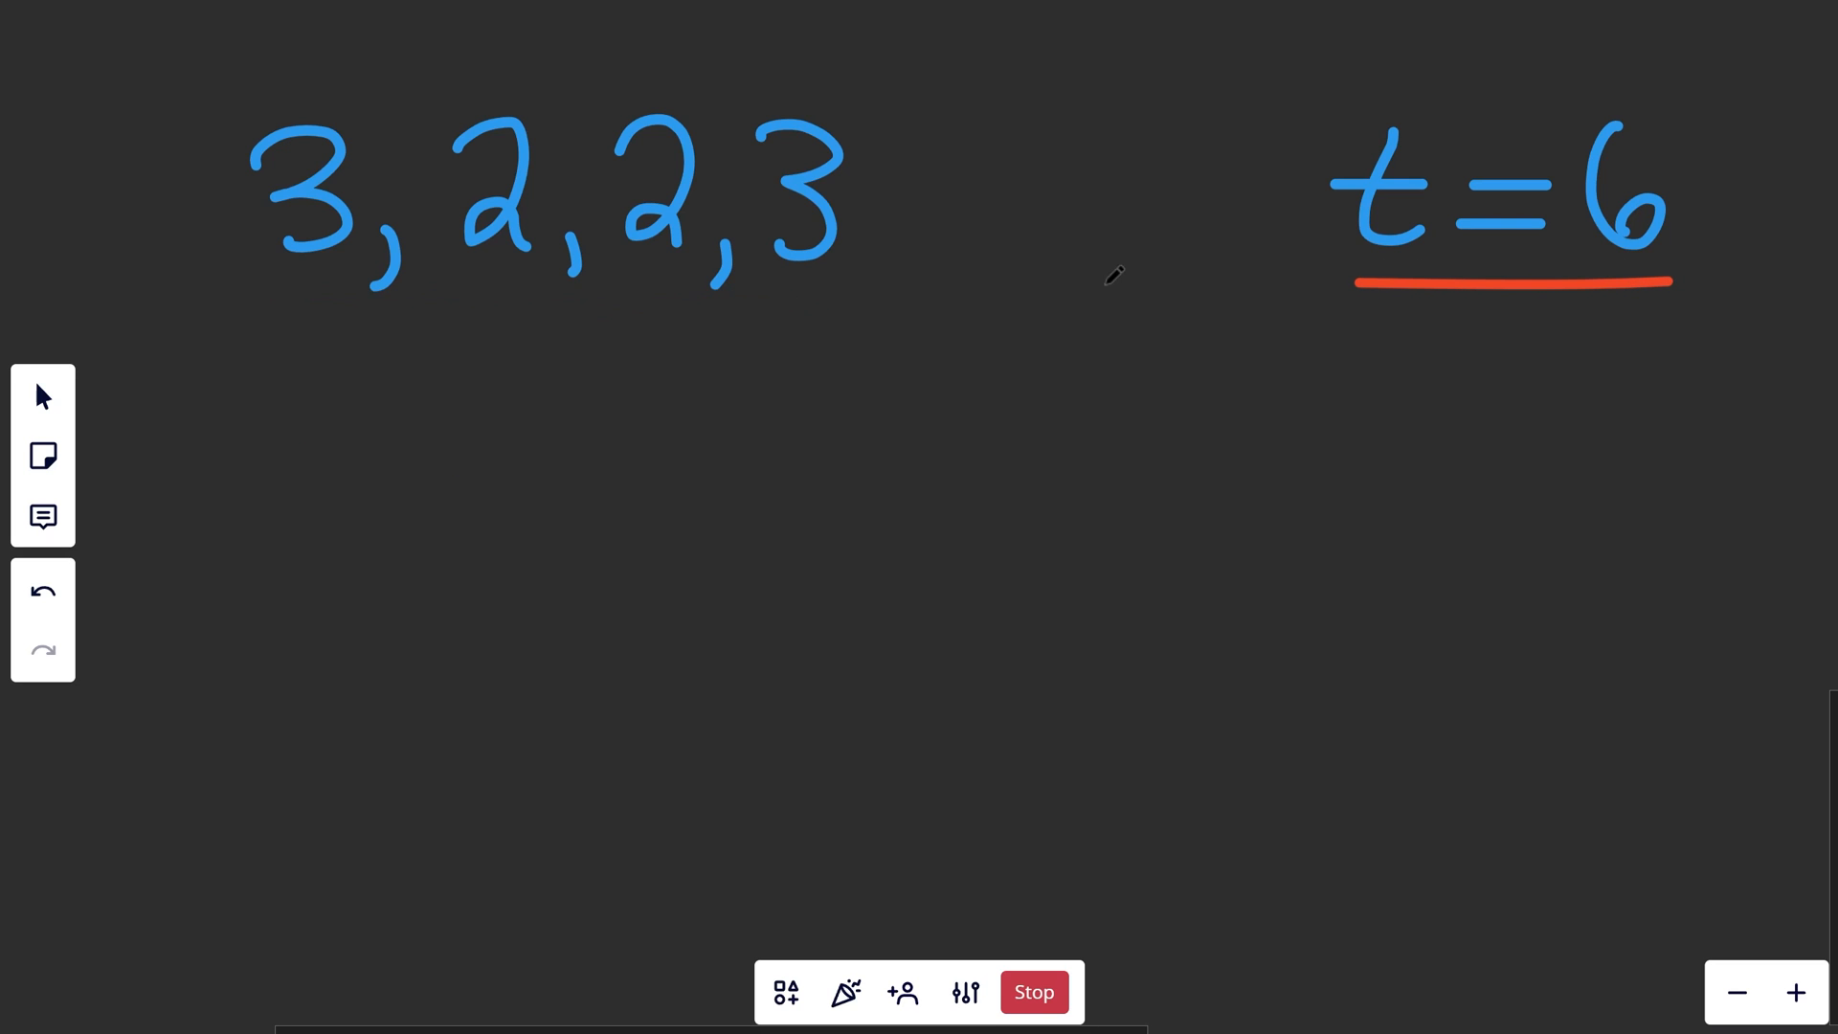
Step: Work the trial sums 3+2=5 and 3+3=6 under the array, undoing stray red strokes
left_click(42, 592)
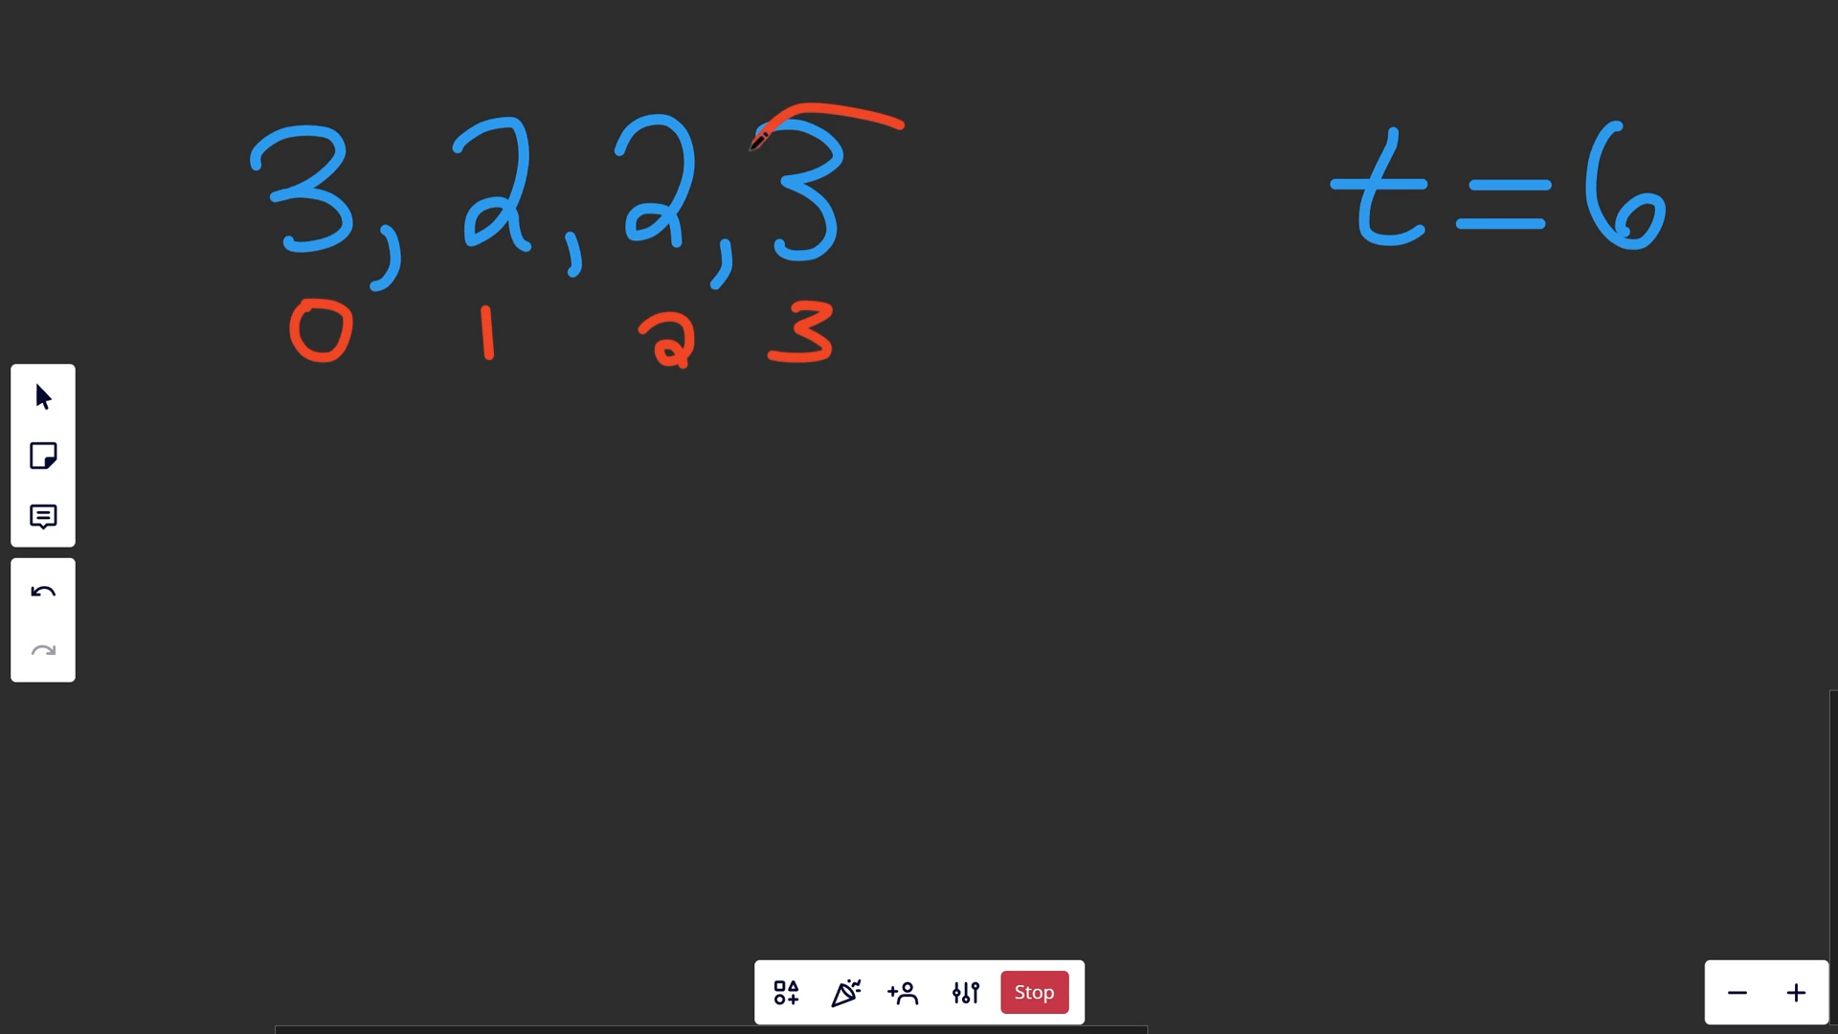
left_click(42, 592)
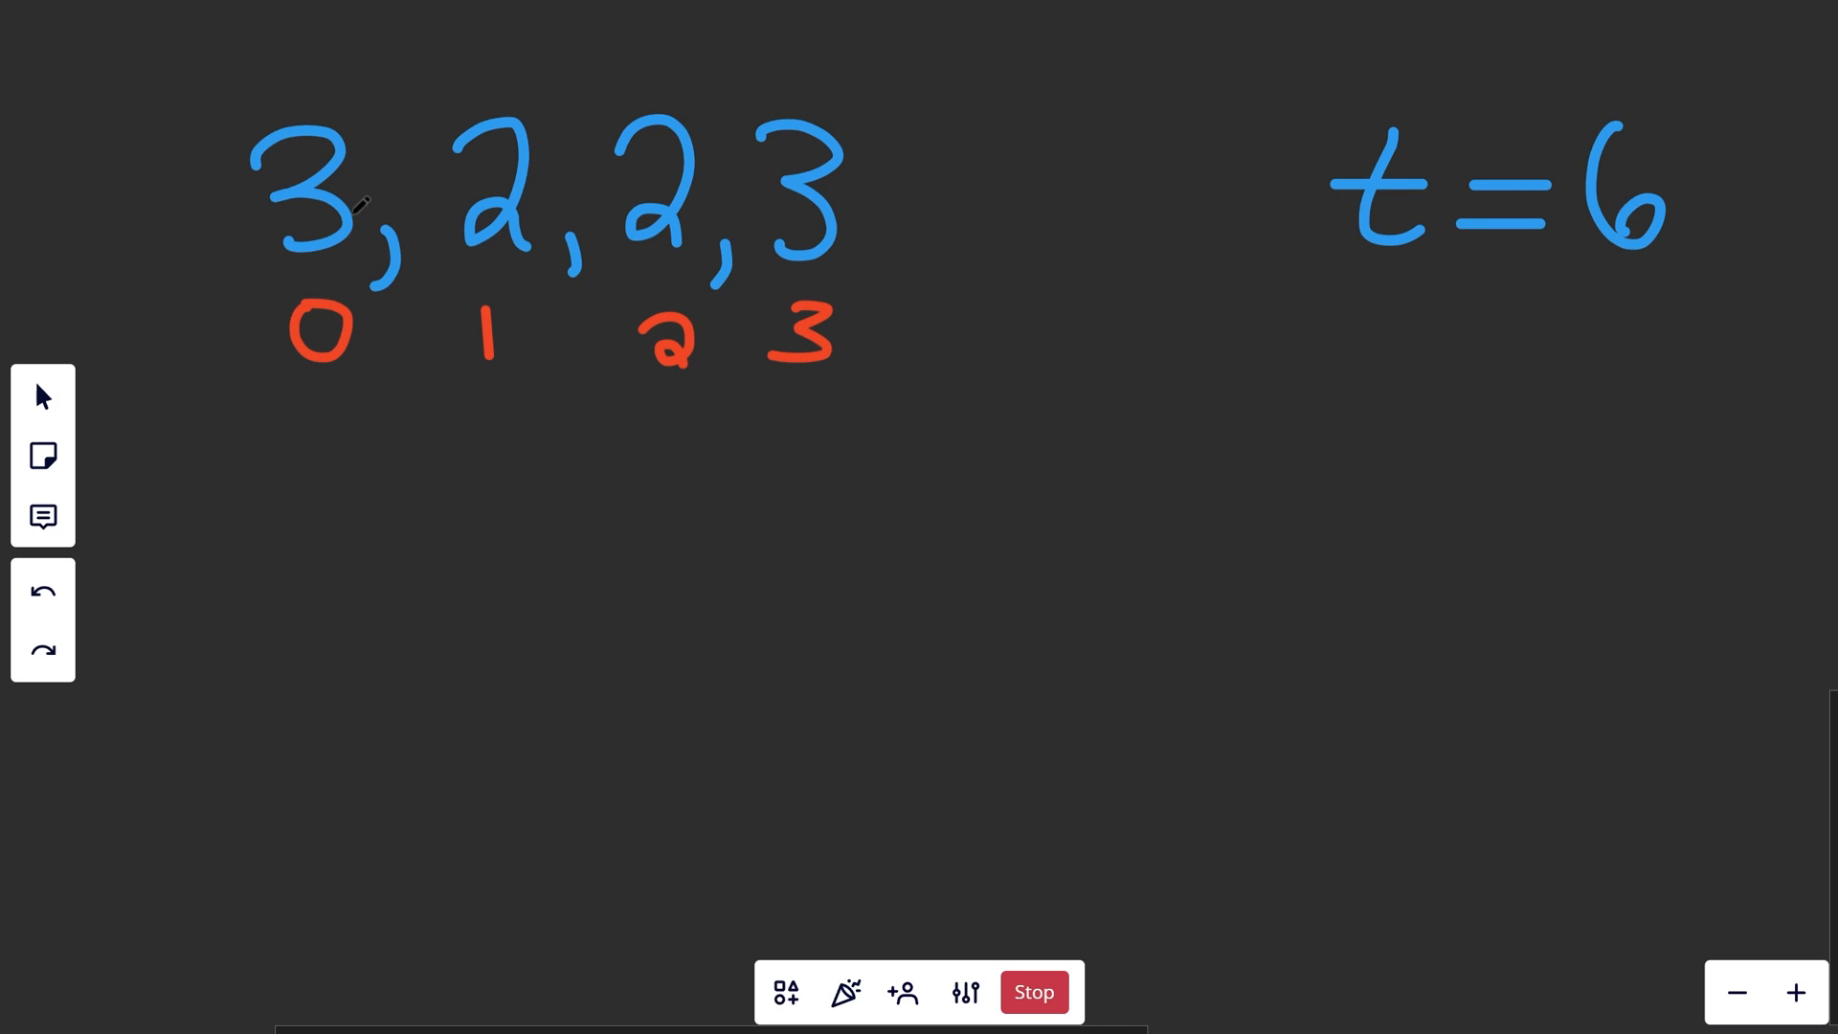
mouse_move(326, 105)
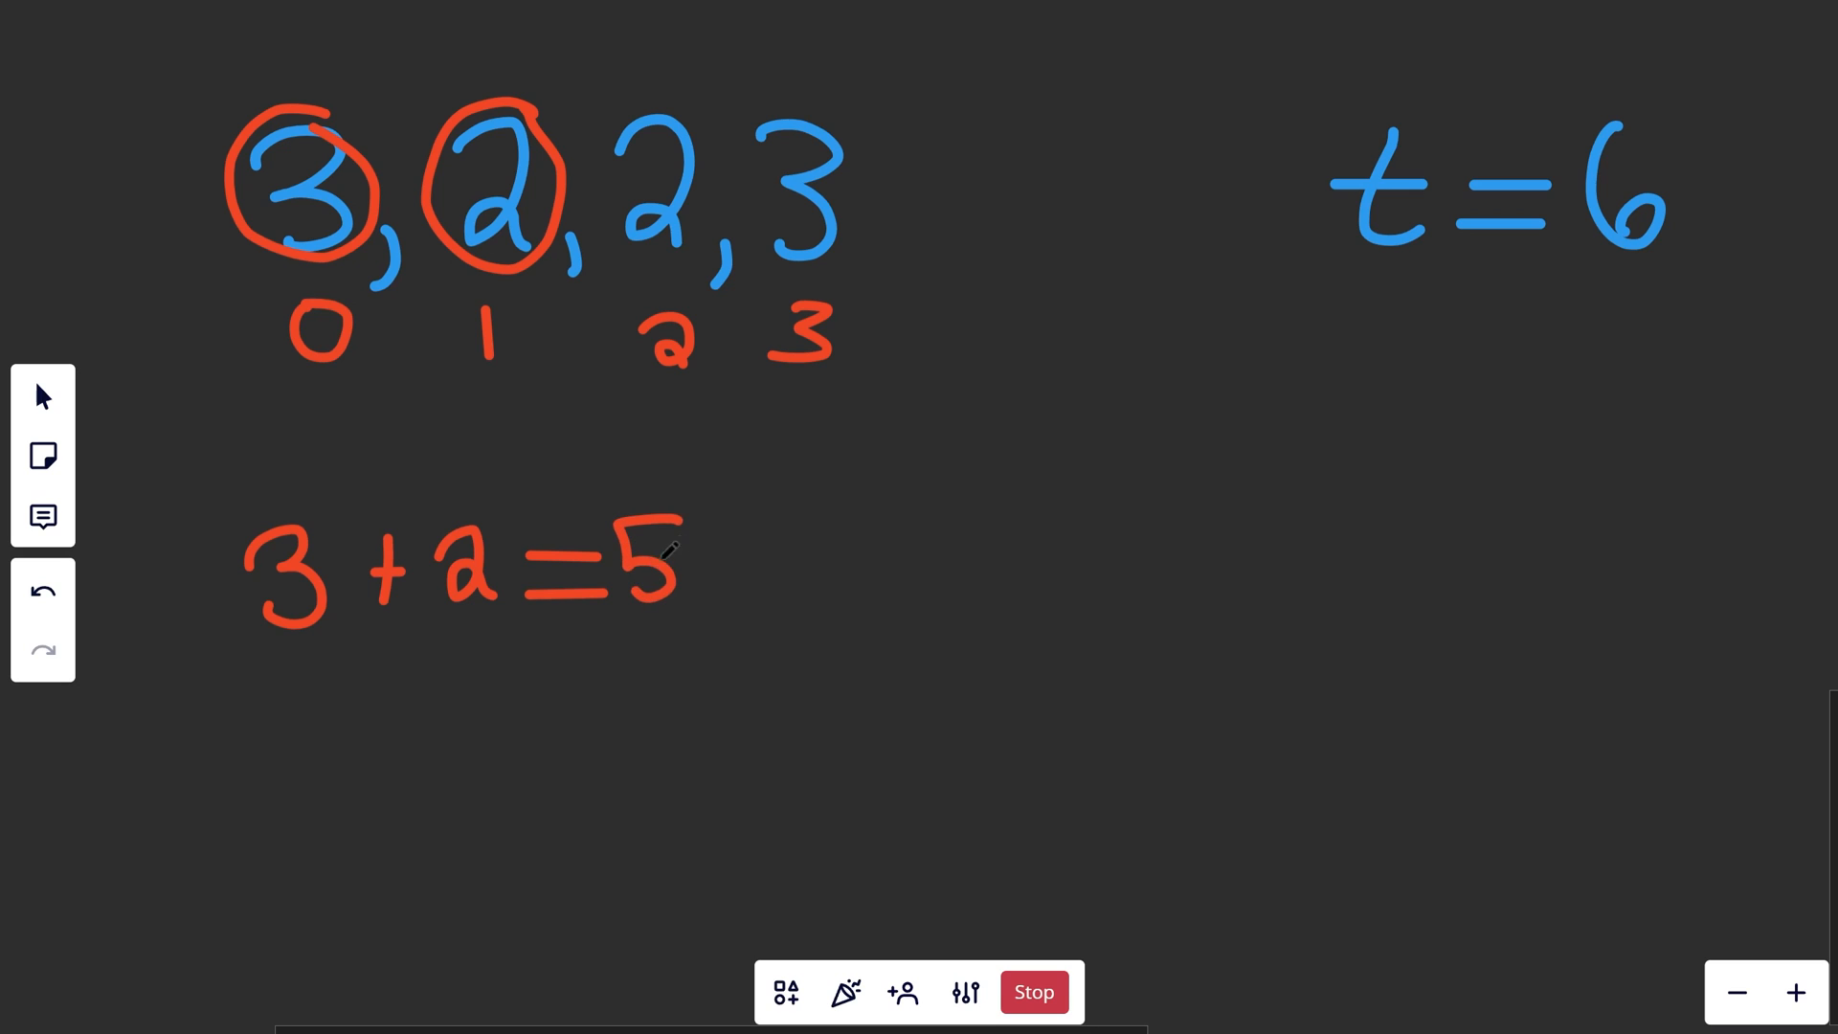
left_click(42, 592)
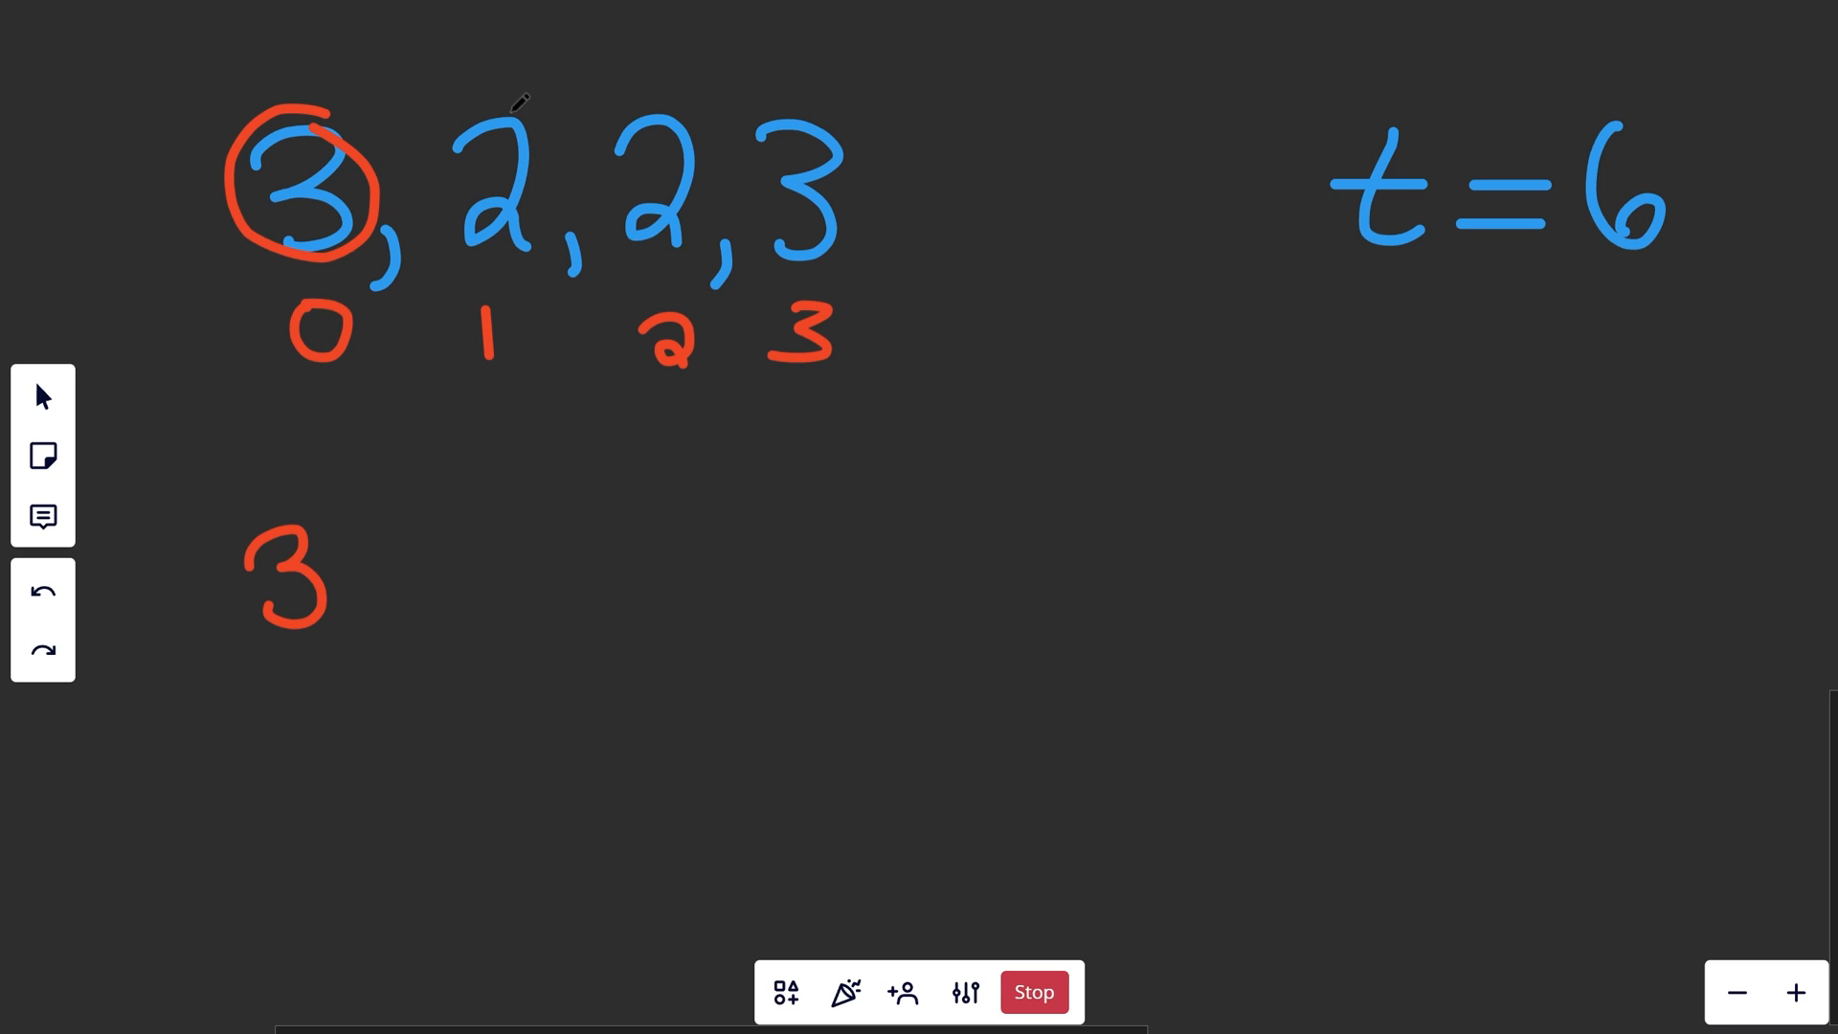
left_click_drag(509, 103, 677, 100)
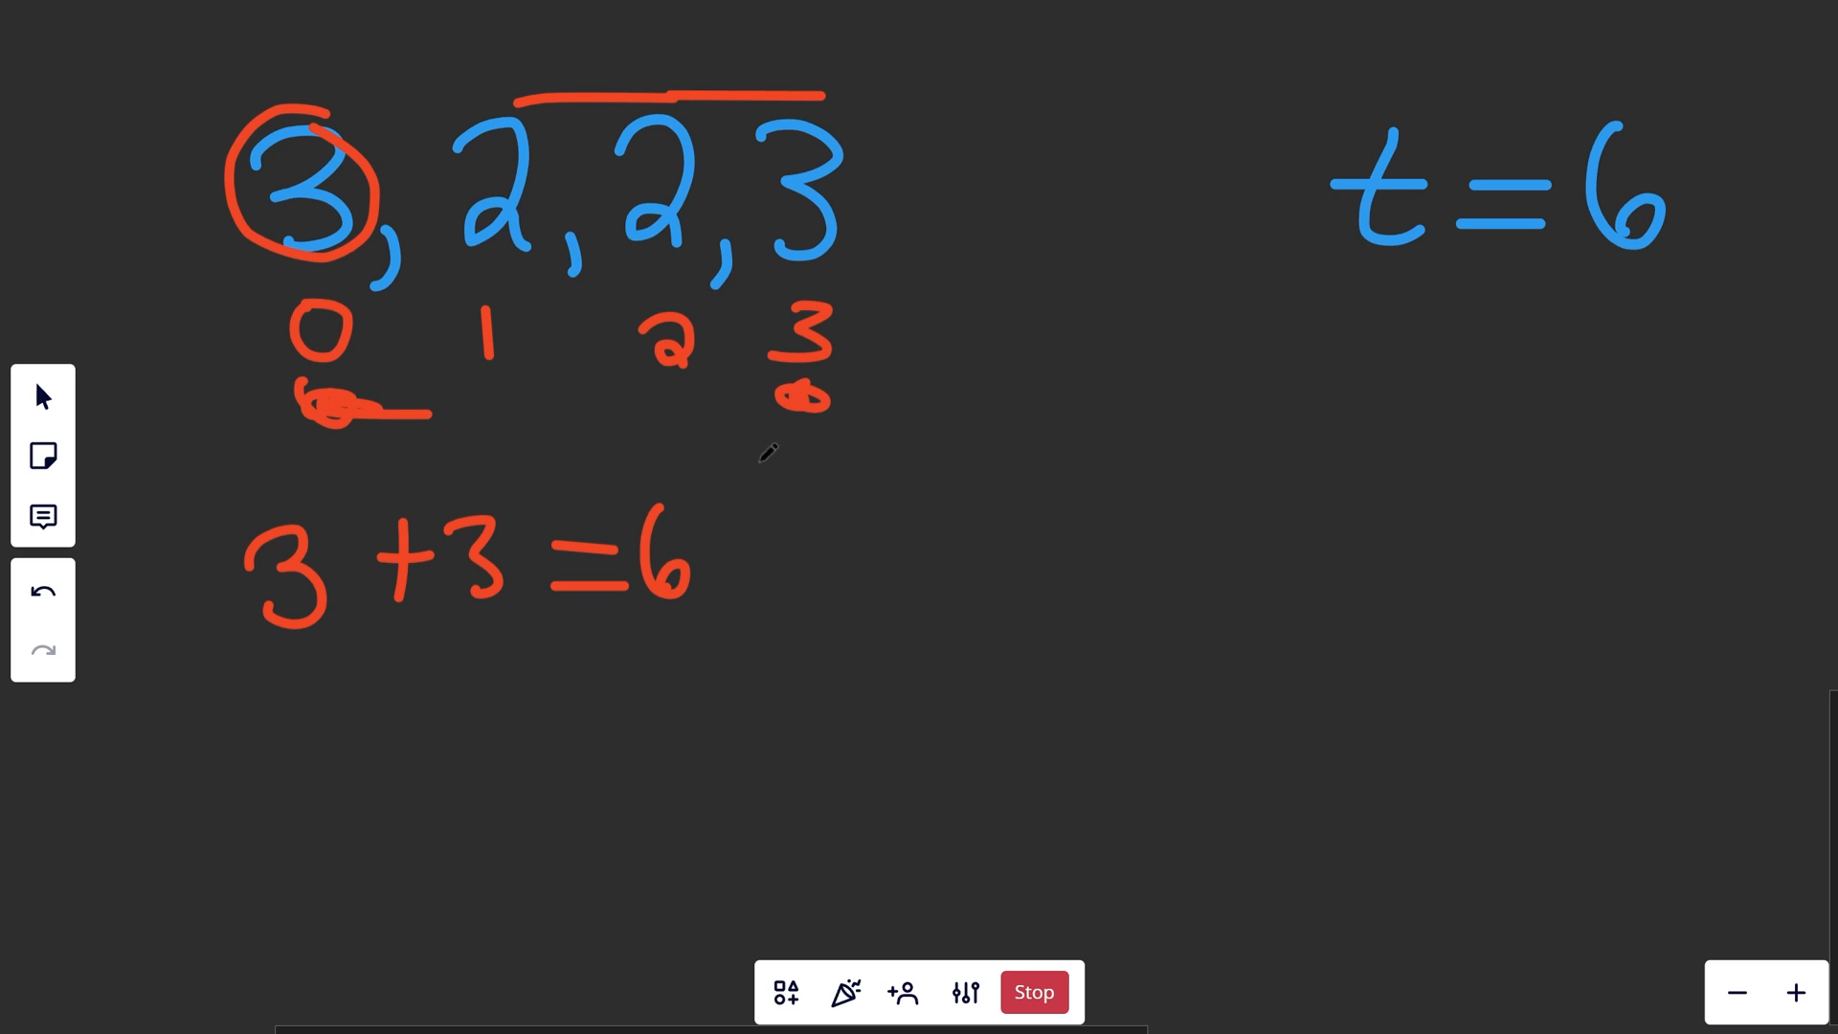
left_click(42, 589)
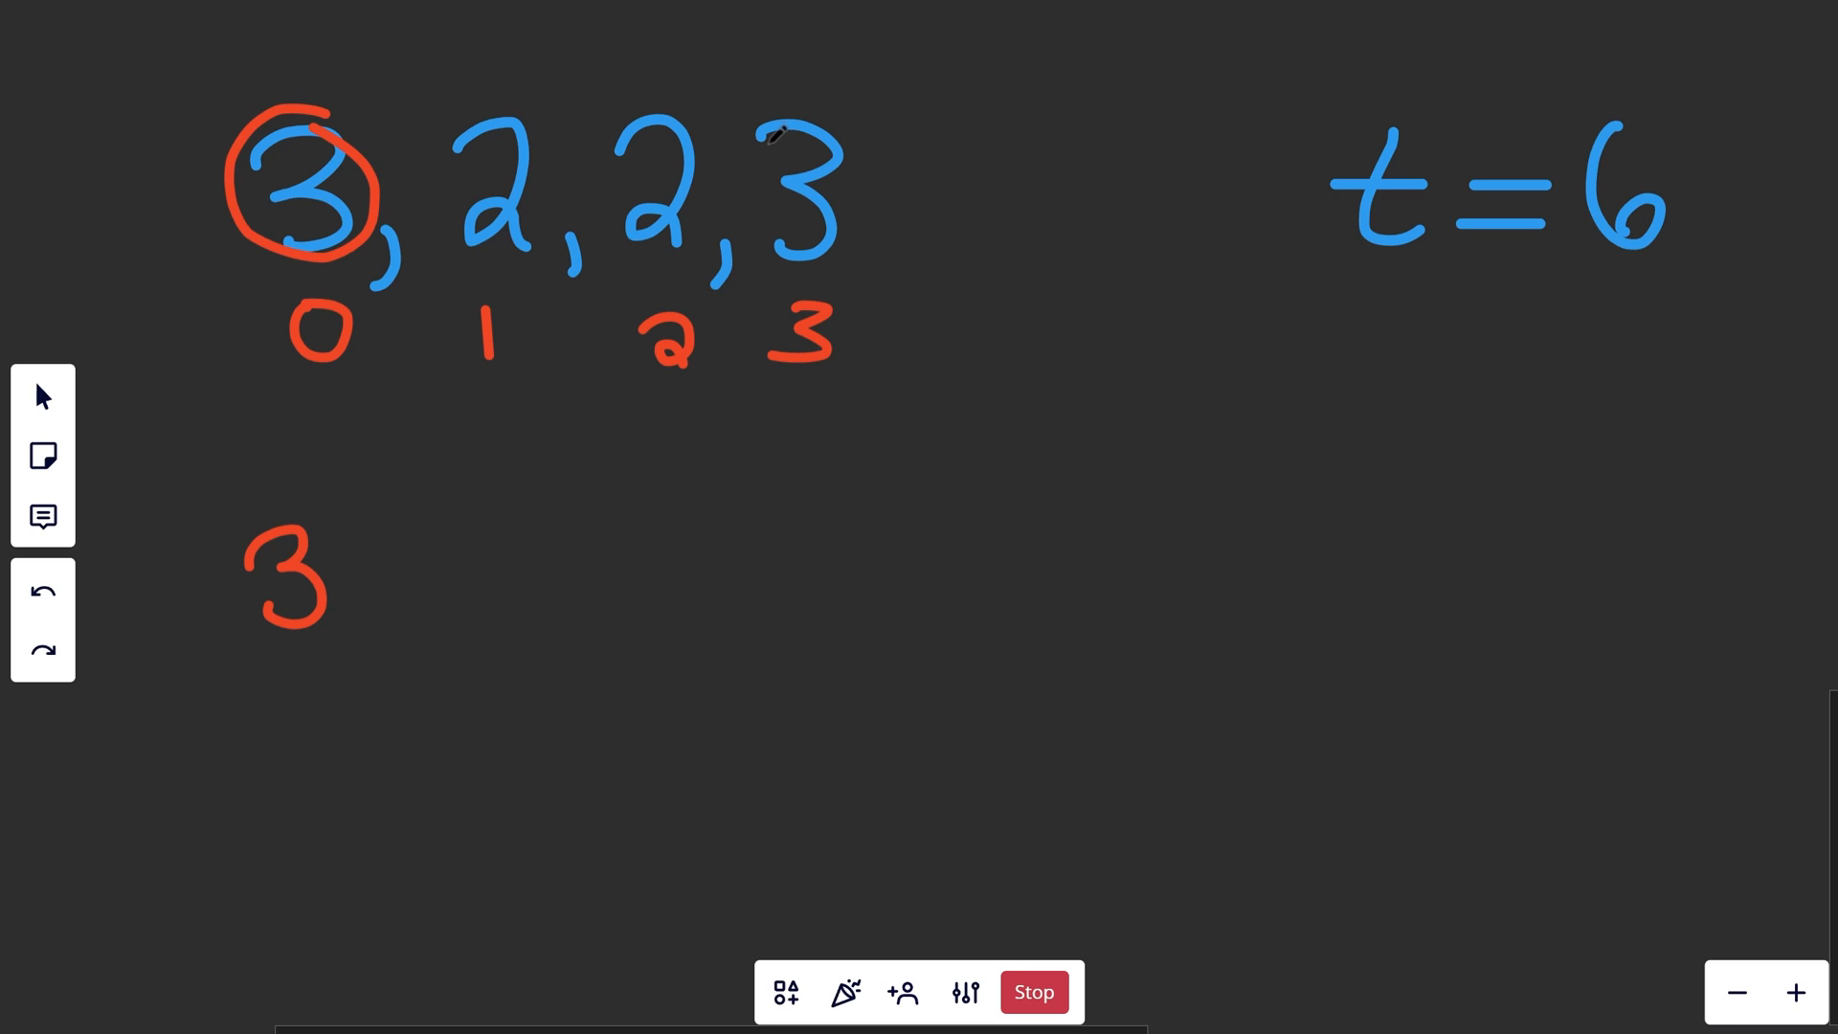
mouse_move(486, 71)
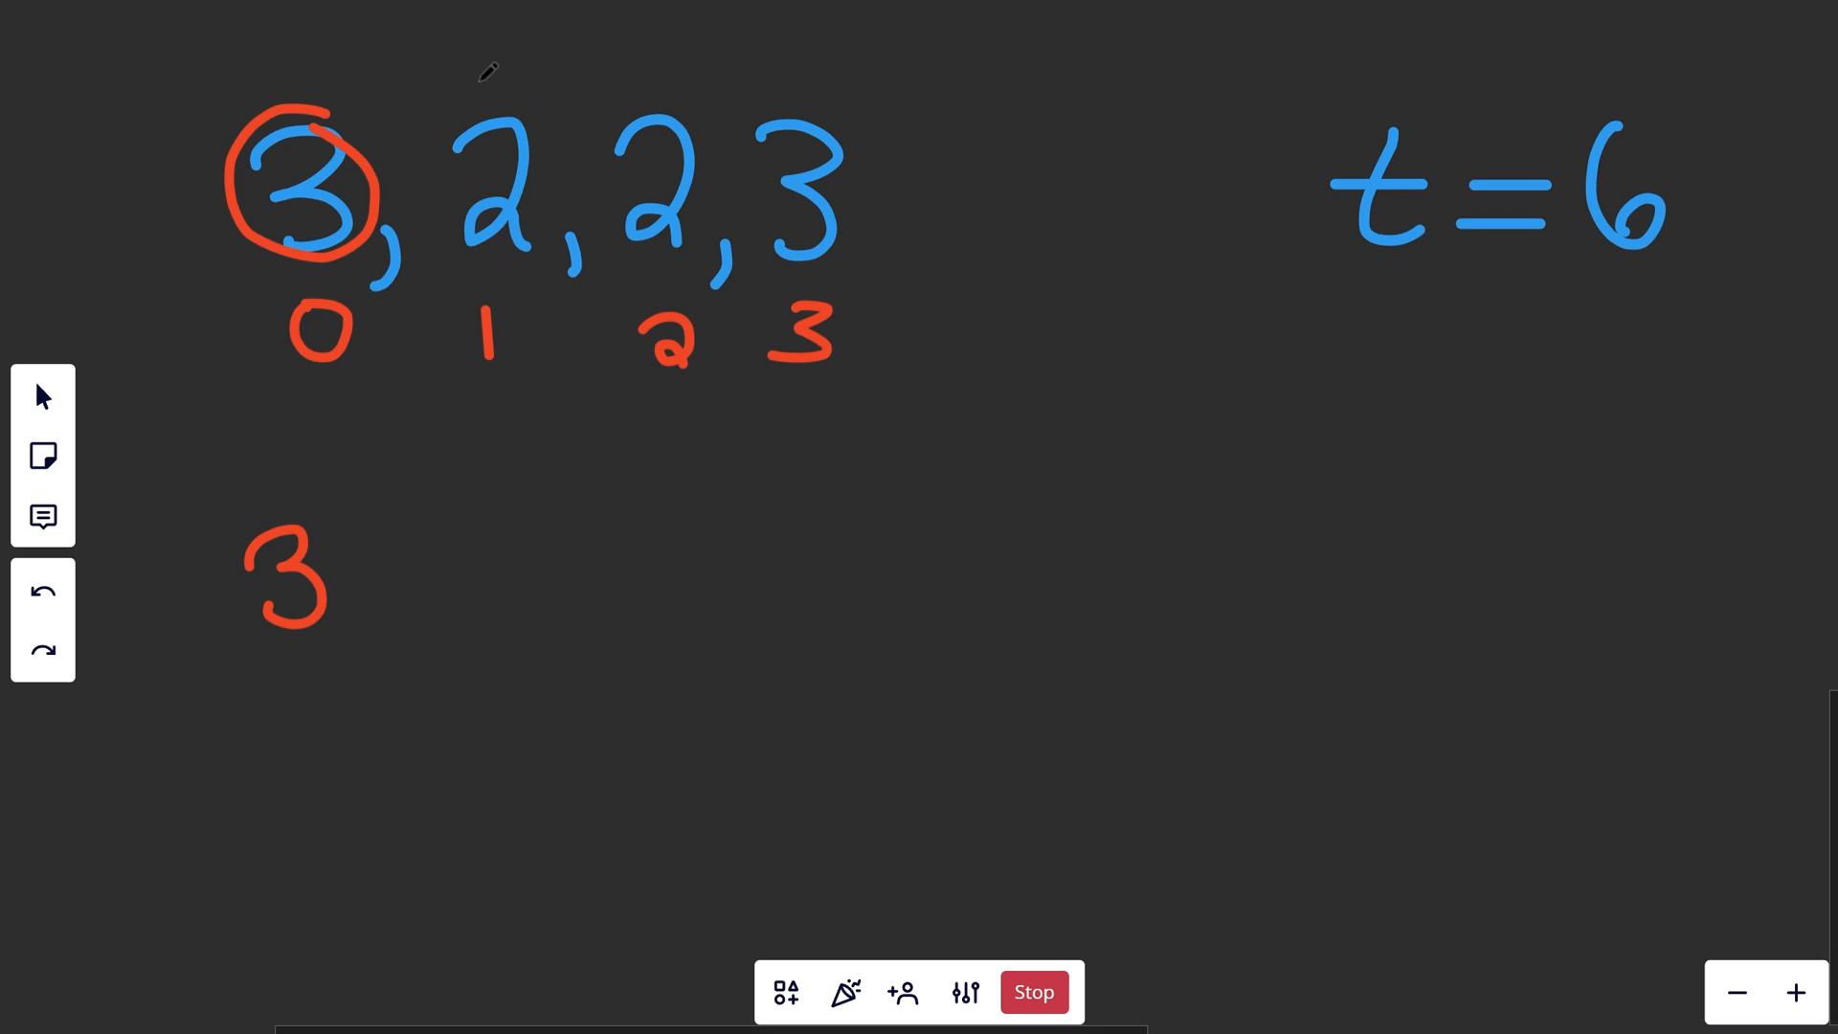
mouse_move(328, 111)
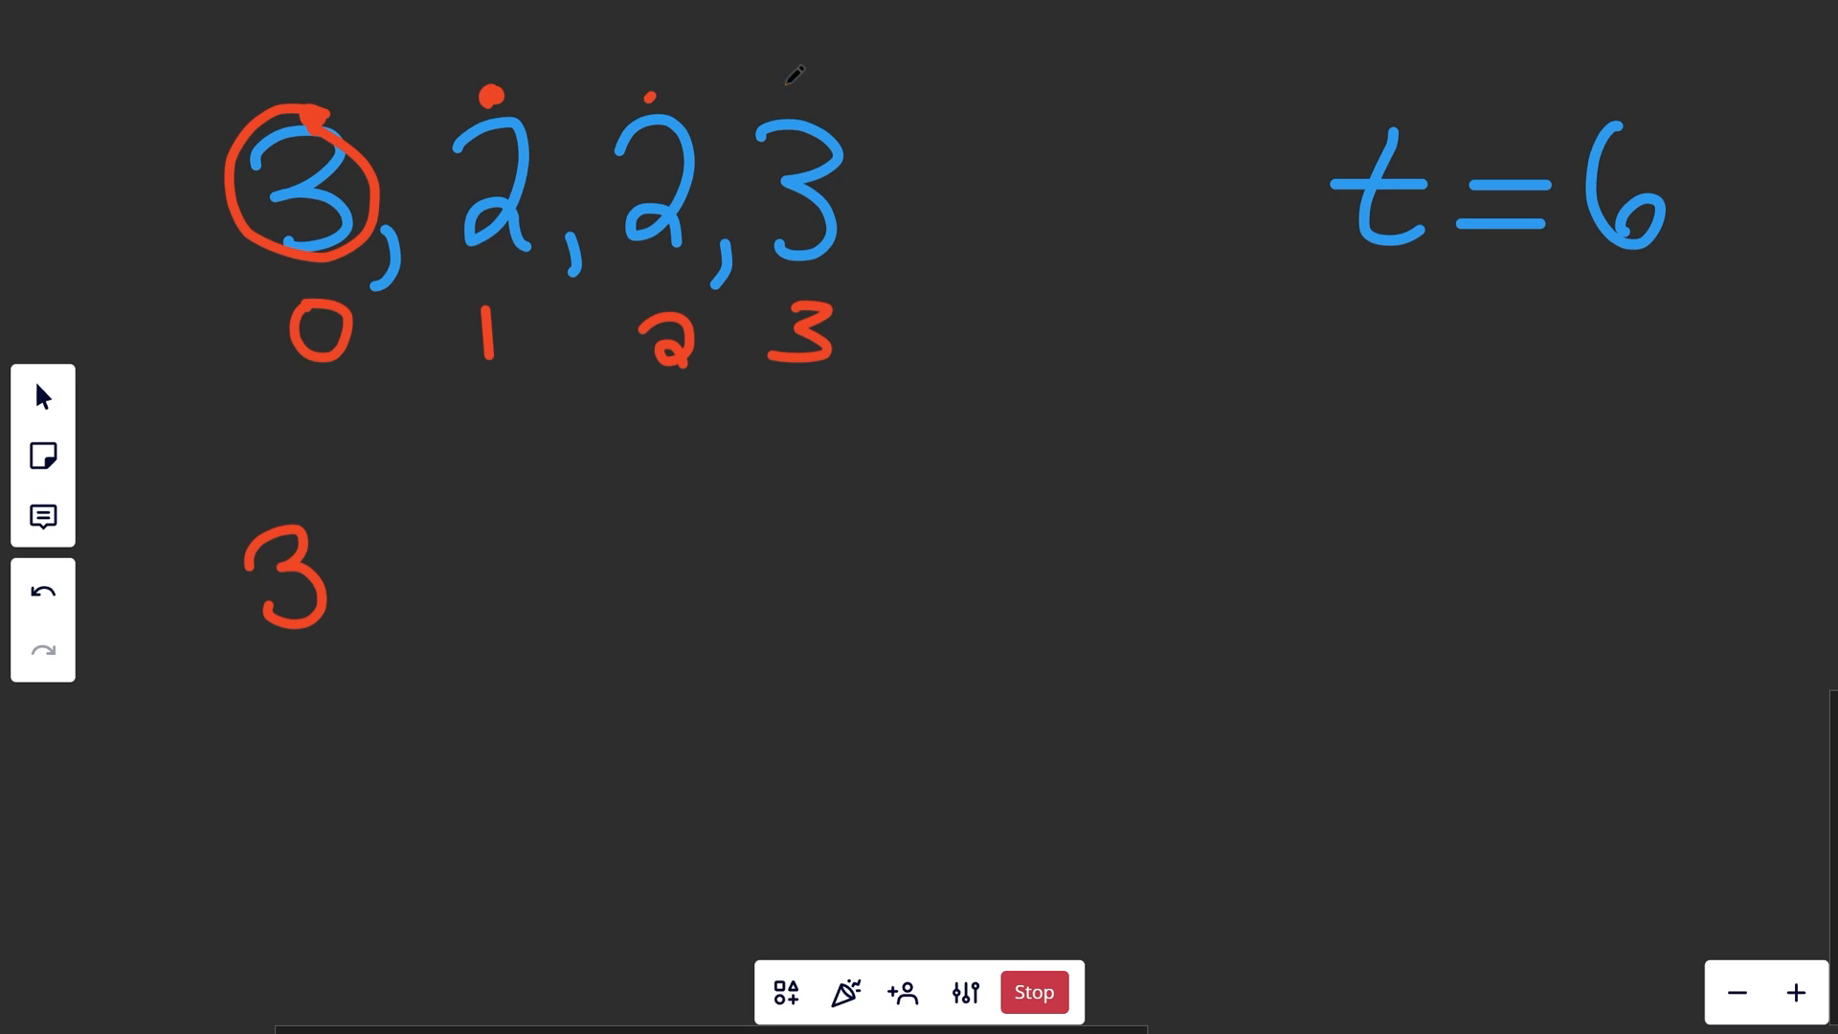
left_click(42, 592)
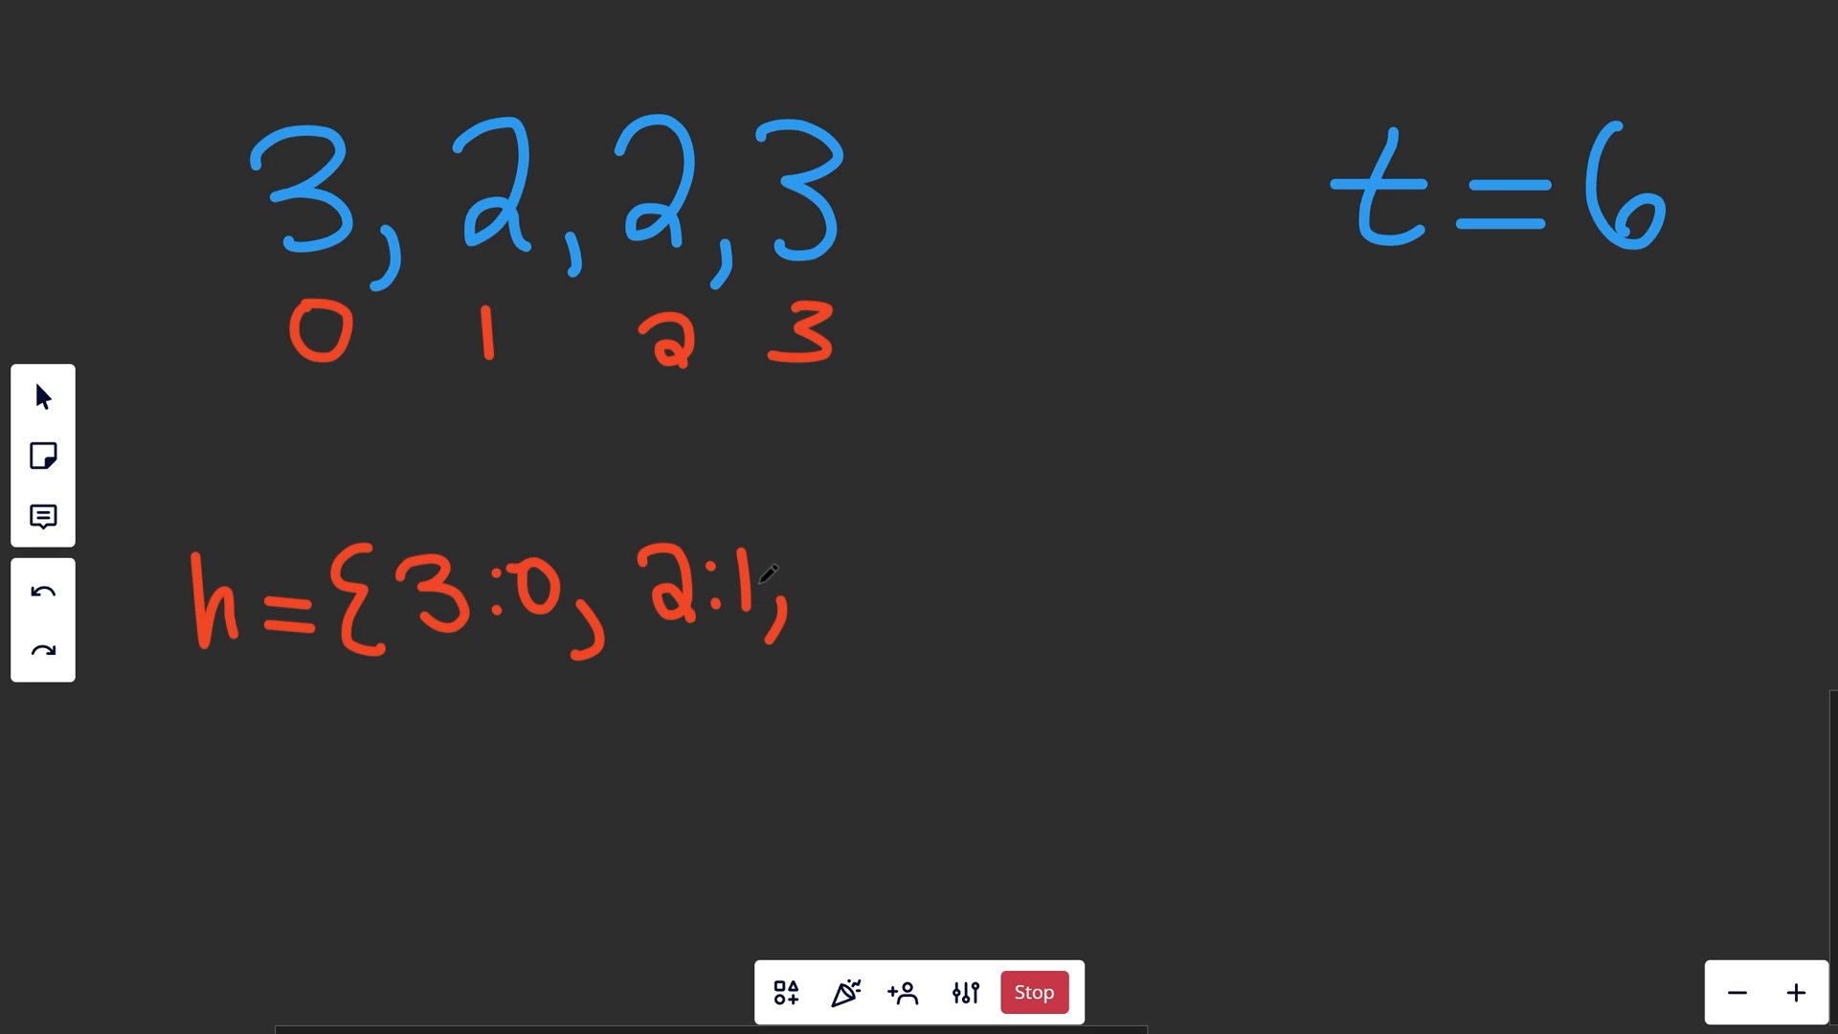
Step: Briefly circle the second 2, then write the answer [0,3] beside h={3:3, 2:2}
left_click_drag(333, 404, 727, 376)
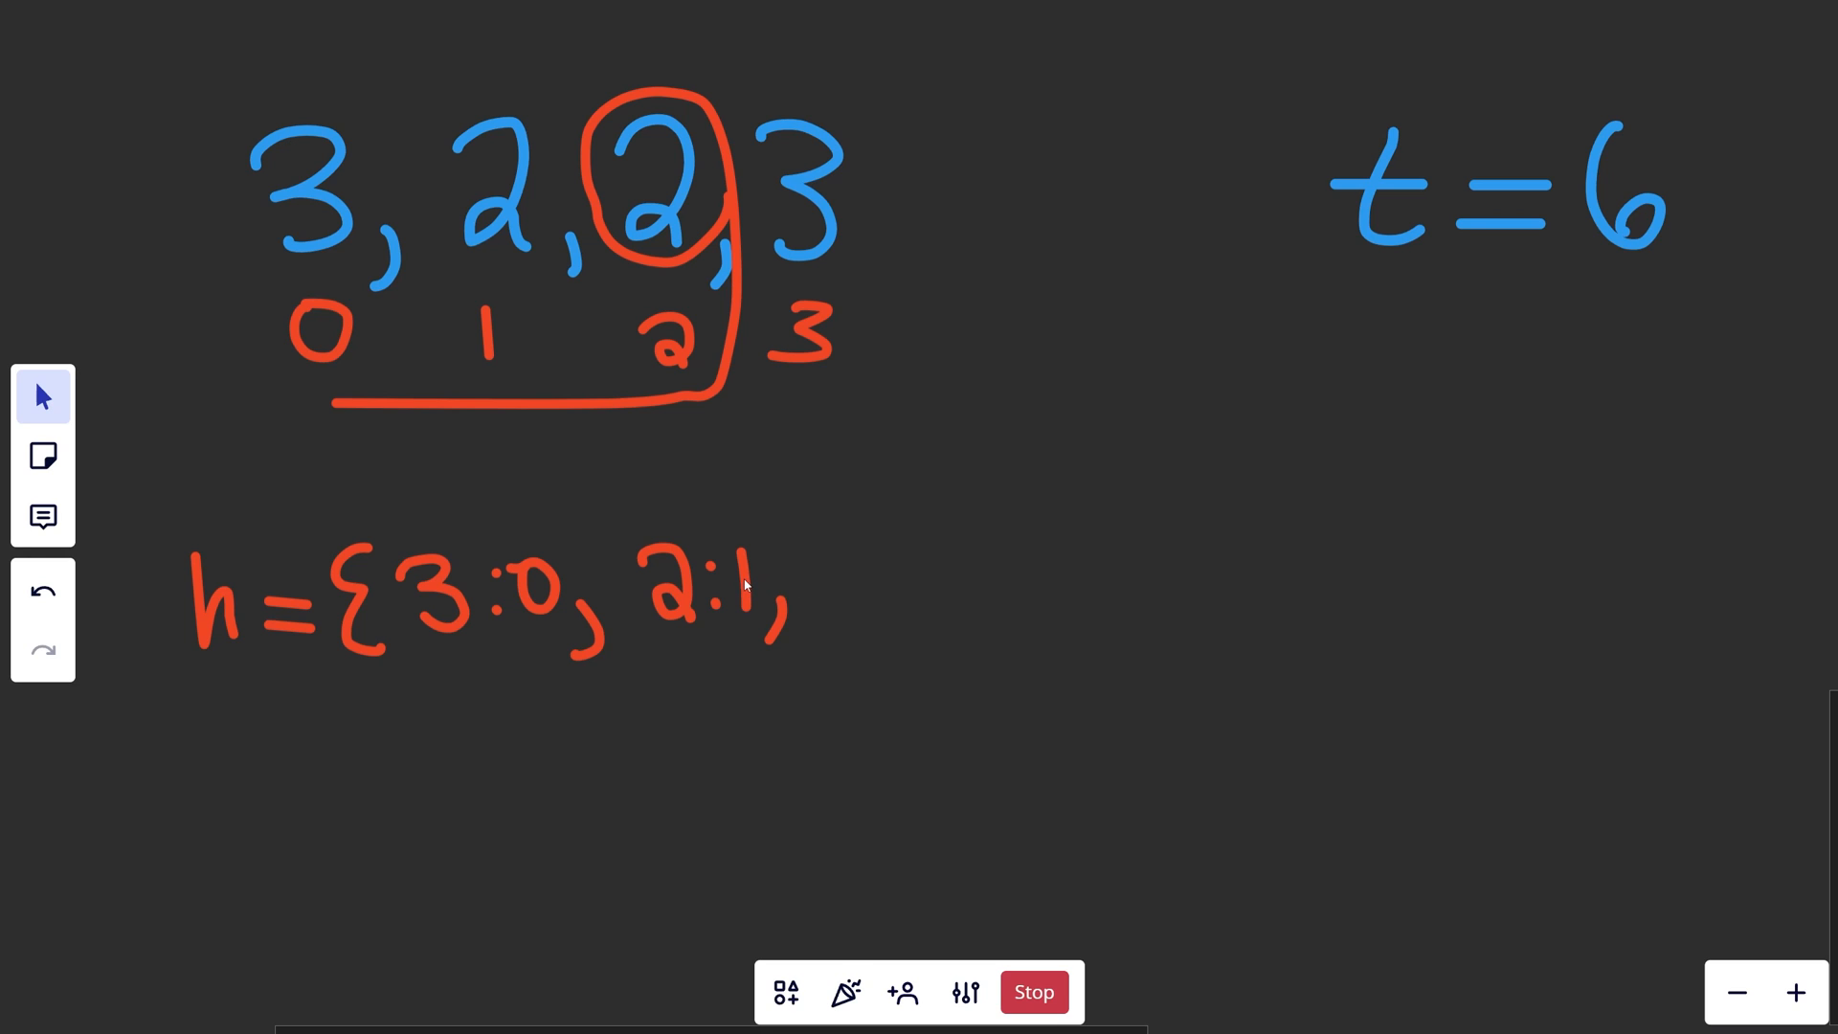
left_click(42, 396)
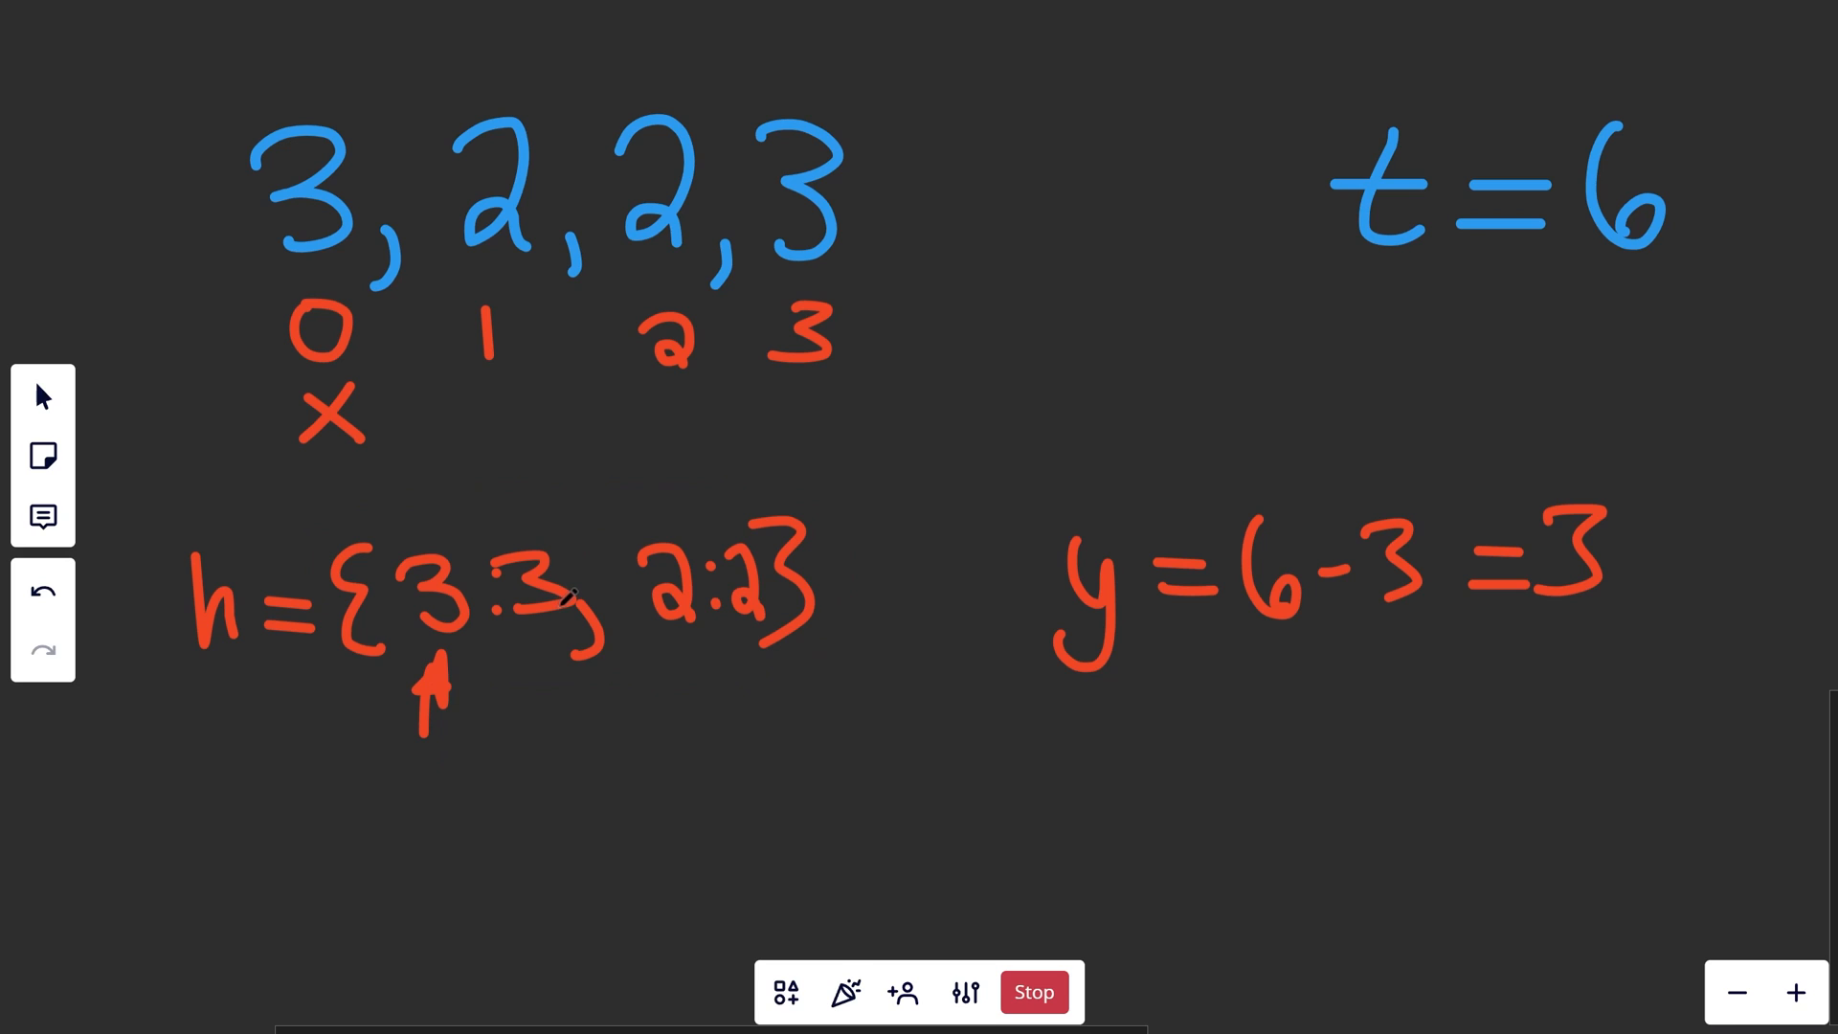
mouse_move(568, 540)
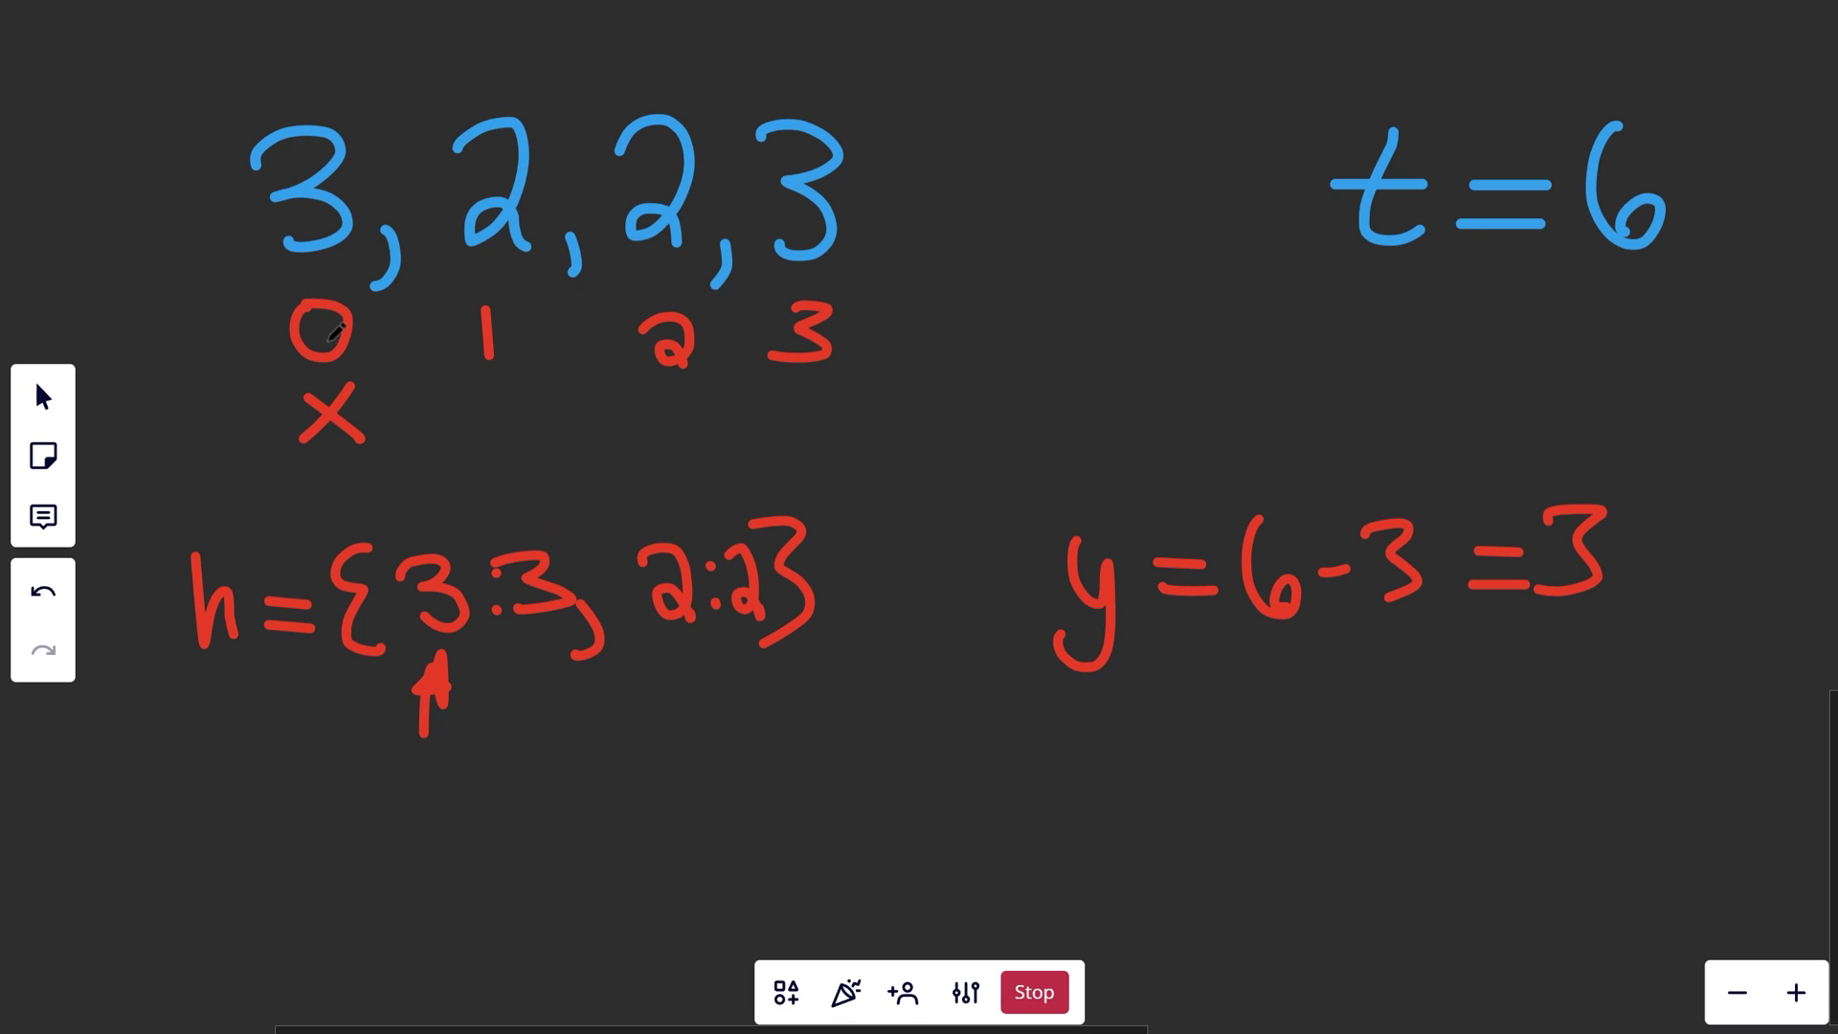
mouse_move(475, 440)
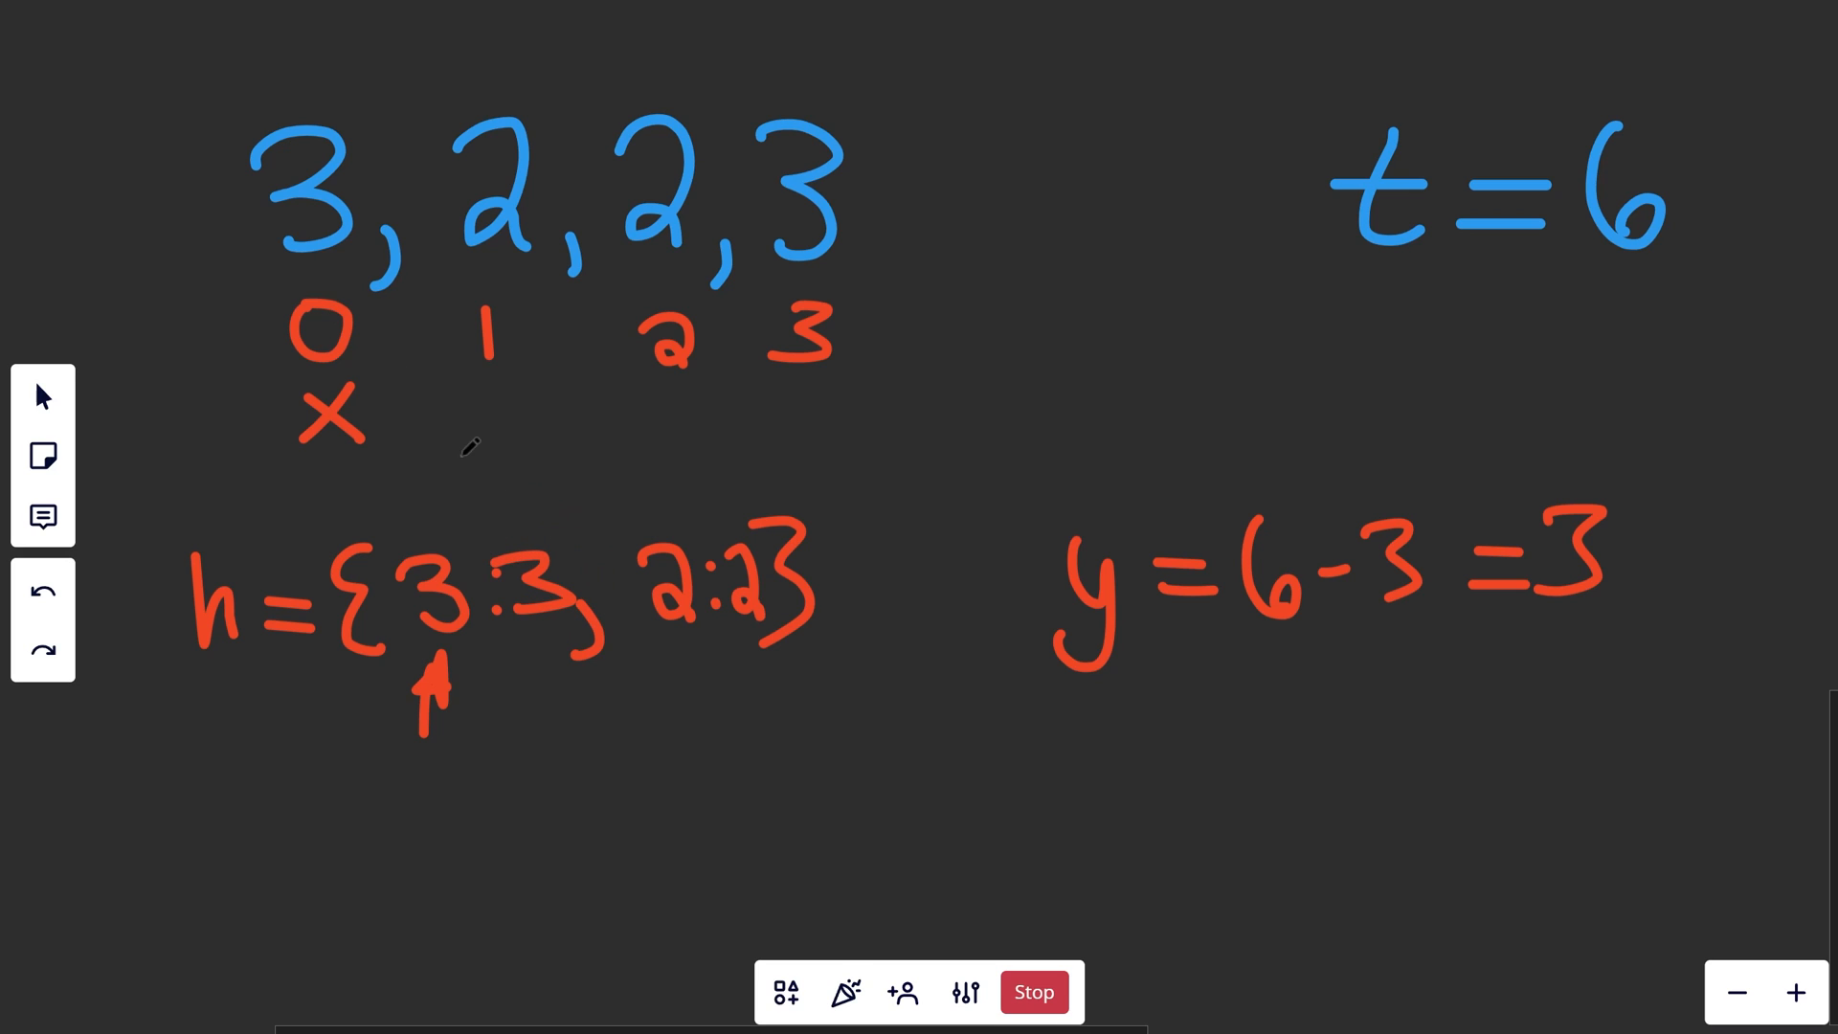
left_click_drag(358, 341, 504, 492)
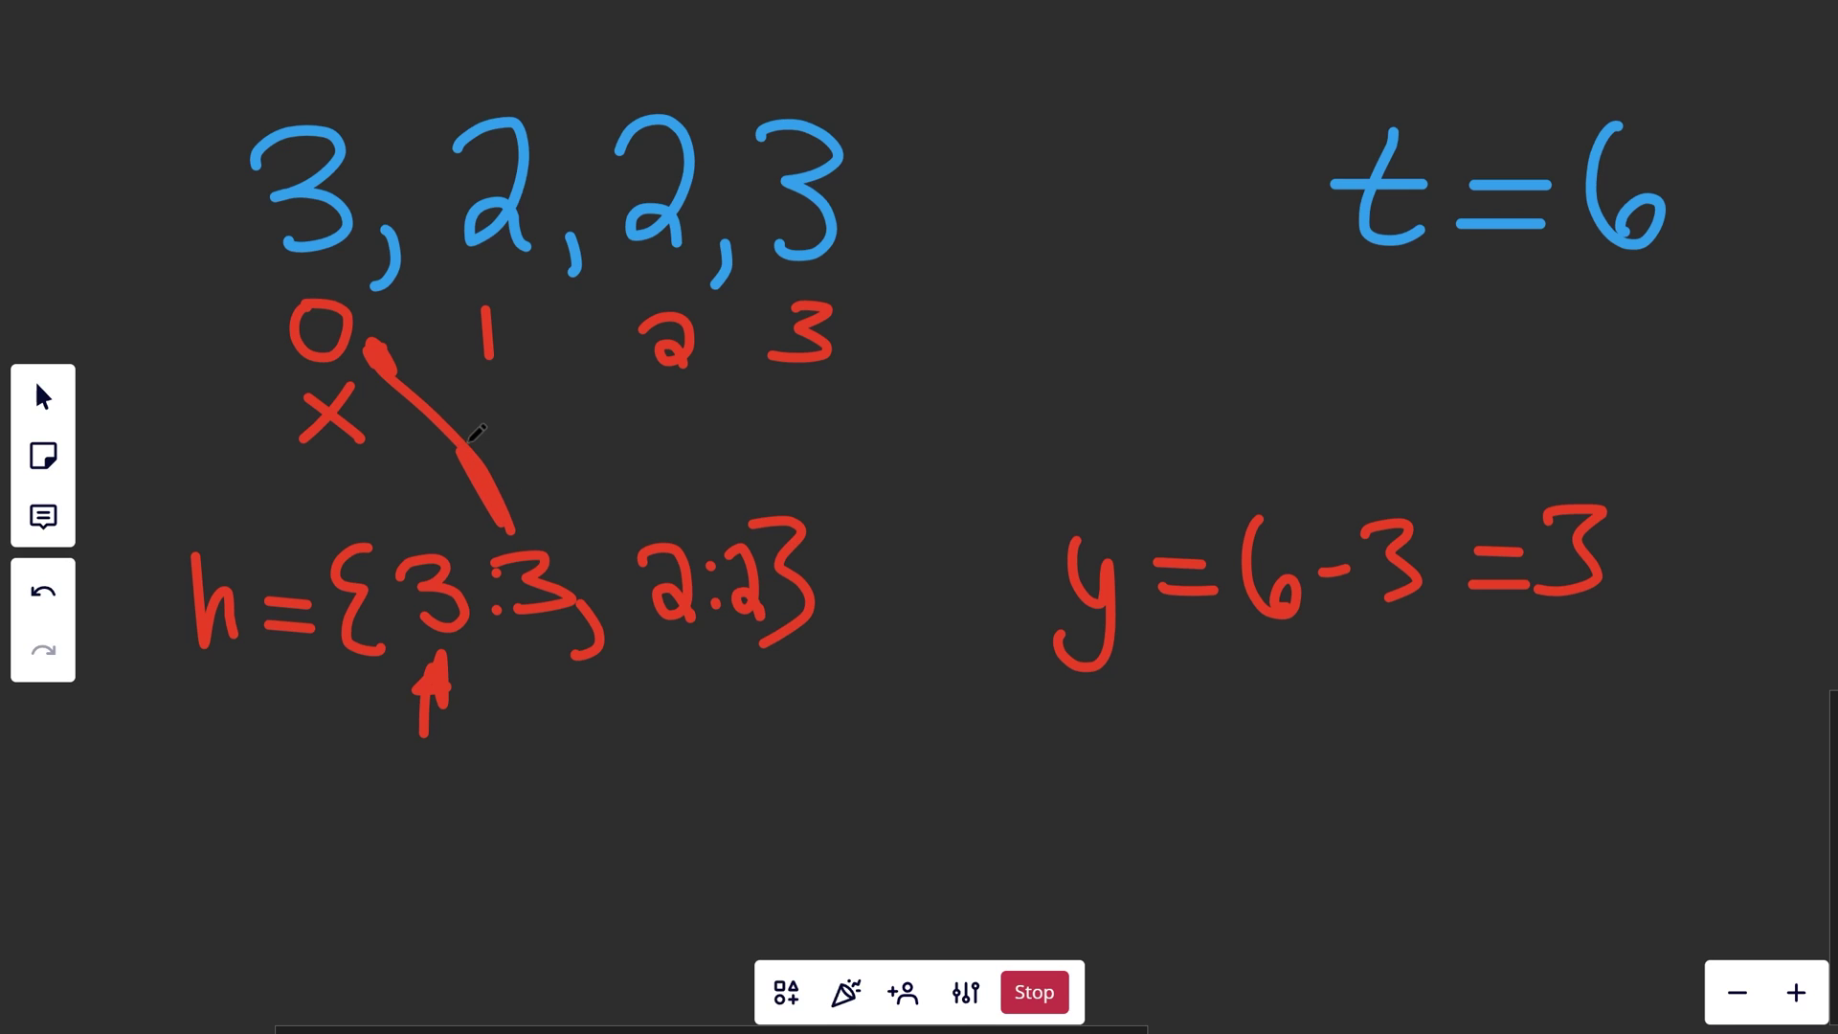
left_click(42, 590)
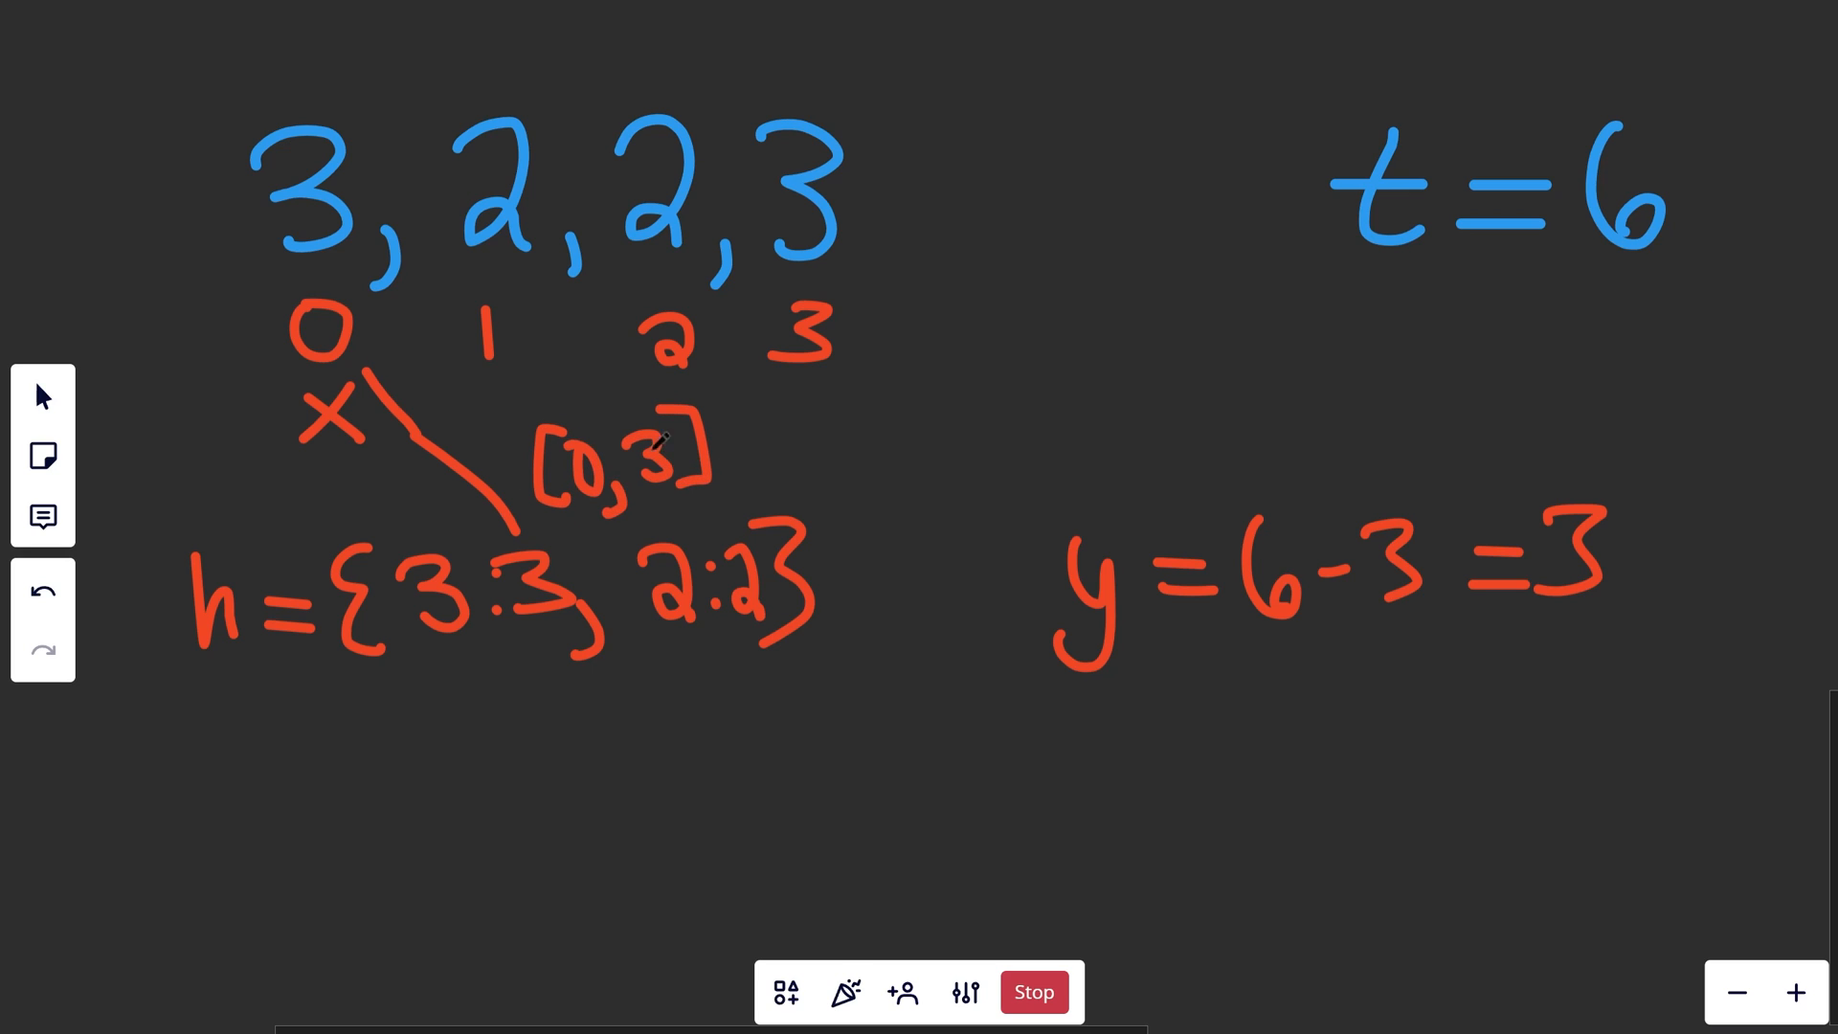
left_click_drag(287, 106, 469, 91)
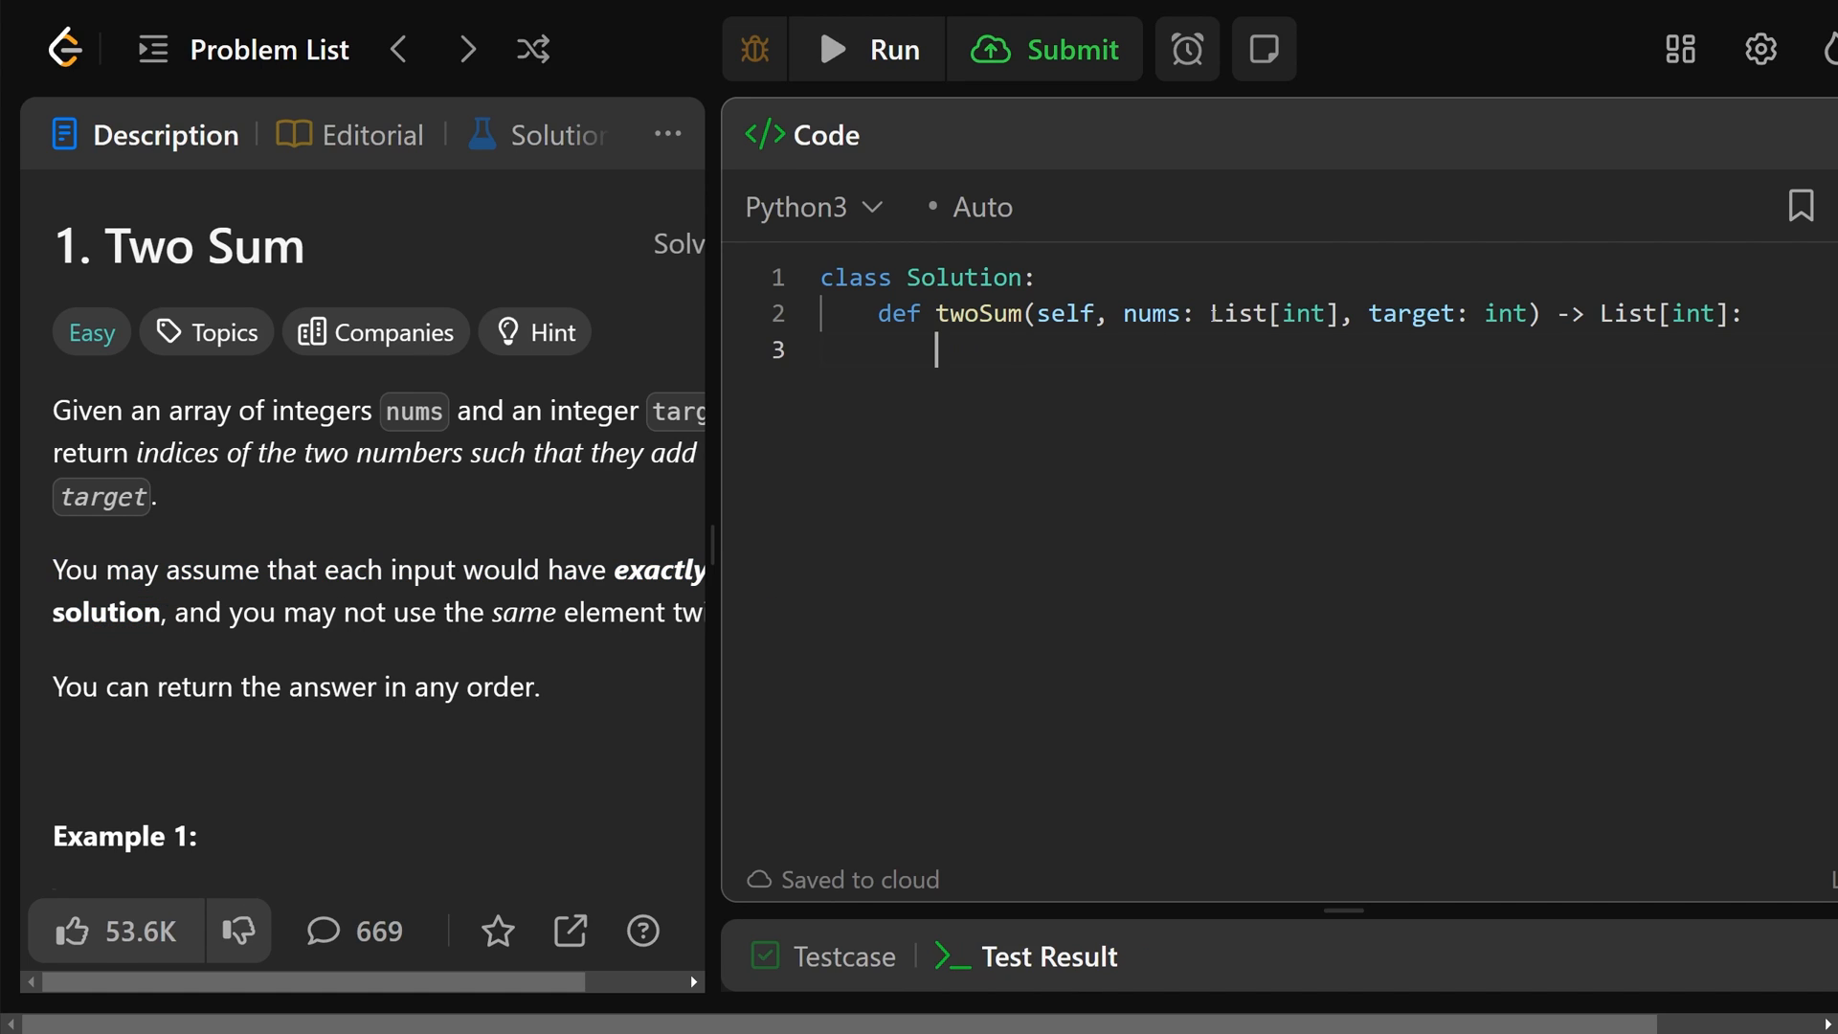
Step: Write h = {} and a loop over range(len(nums)) assigning h[nums[i]] = i
type("h =")
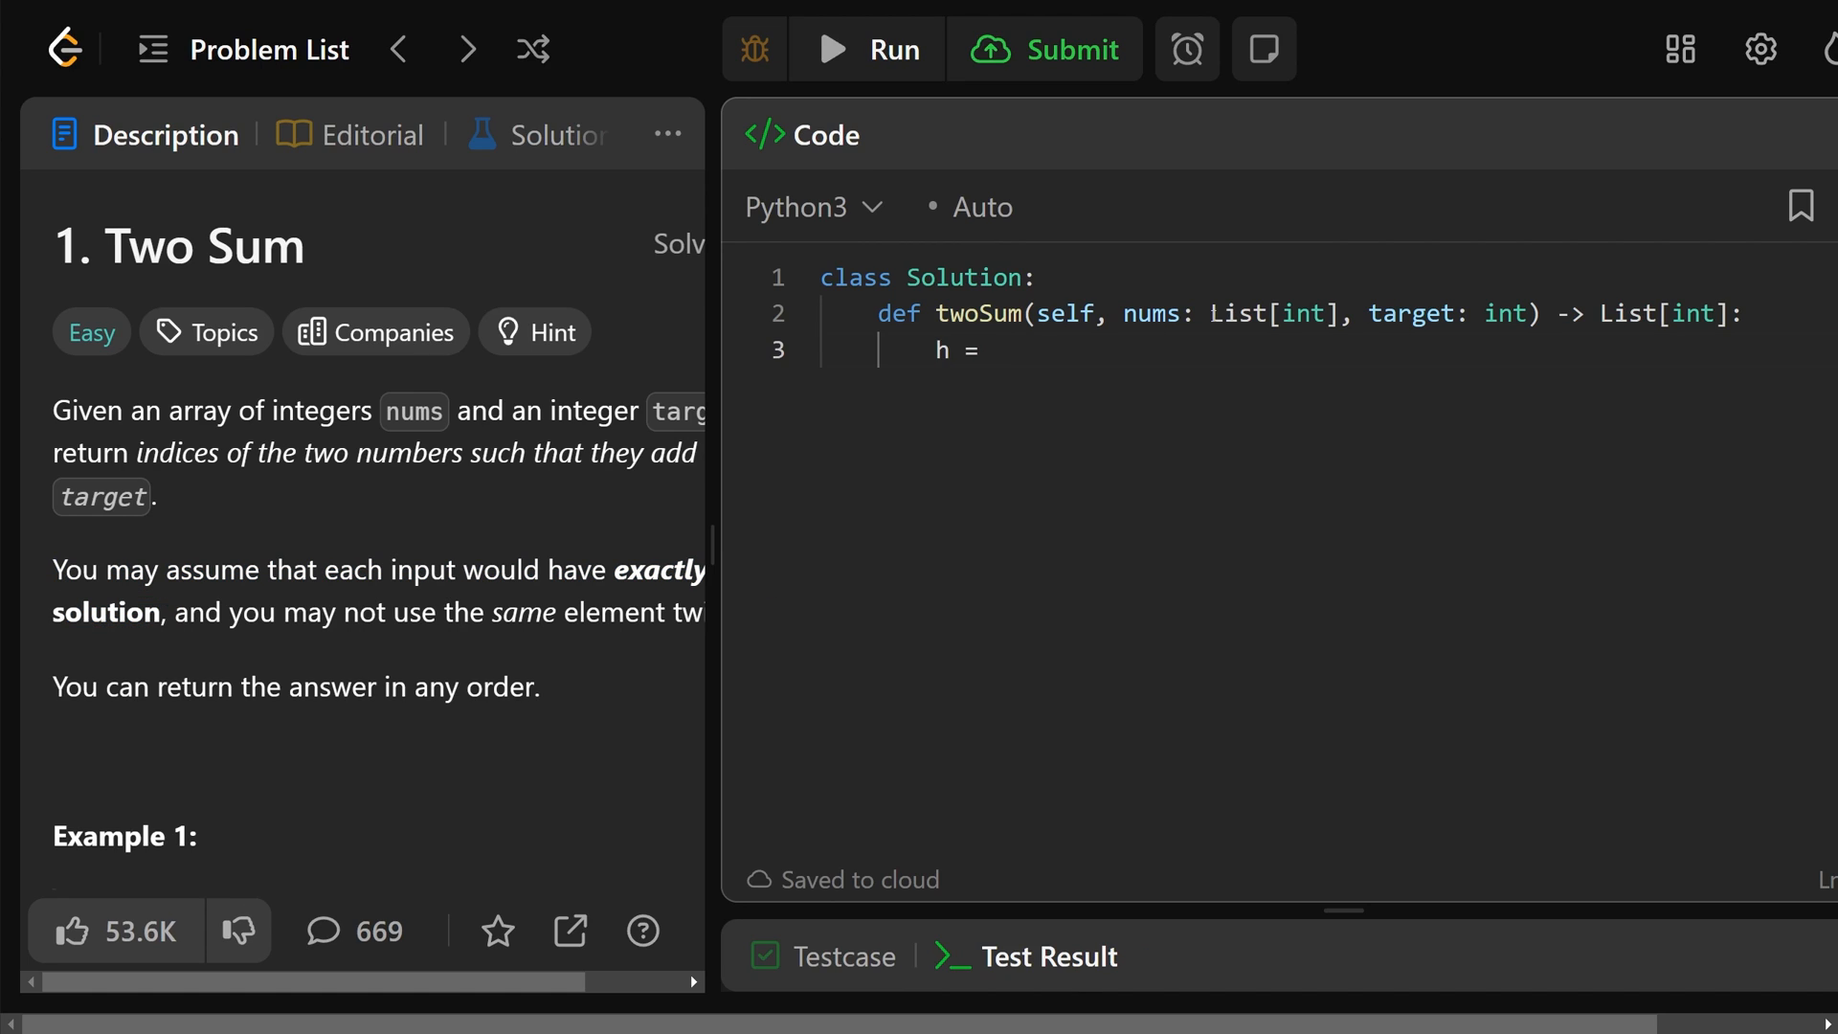
type("{}")
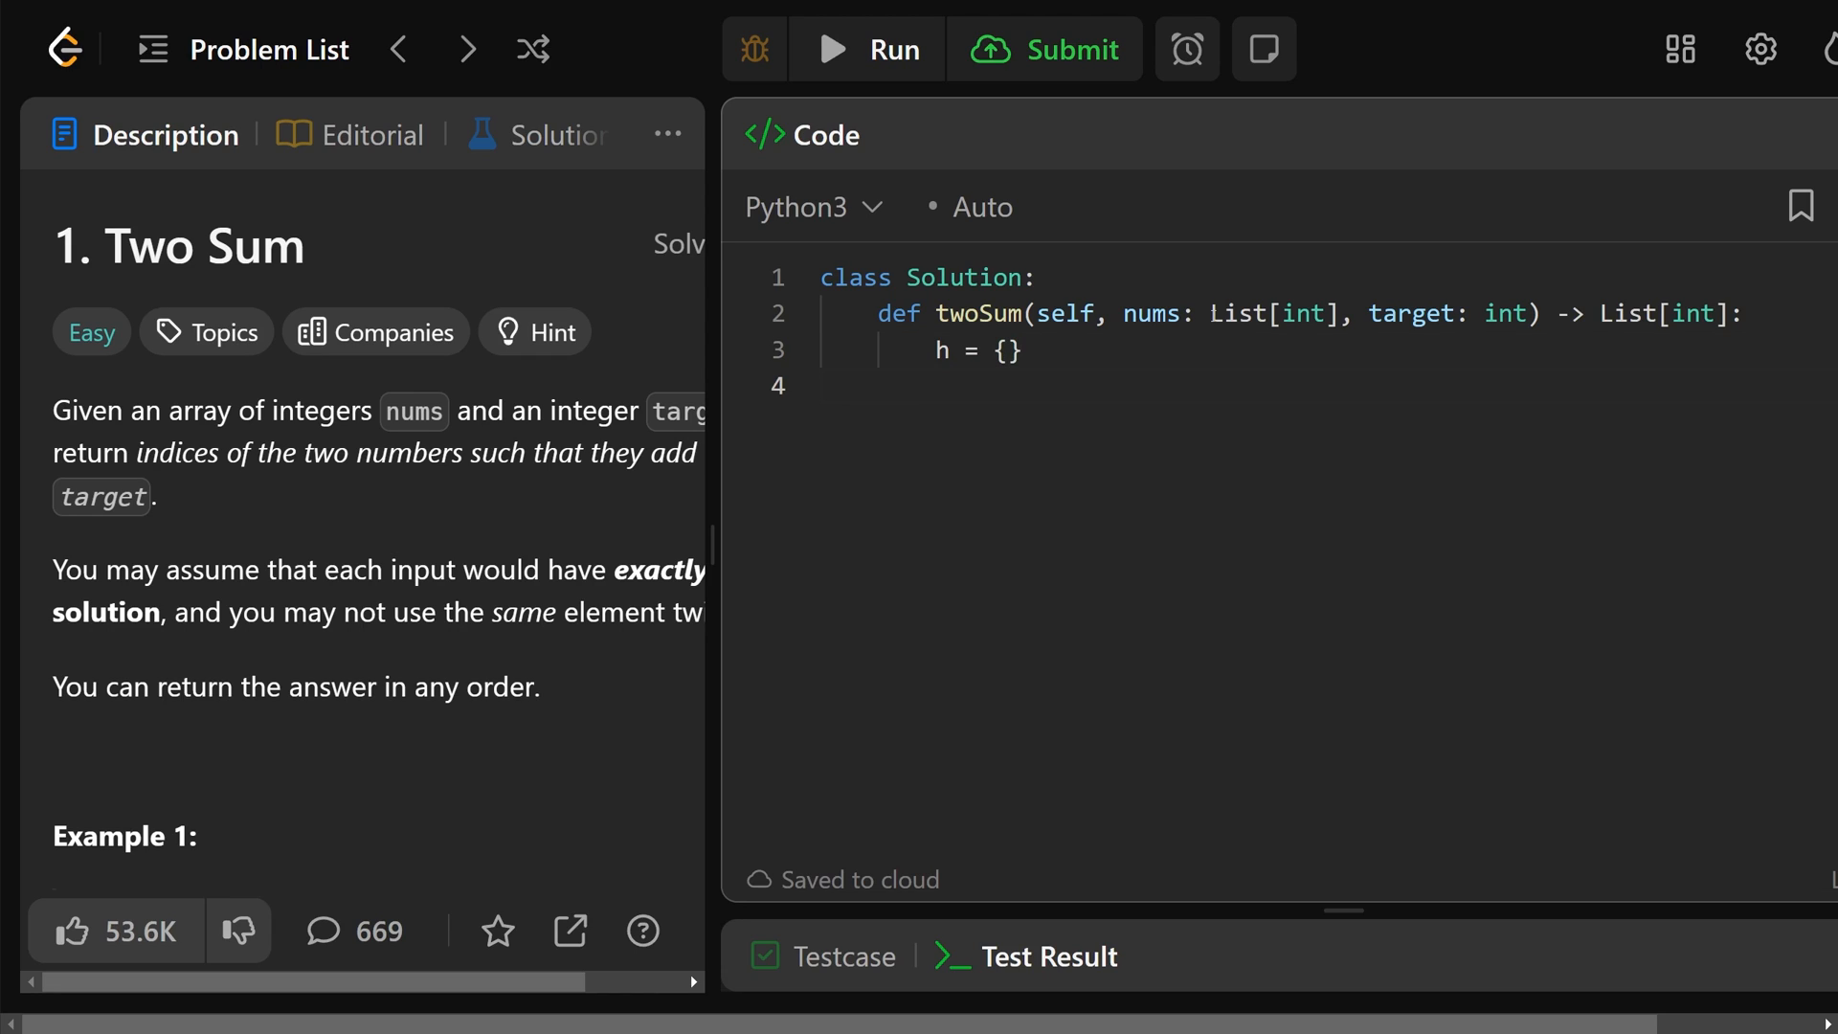
type("for")
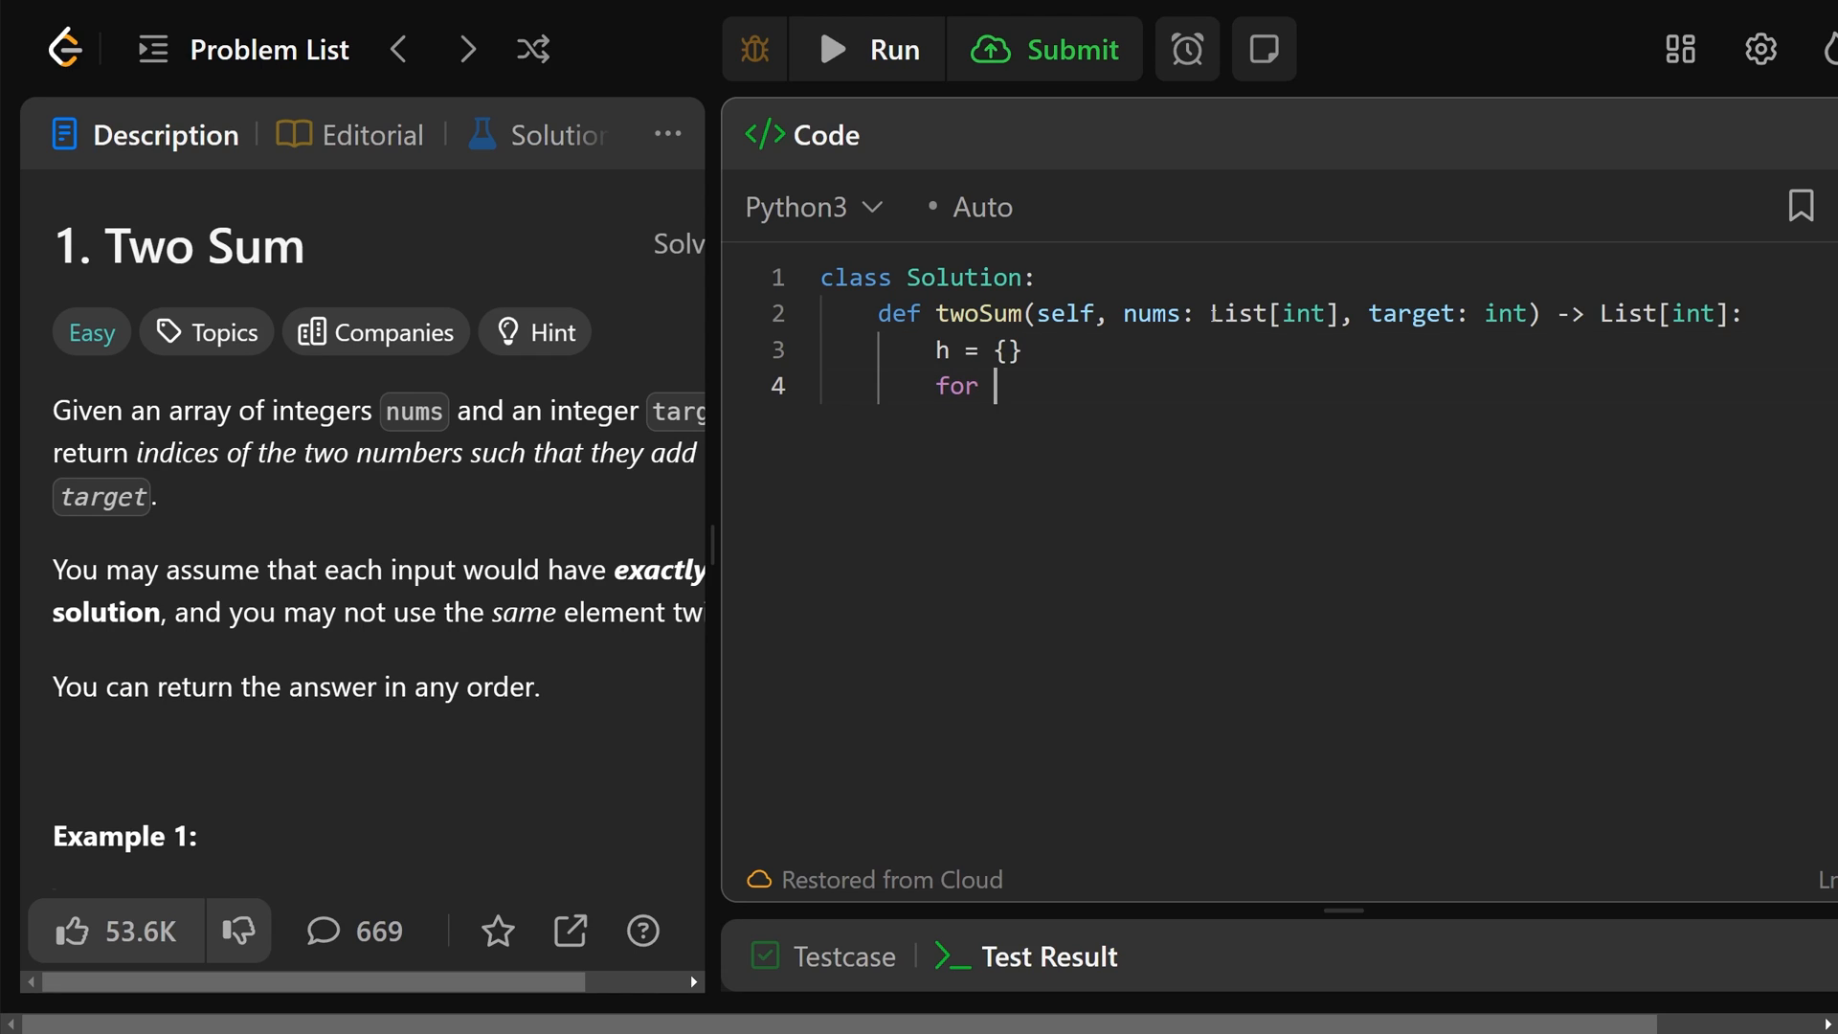
type("i in range(len(n")
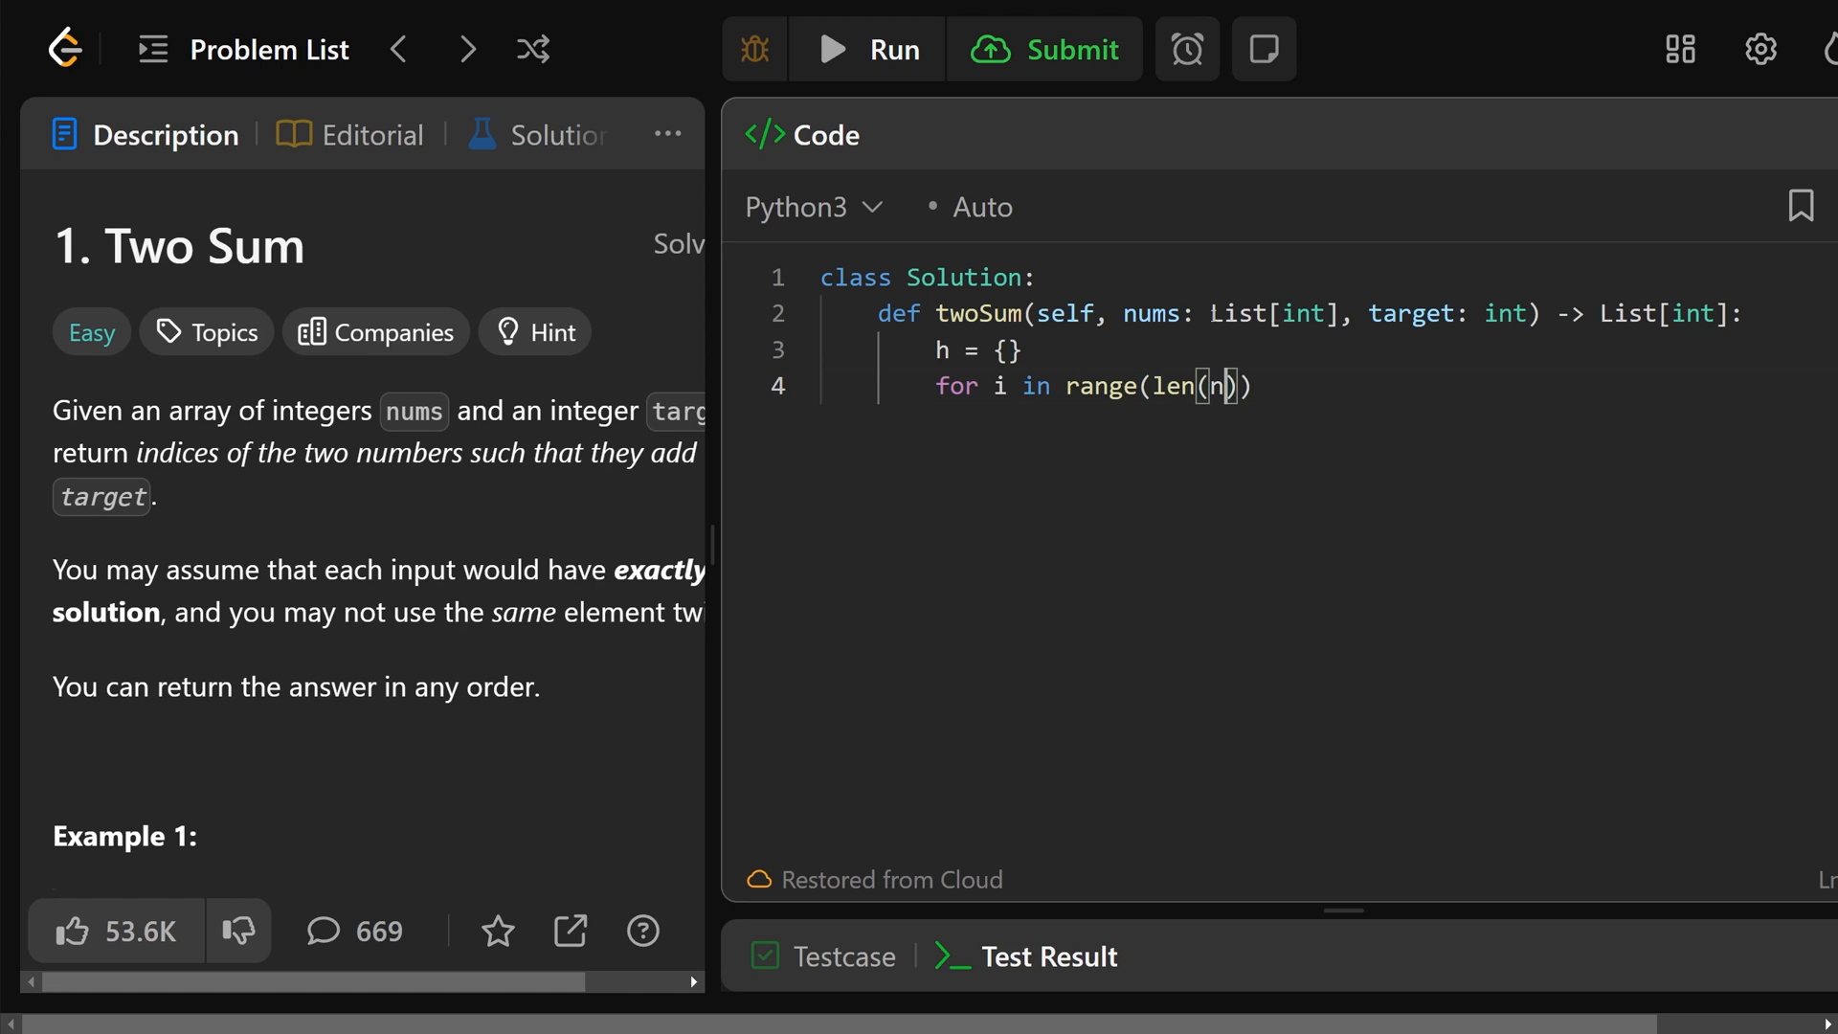
type("ums)):")
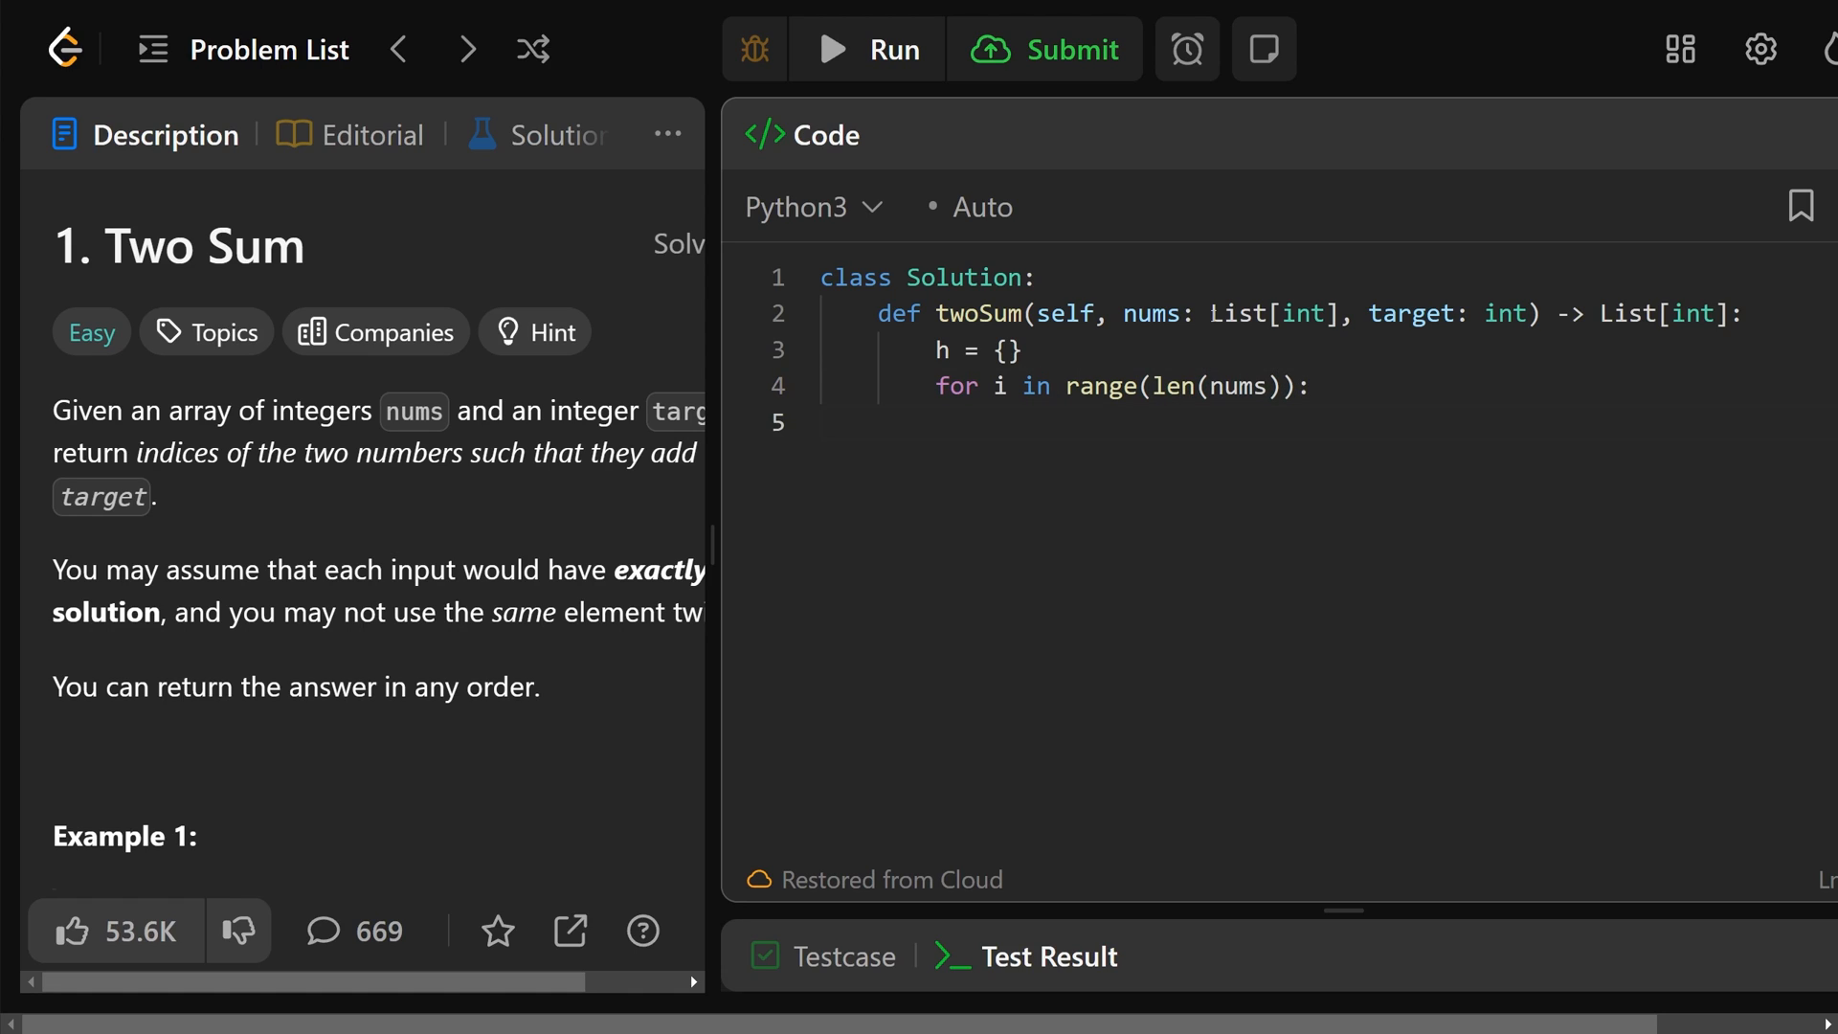
type("h[]")
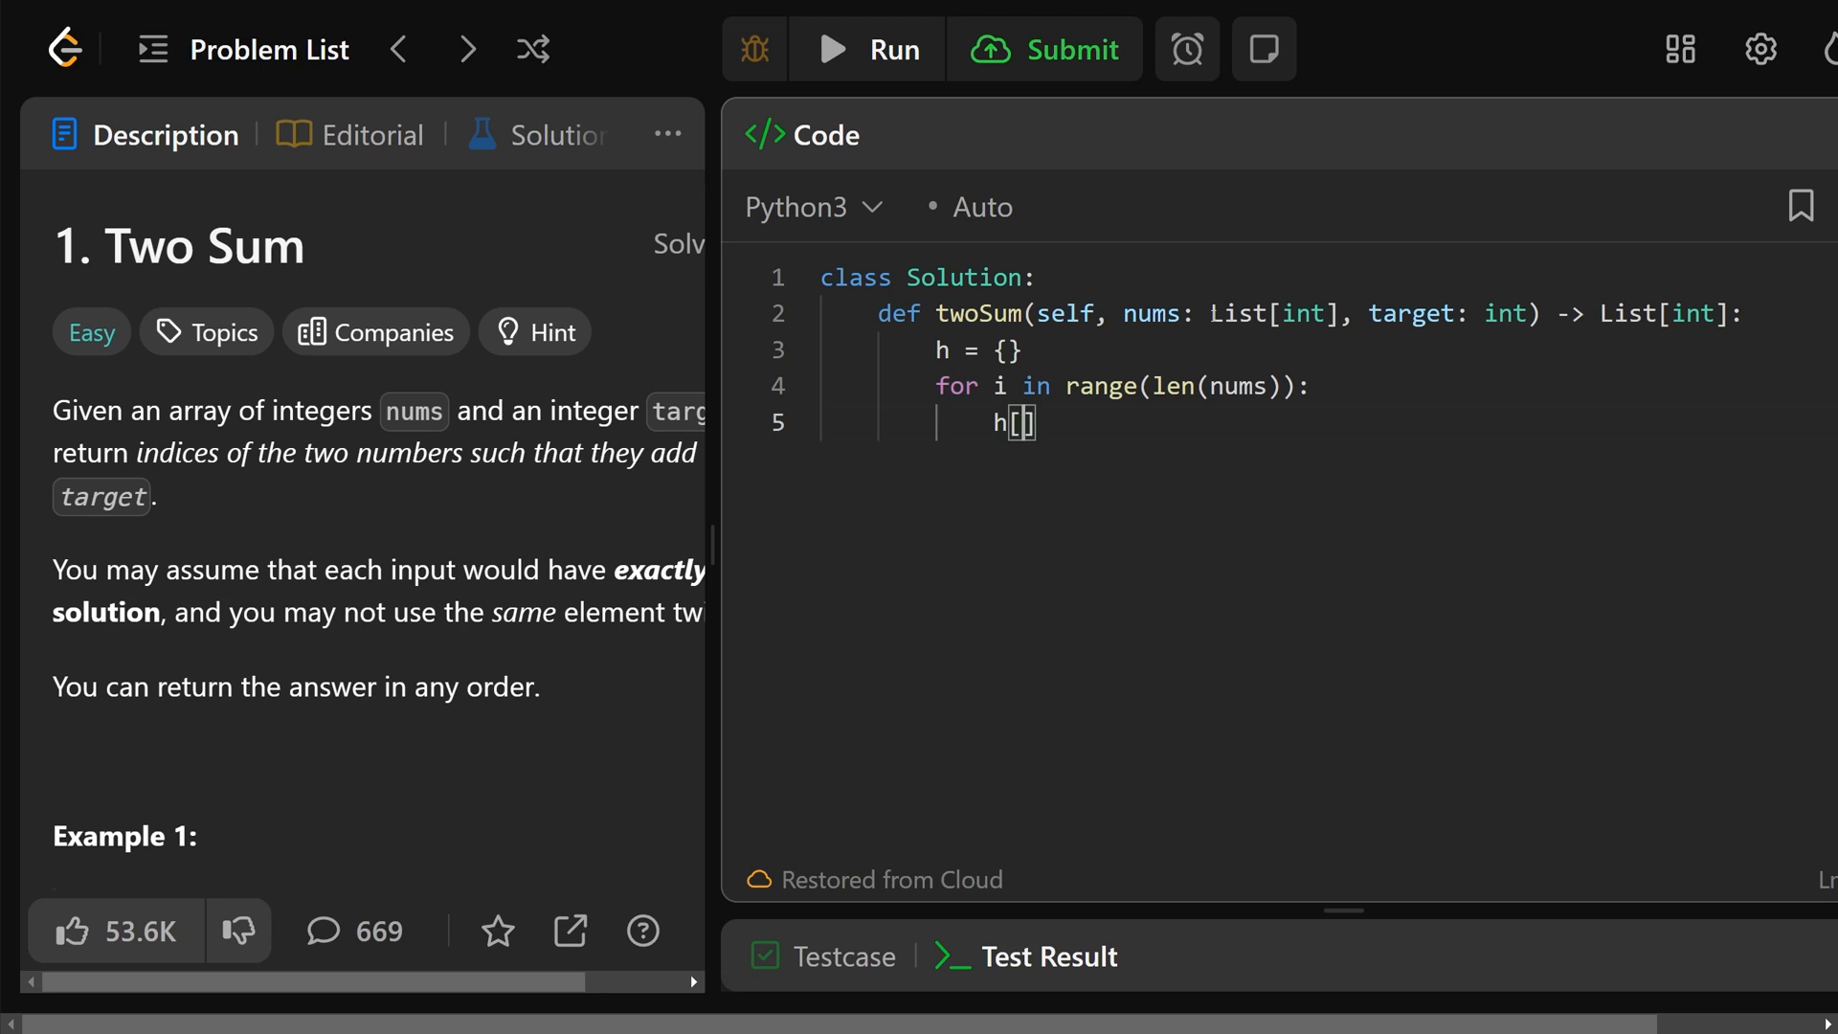
type("nums[i]")
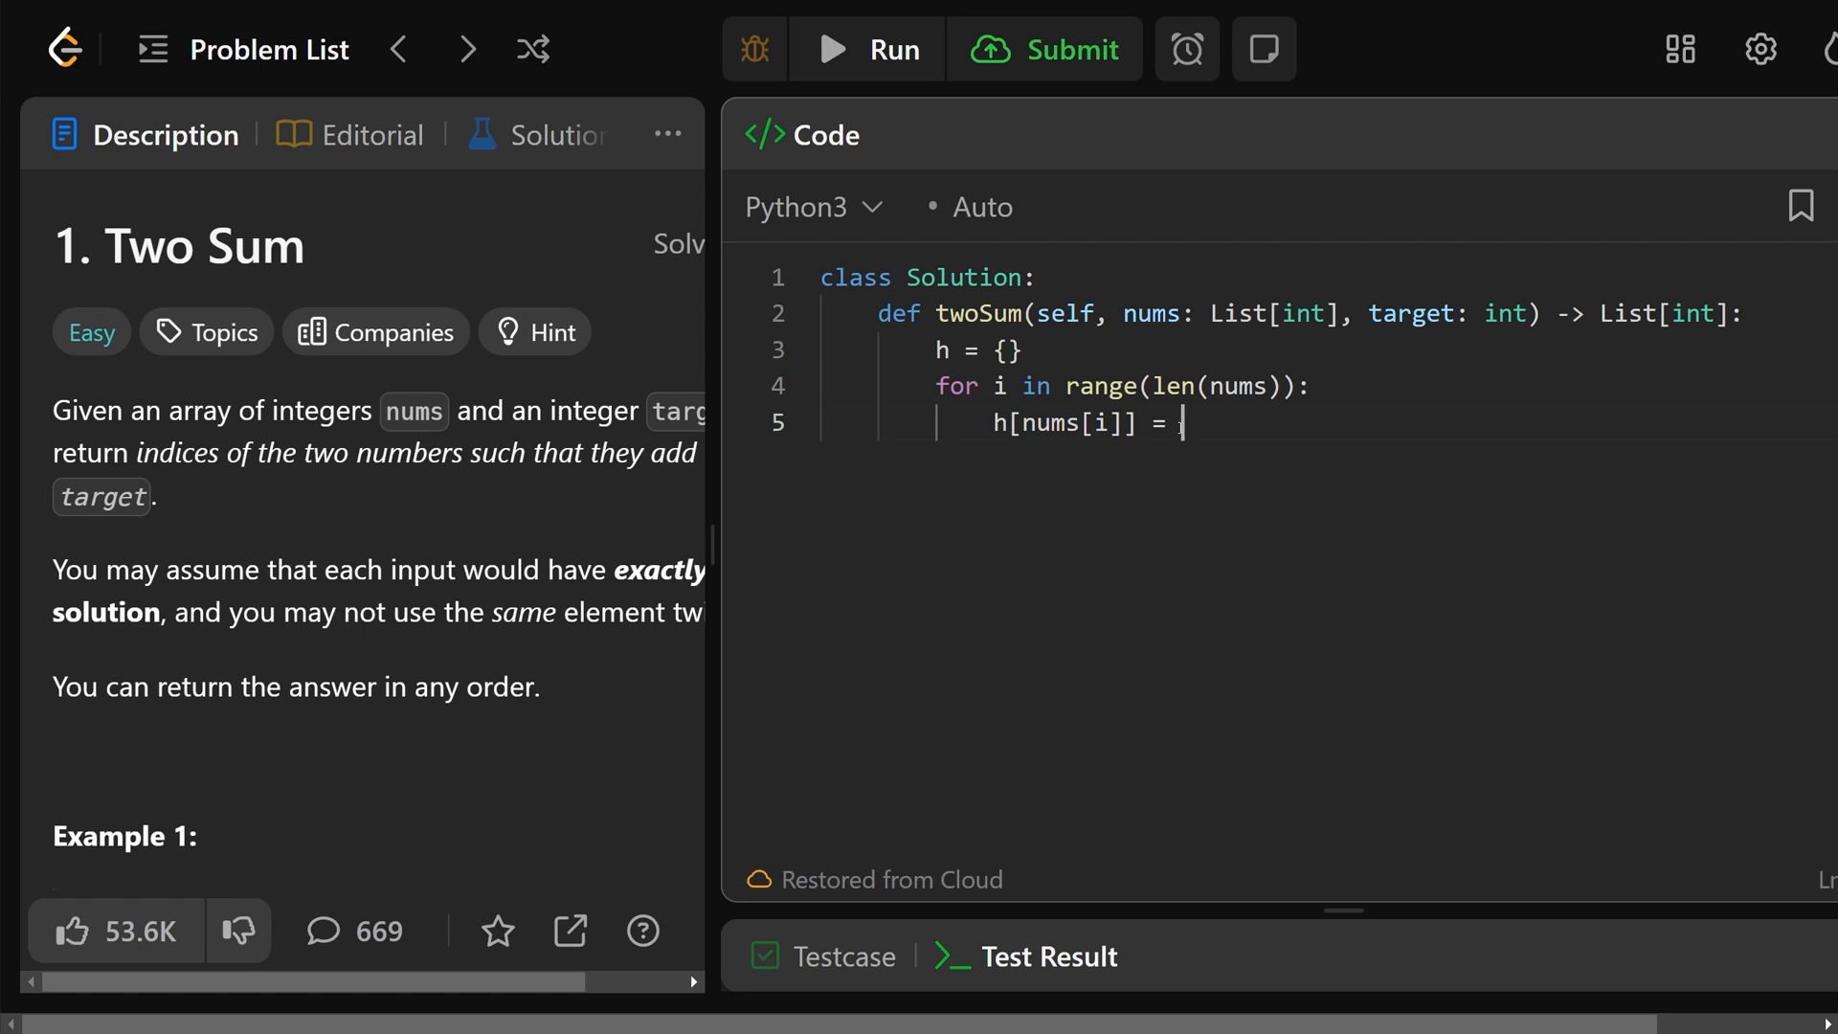
type("i")
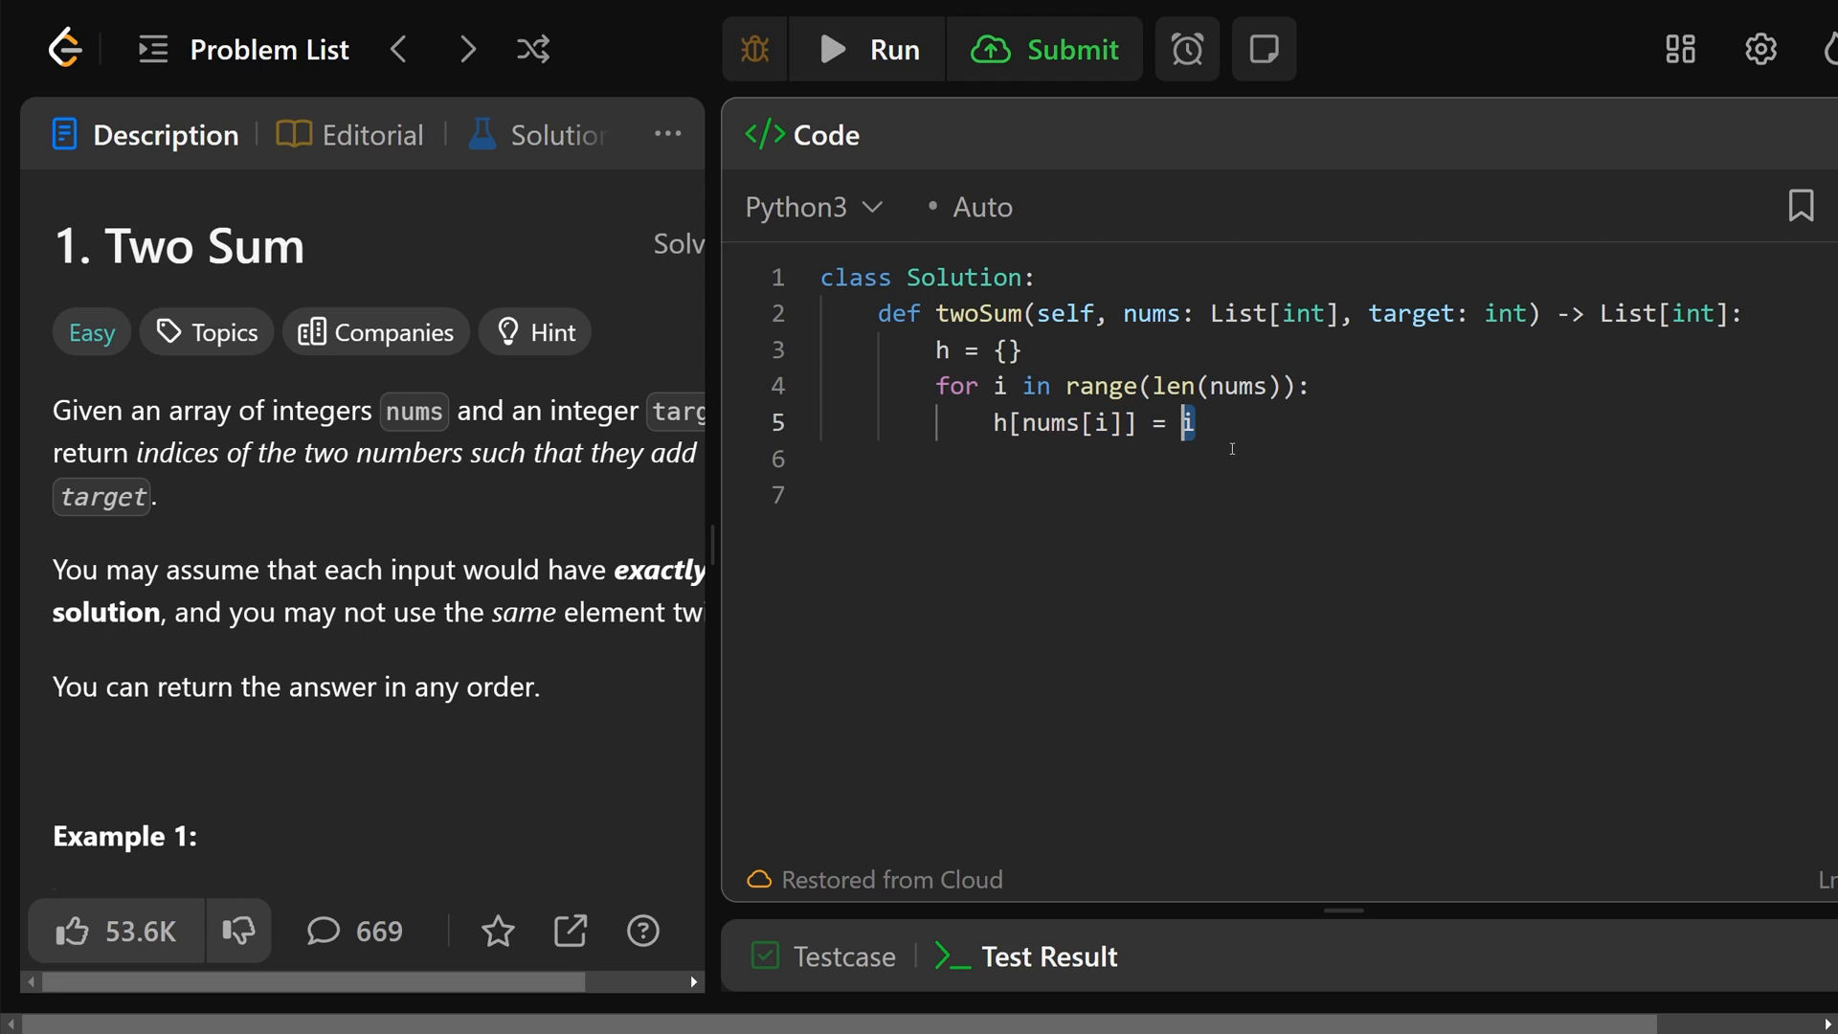
Step: Start a second loop over range(len(nums)) computing y = target - nums[i]
type("for i in")
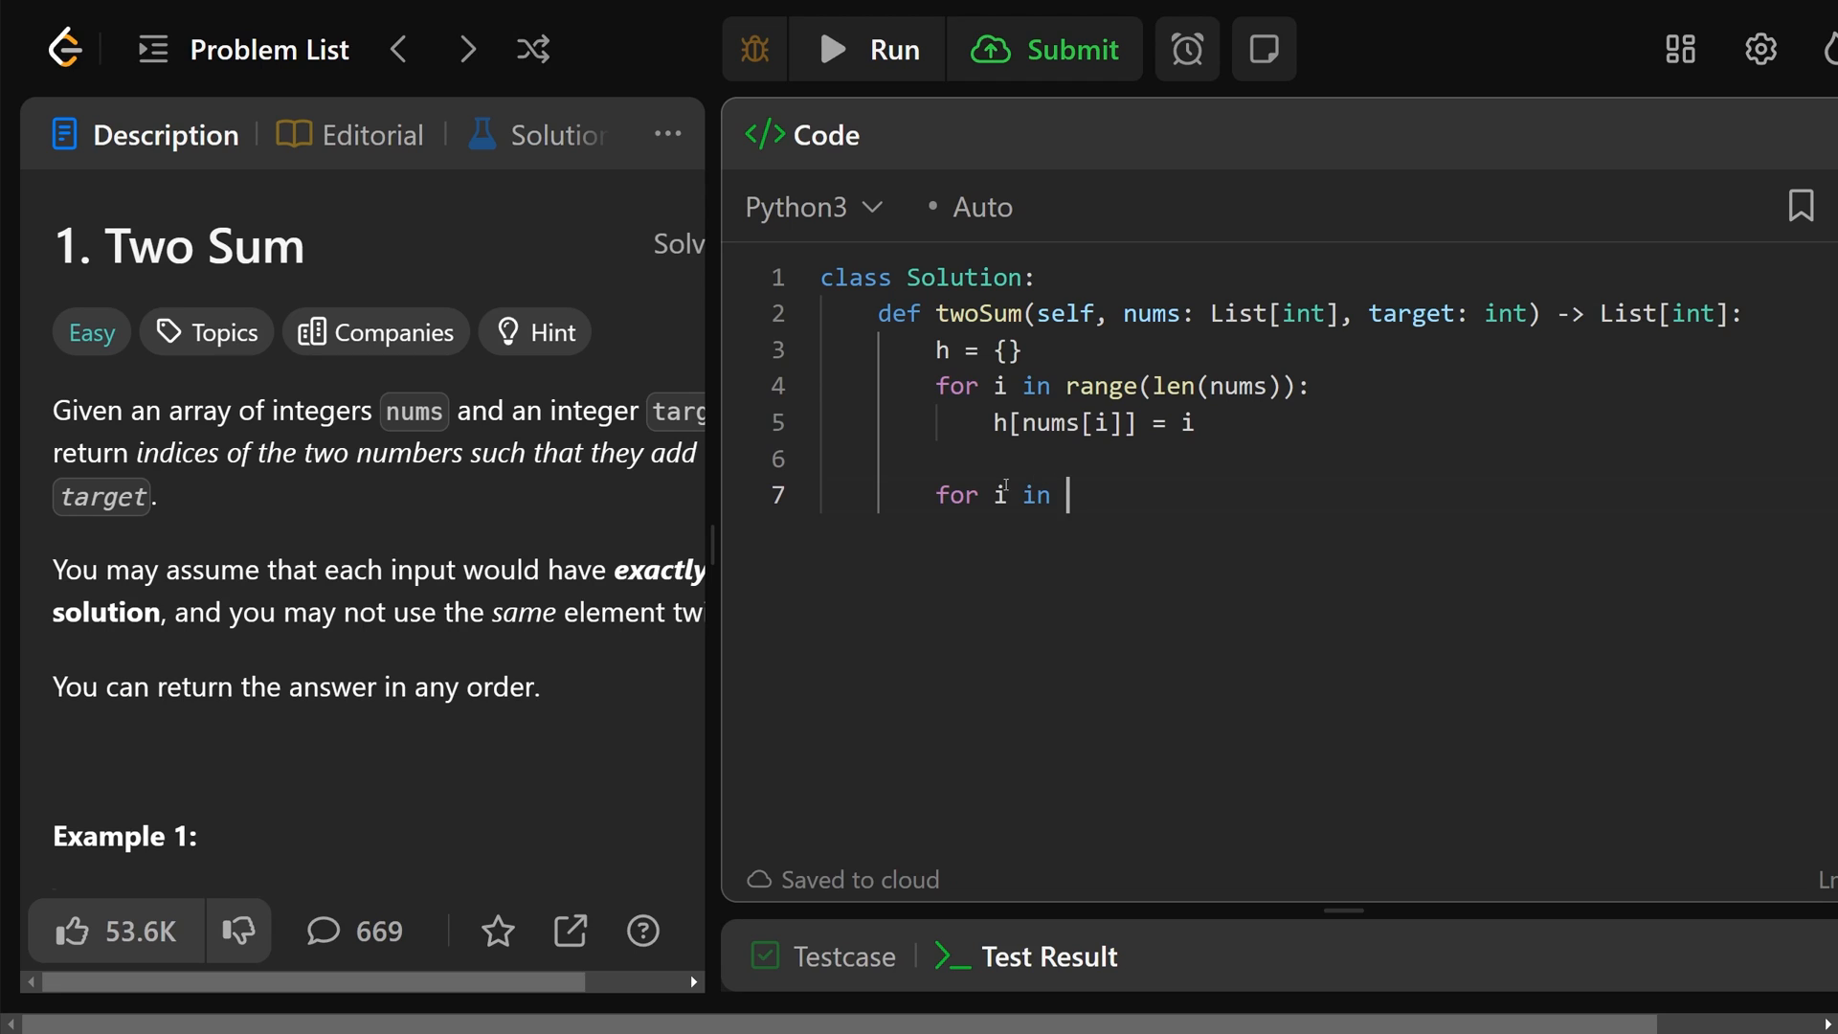
type("range(len(nums))")
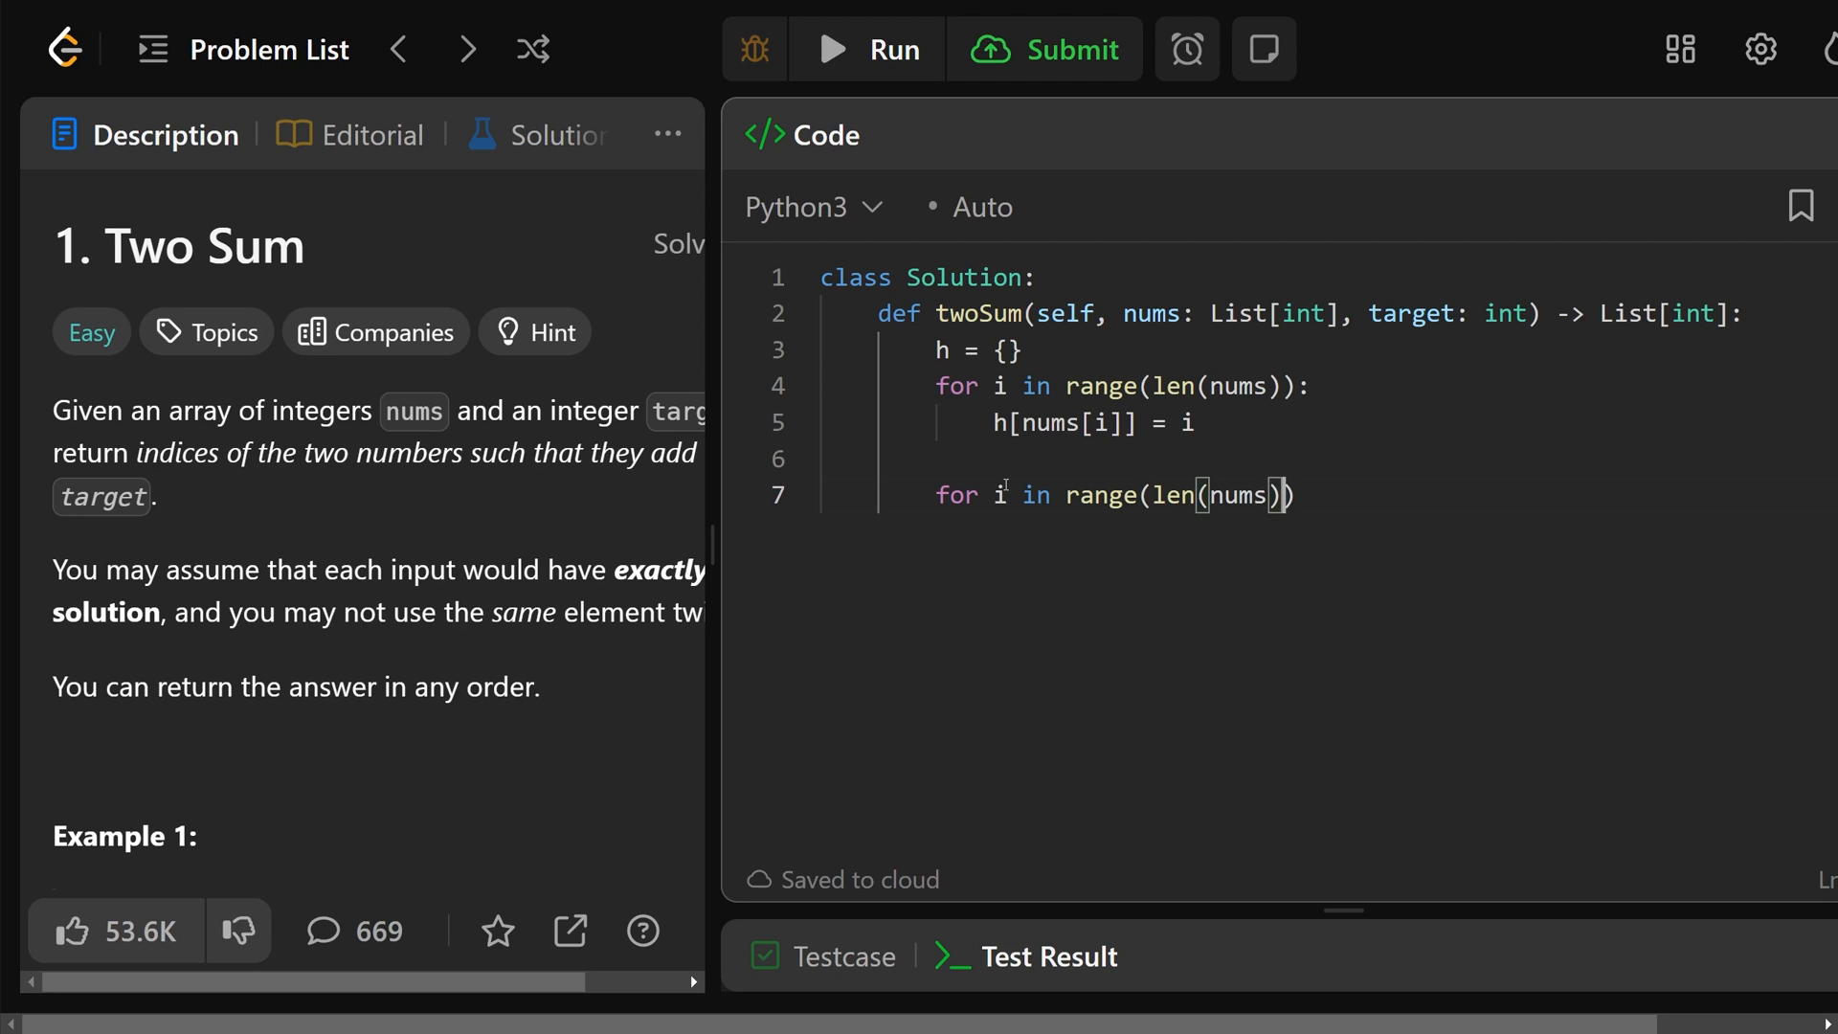
type(":")
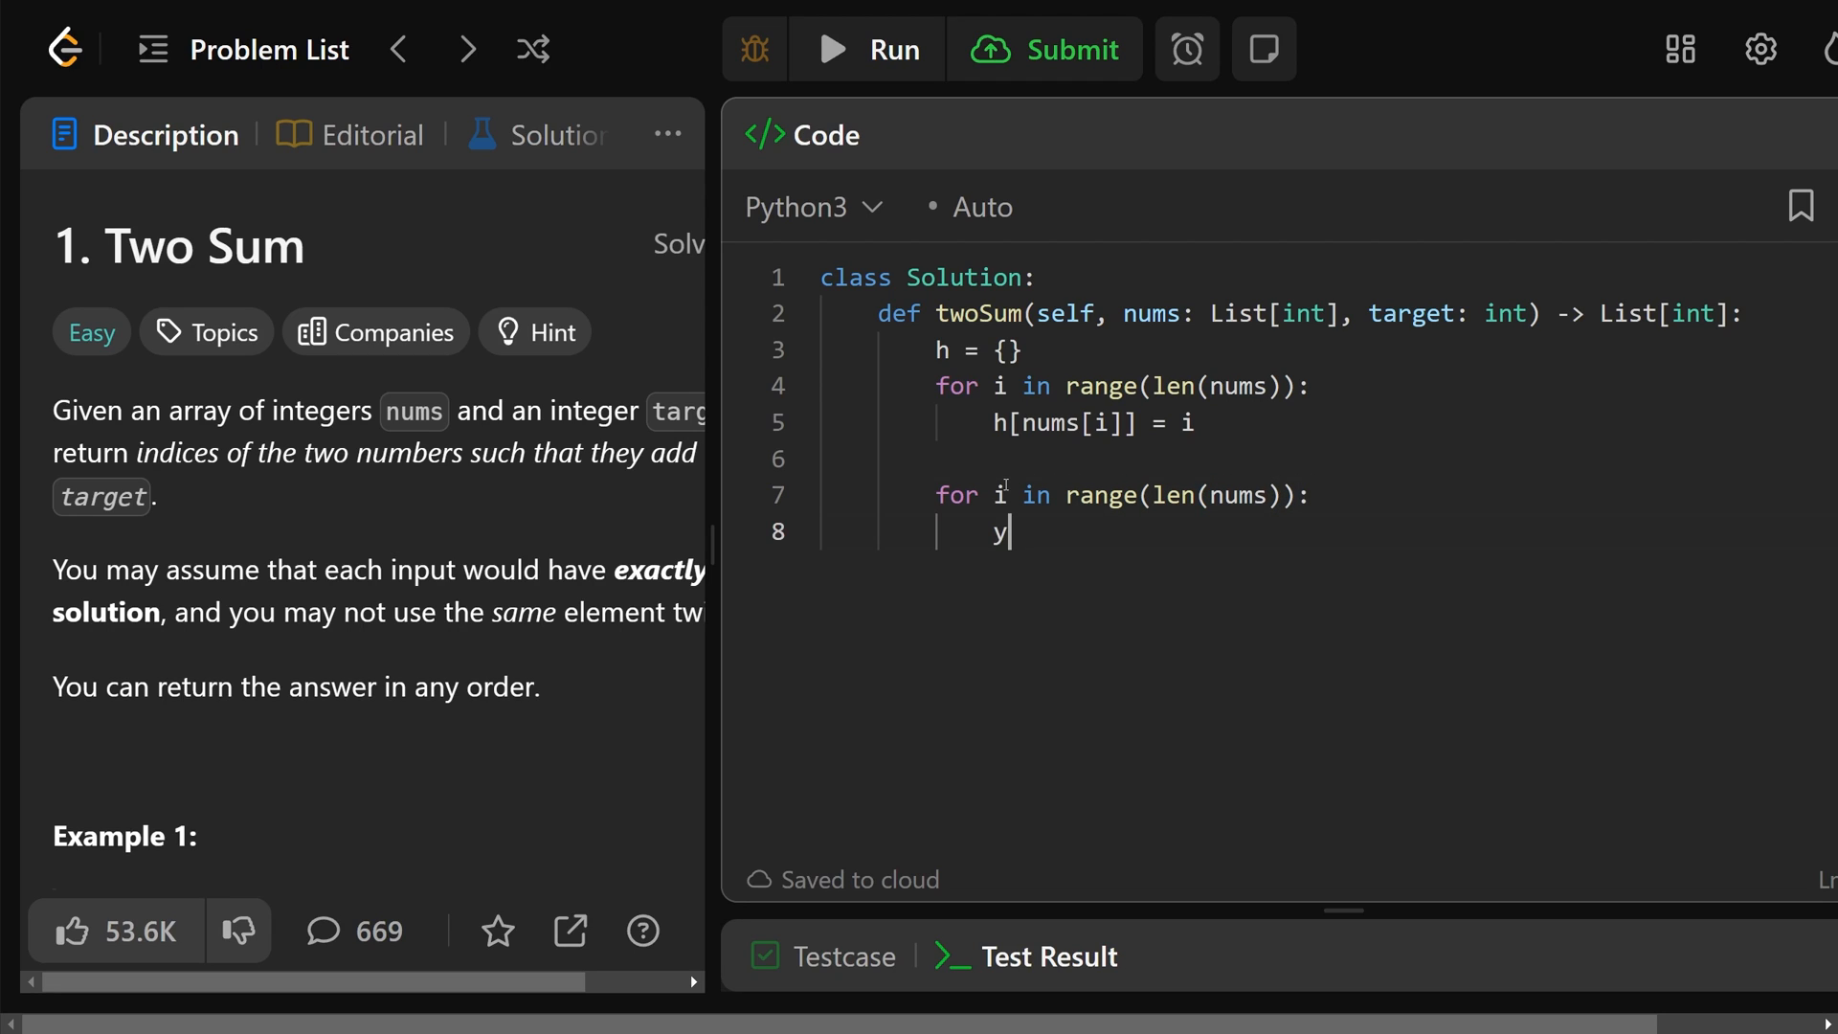
type("=")
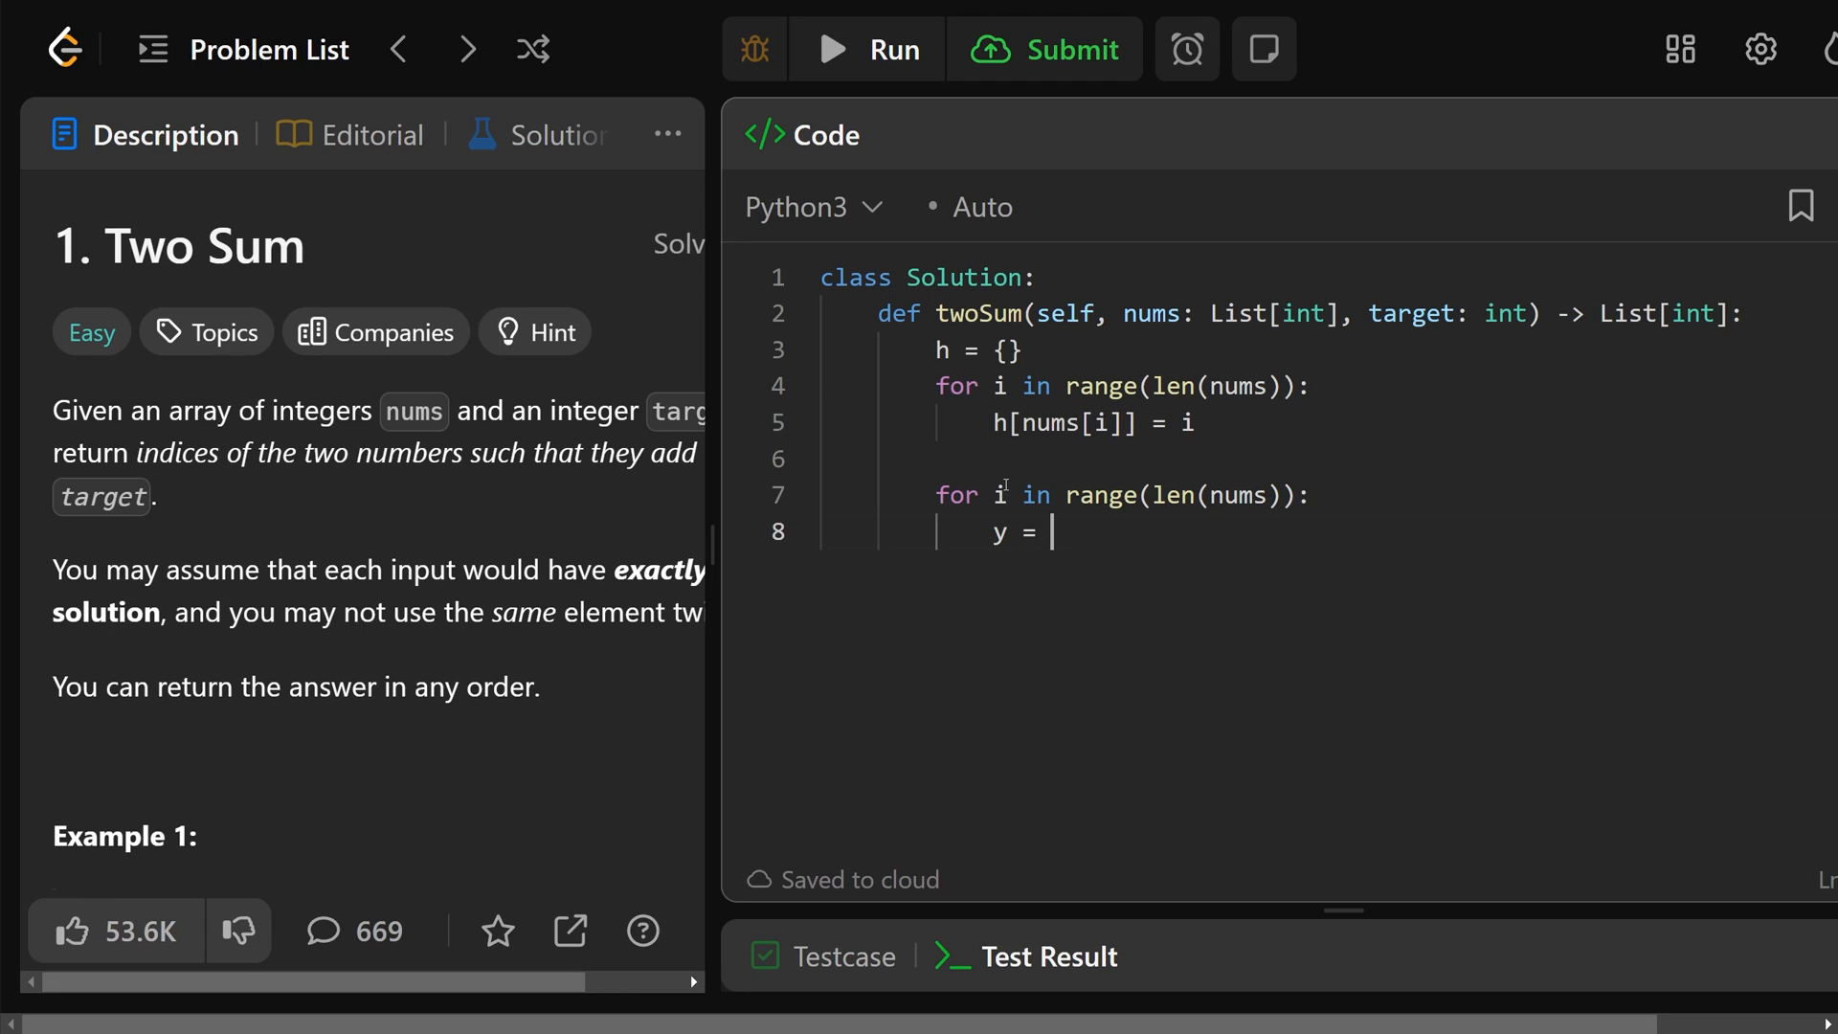
type("target - nu")
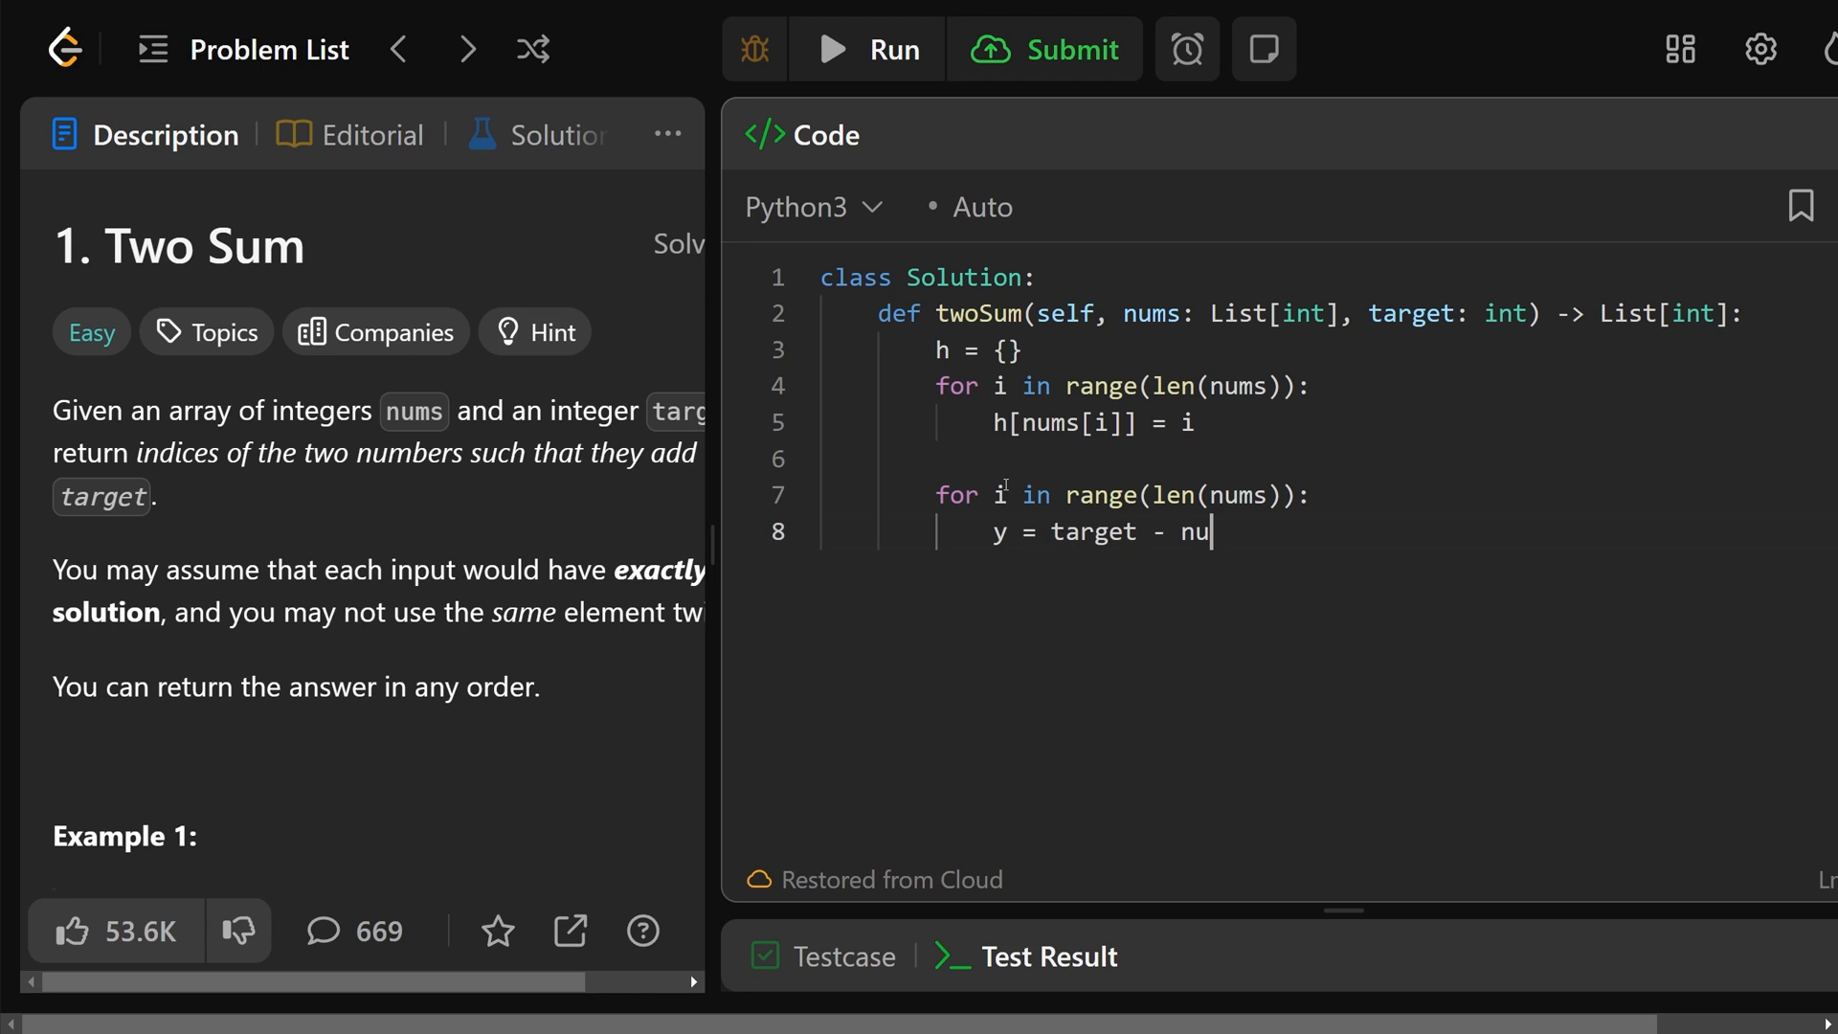
type("ms[i]")
type("if y i")
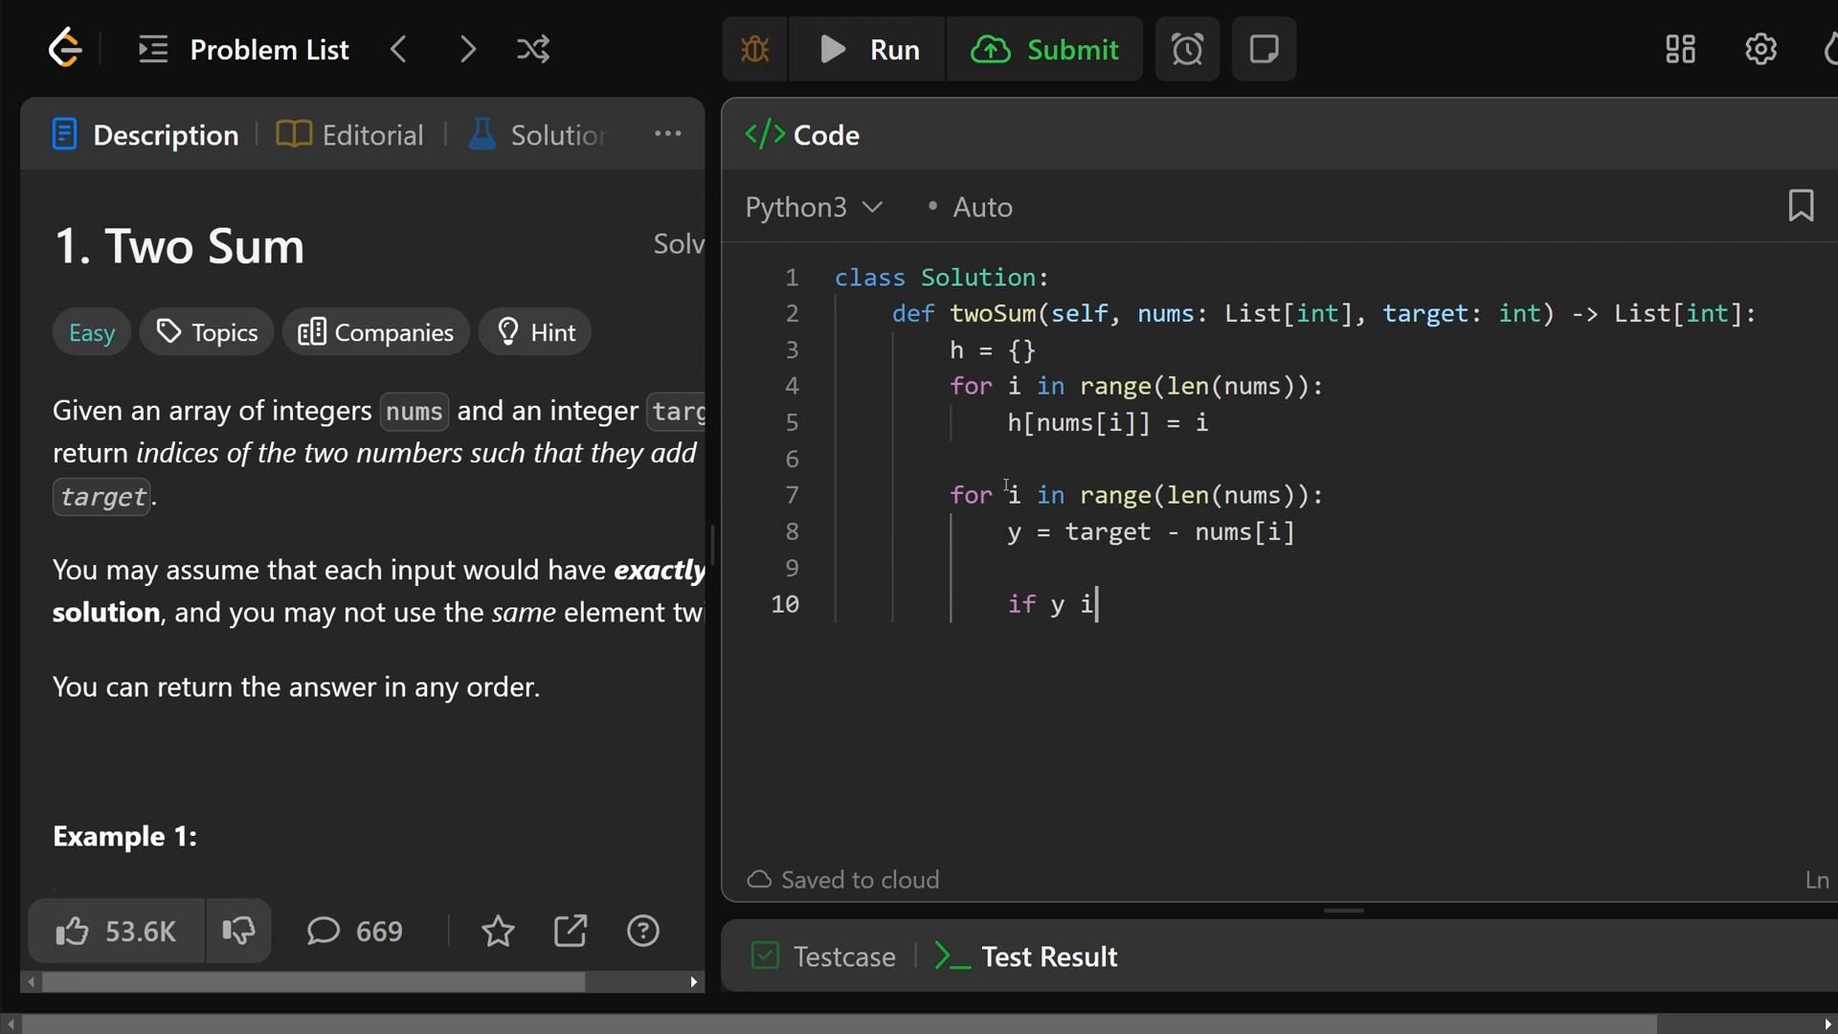
Step: Add if y in h and h[y] != i: return [i, h[y]]
type("n h")
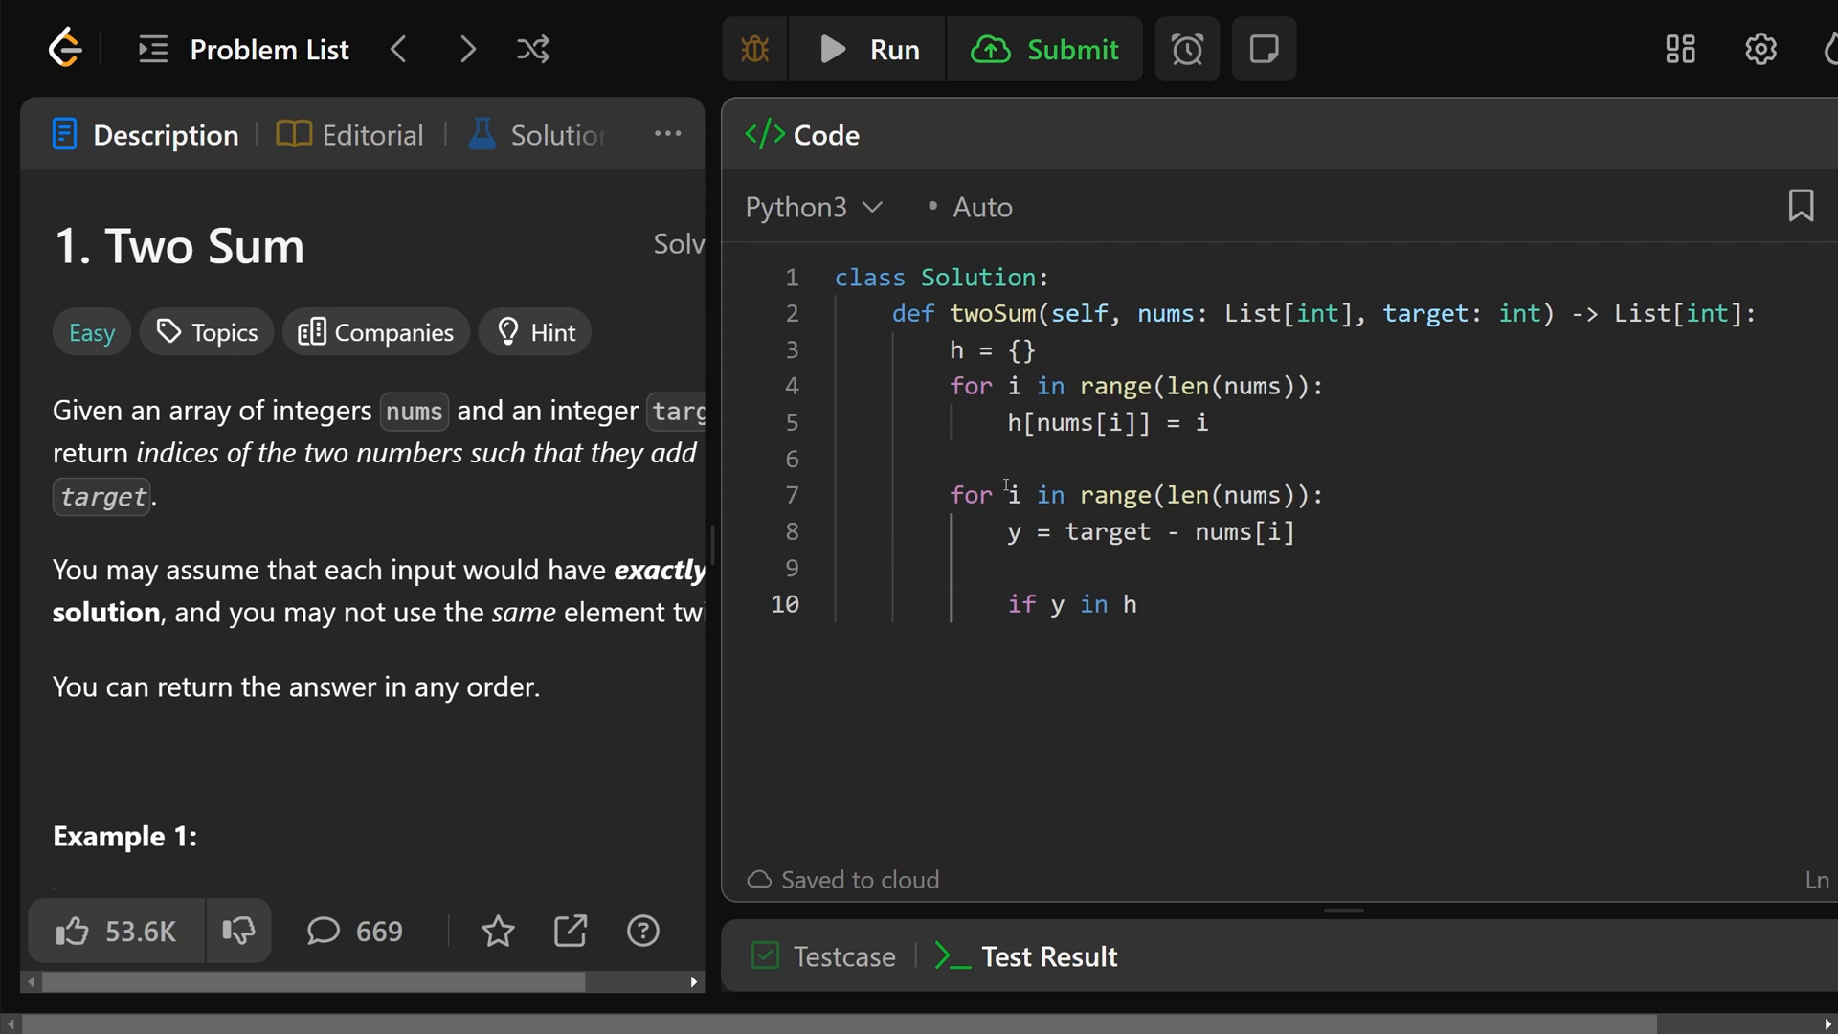
type("and")
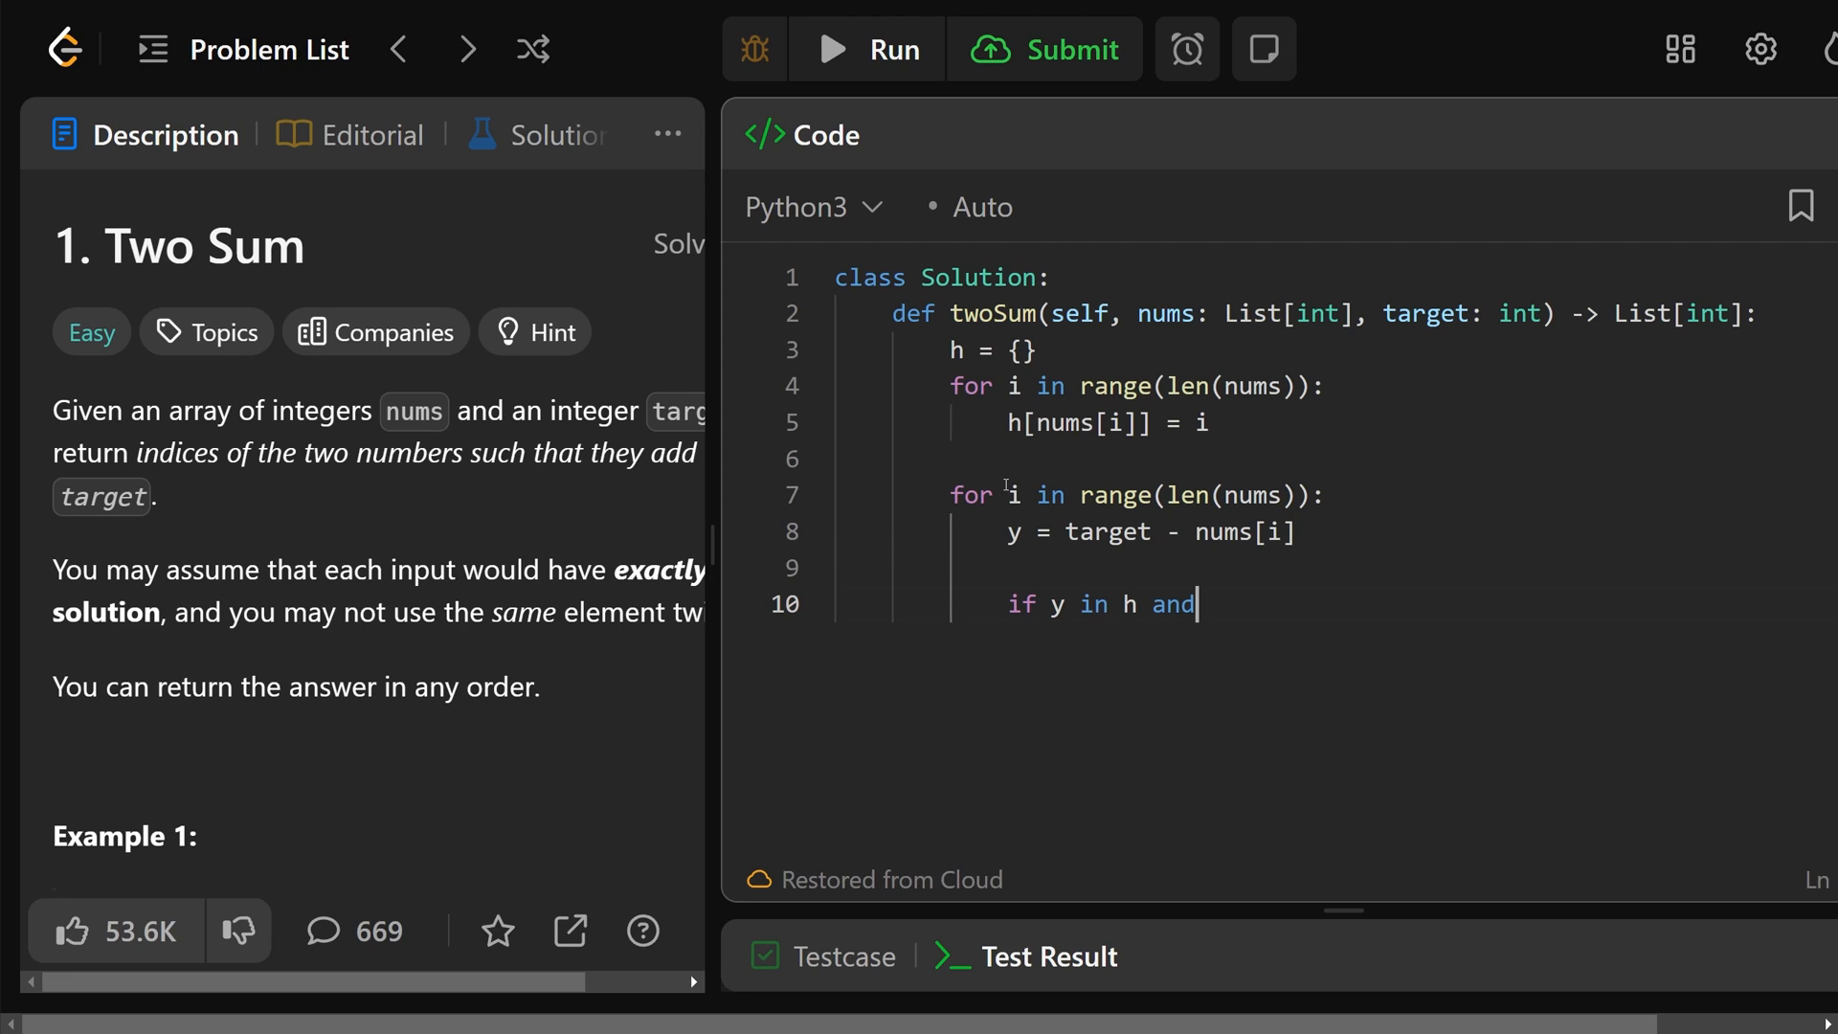
type("h[y")
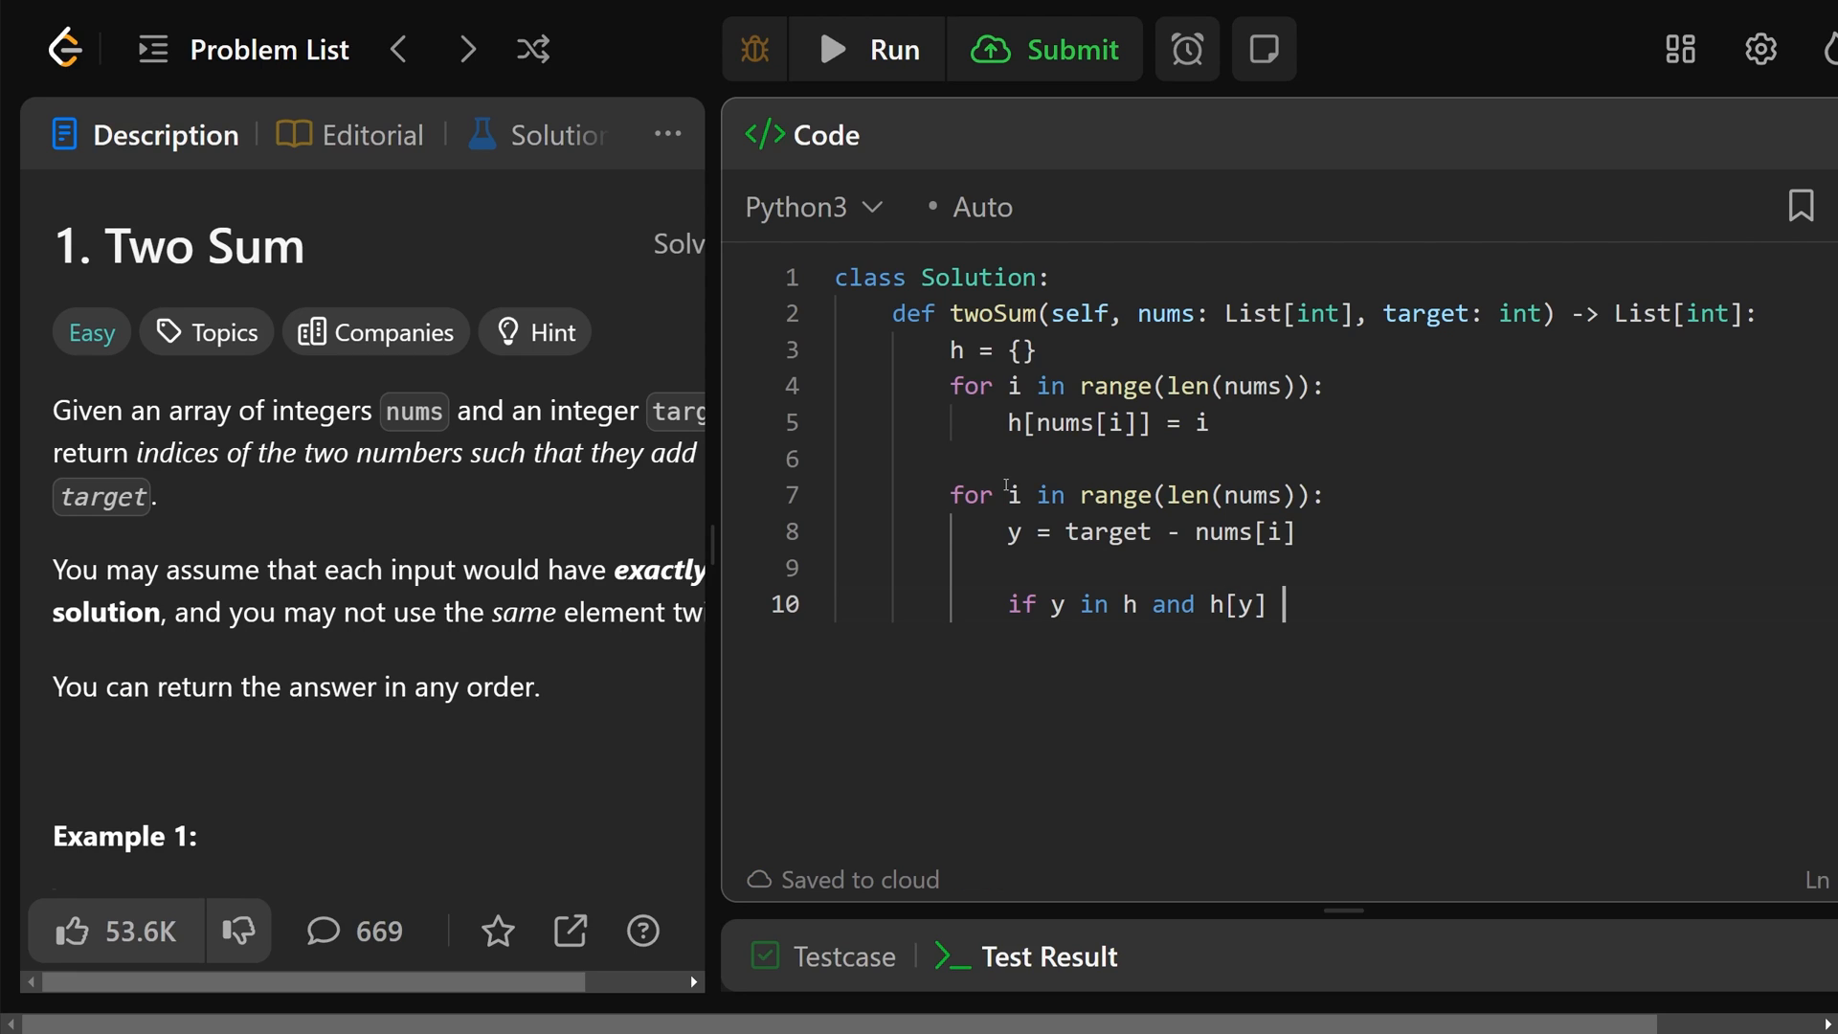
type("!= i")
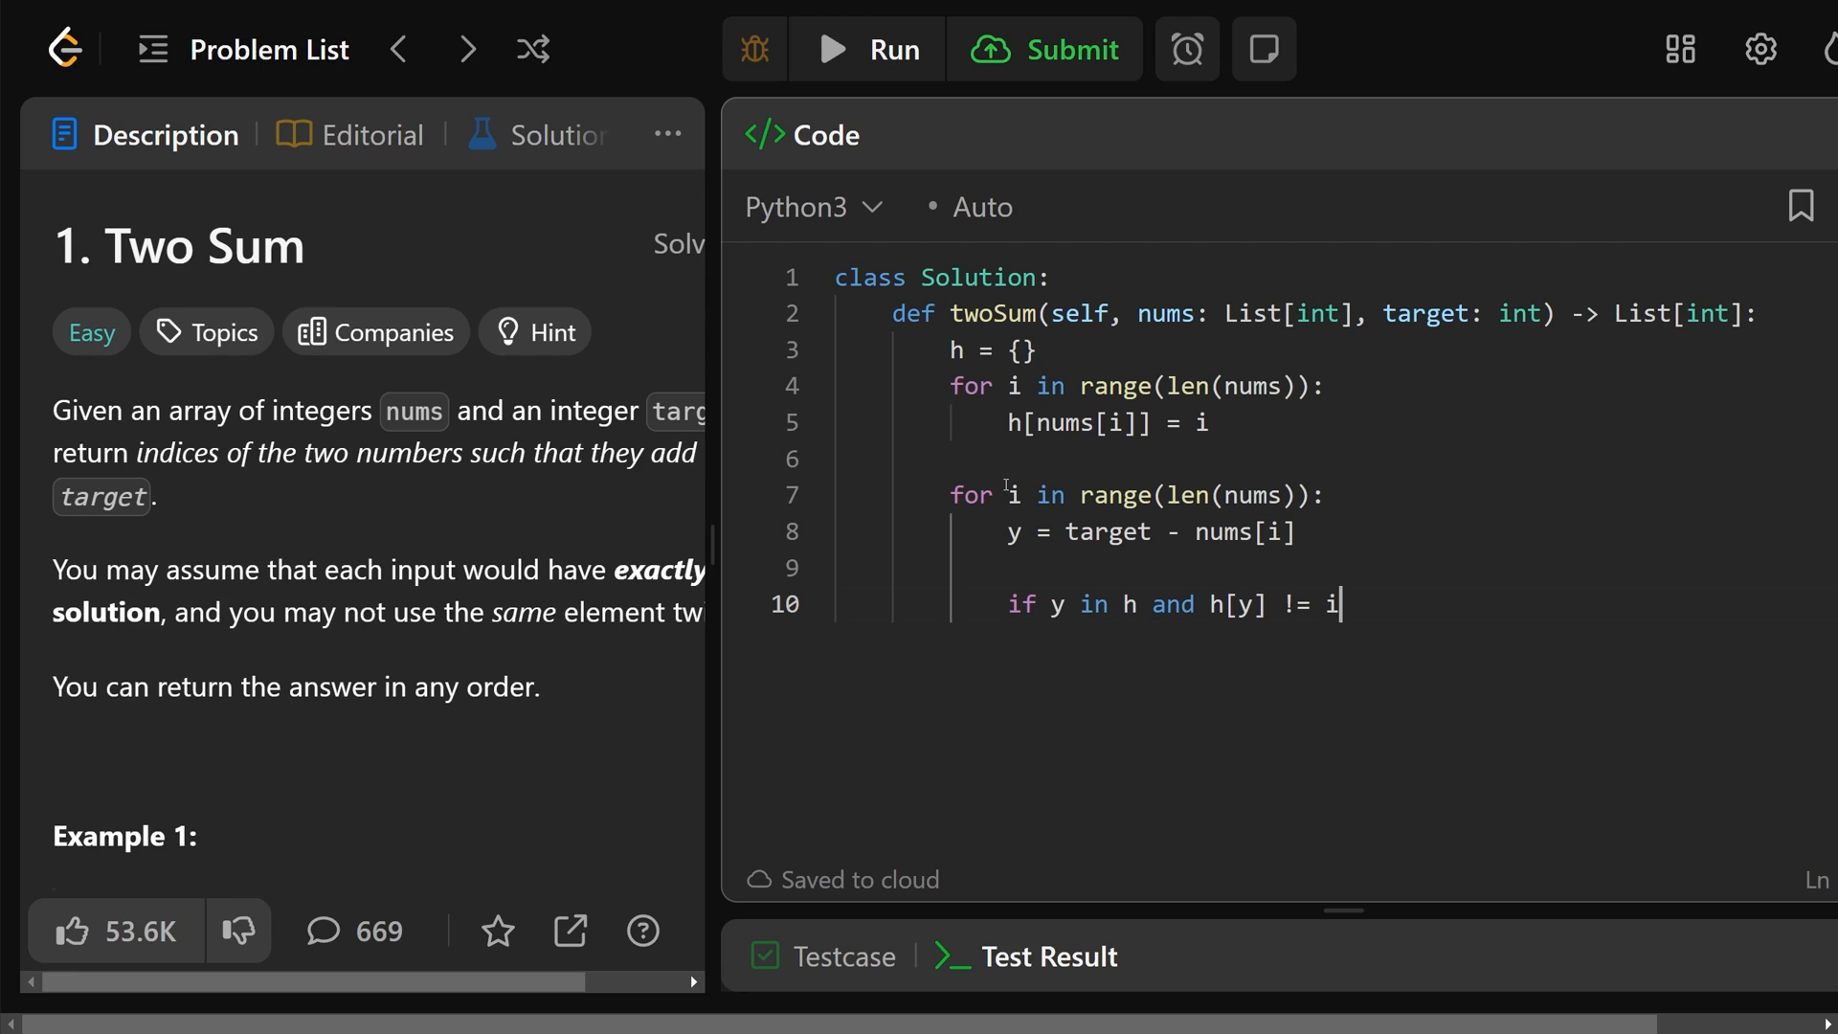
type(":")
type("return")
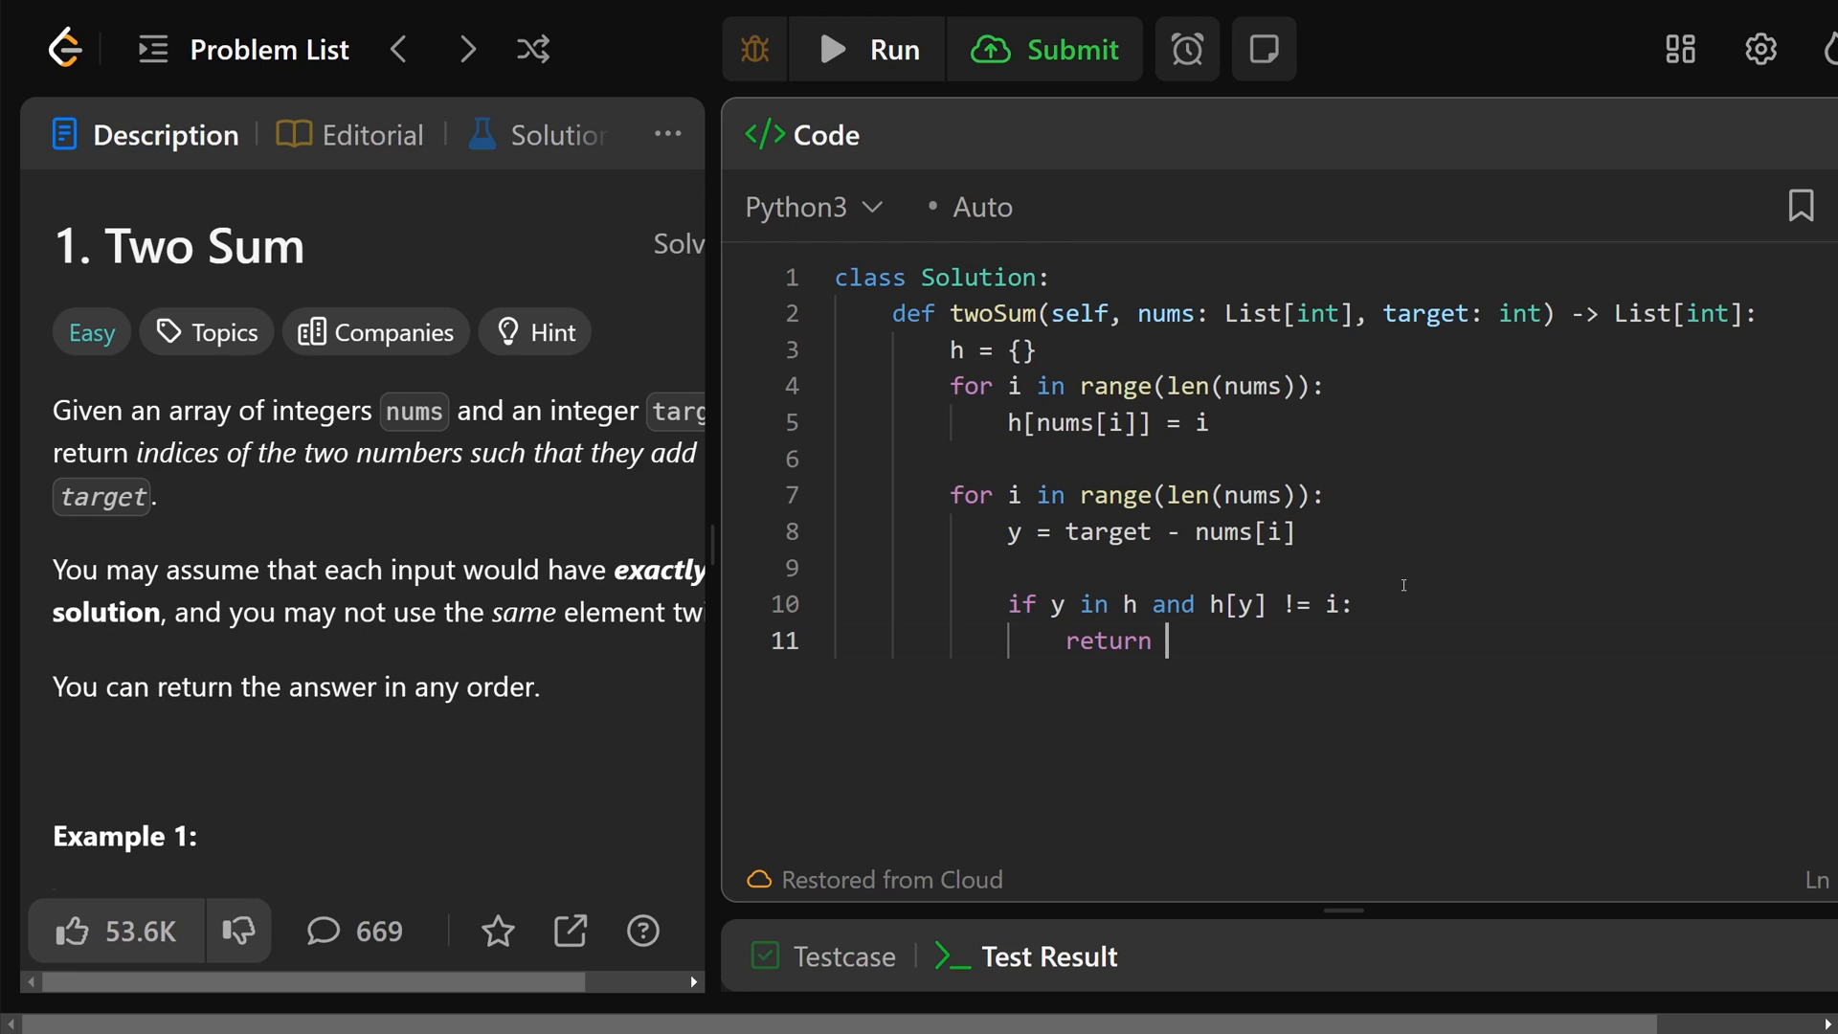
type("[i, ]")
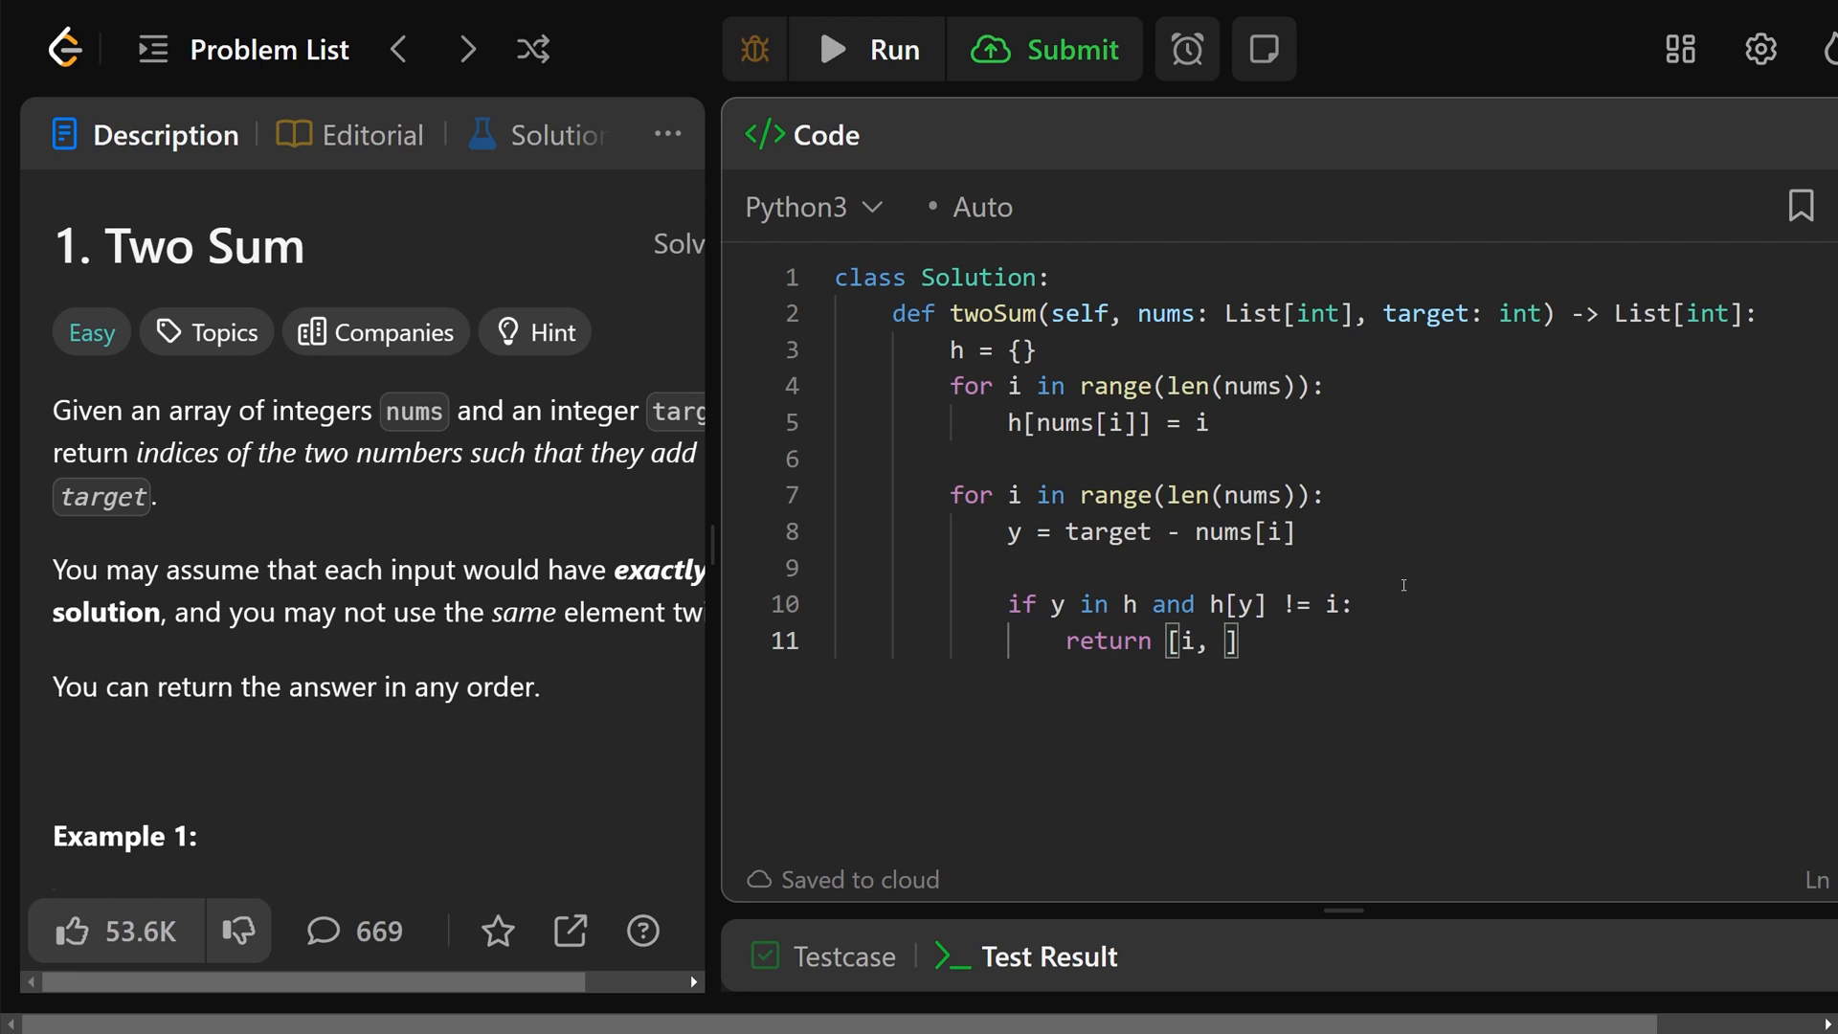
type("h[y]")
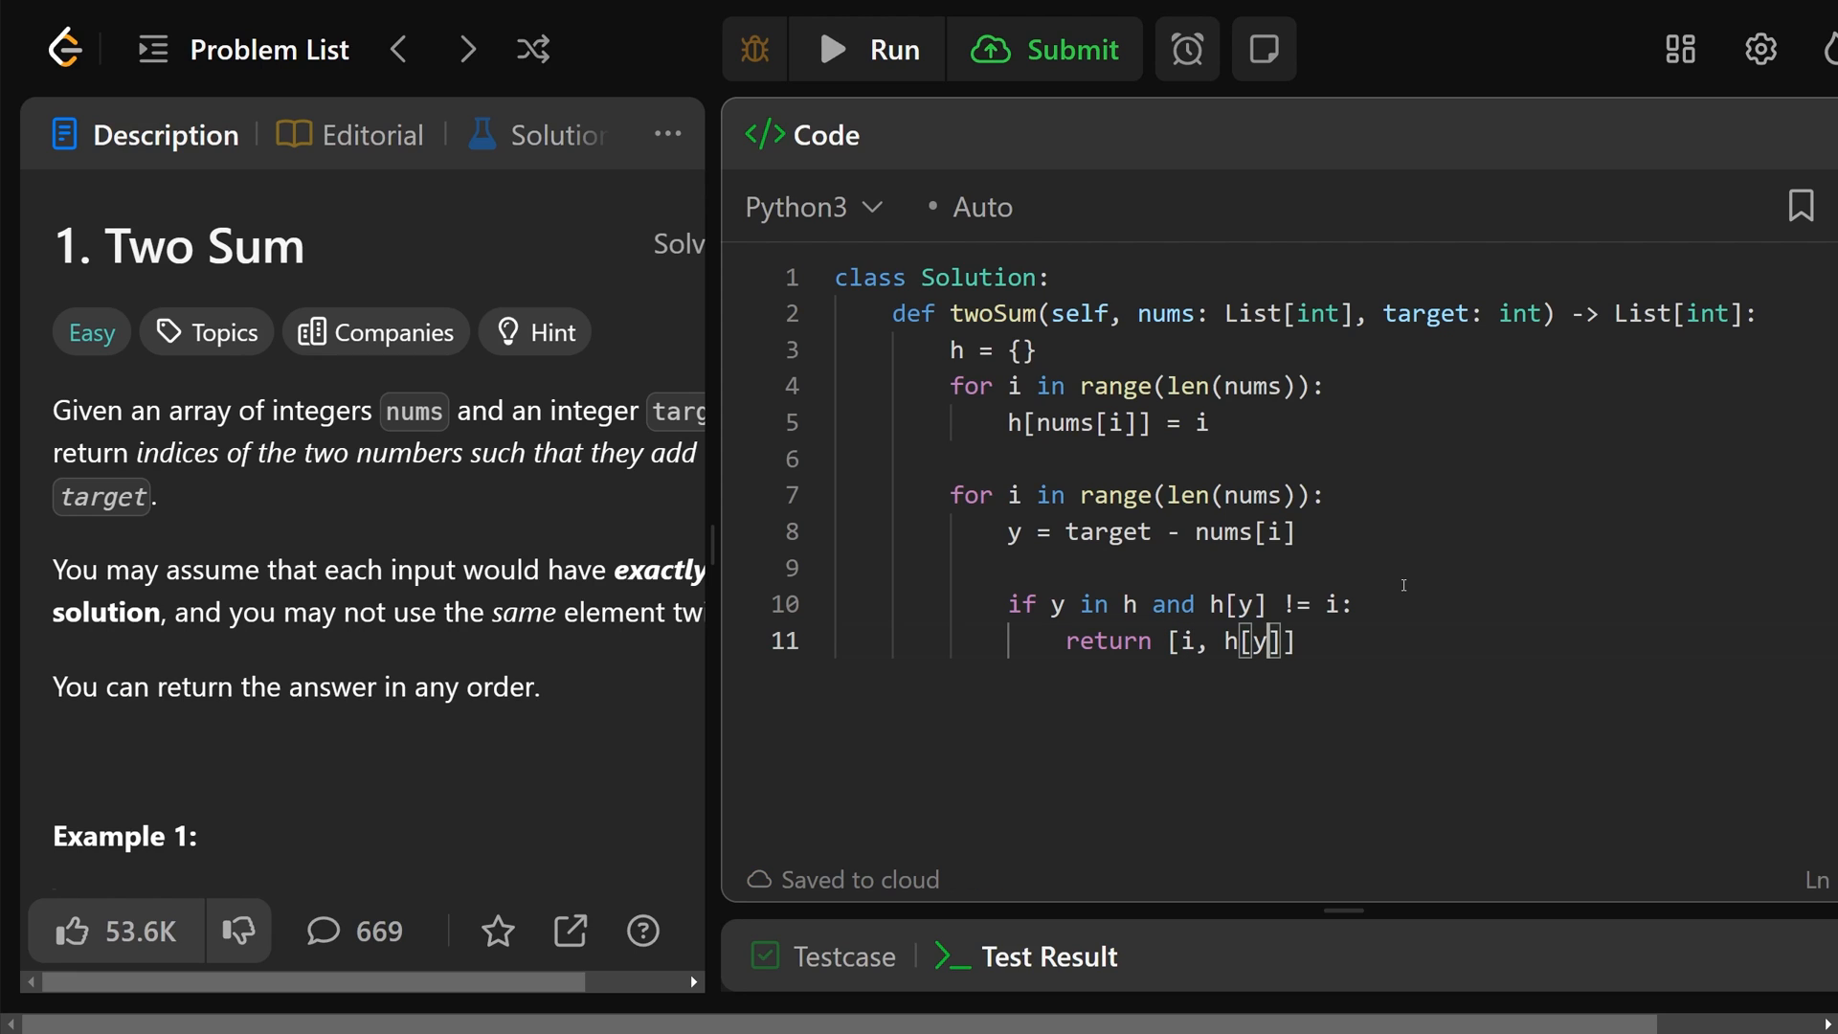